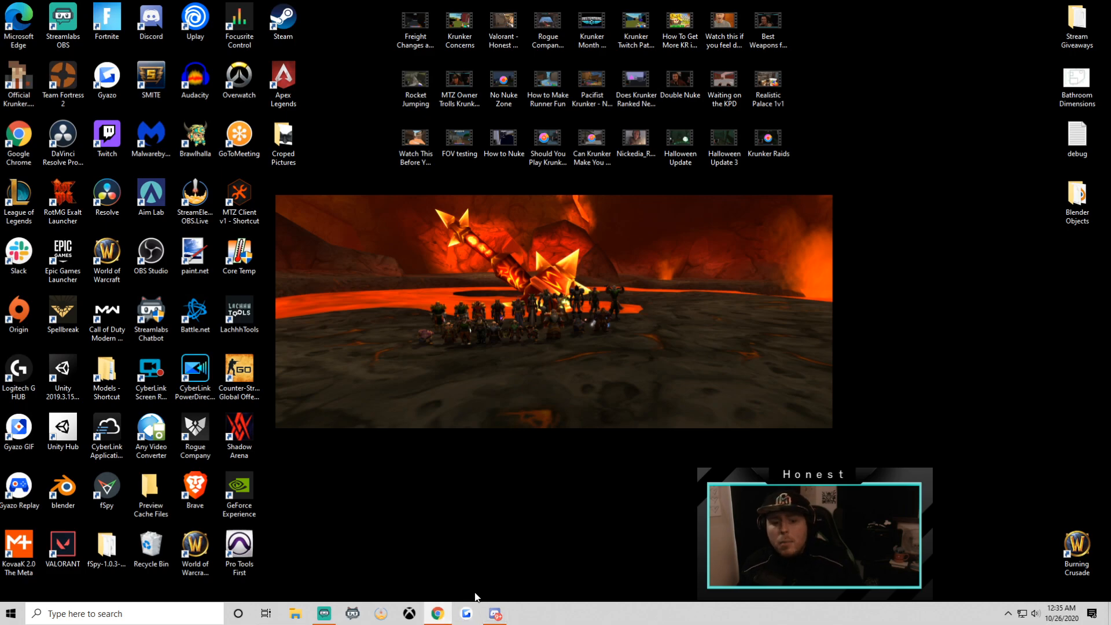
Open a new Chrome window from the taskbar jump list, showing the Krunker Editor
{"action": "right_click", "coordinate": [438, 613]}
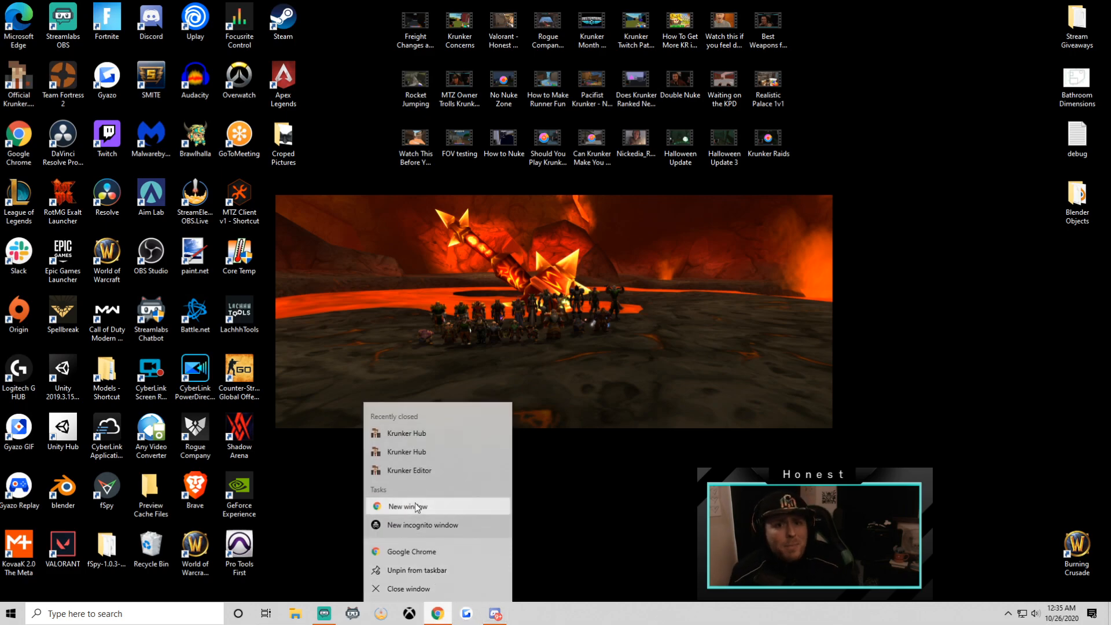
{"action": "left_click", "coordinate": [406, 506]}
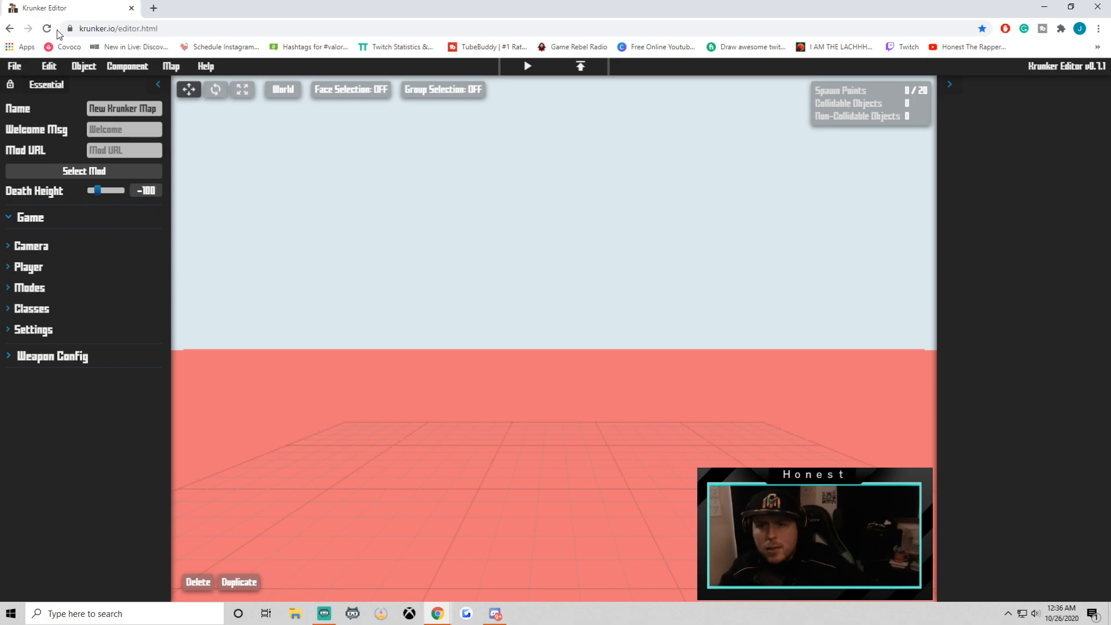
Go to krunker.io in a new tab, log in, and open the Game Editor
{"action": "left_click", "coordinate": [153, 7]}
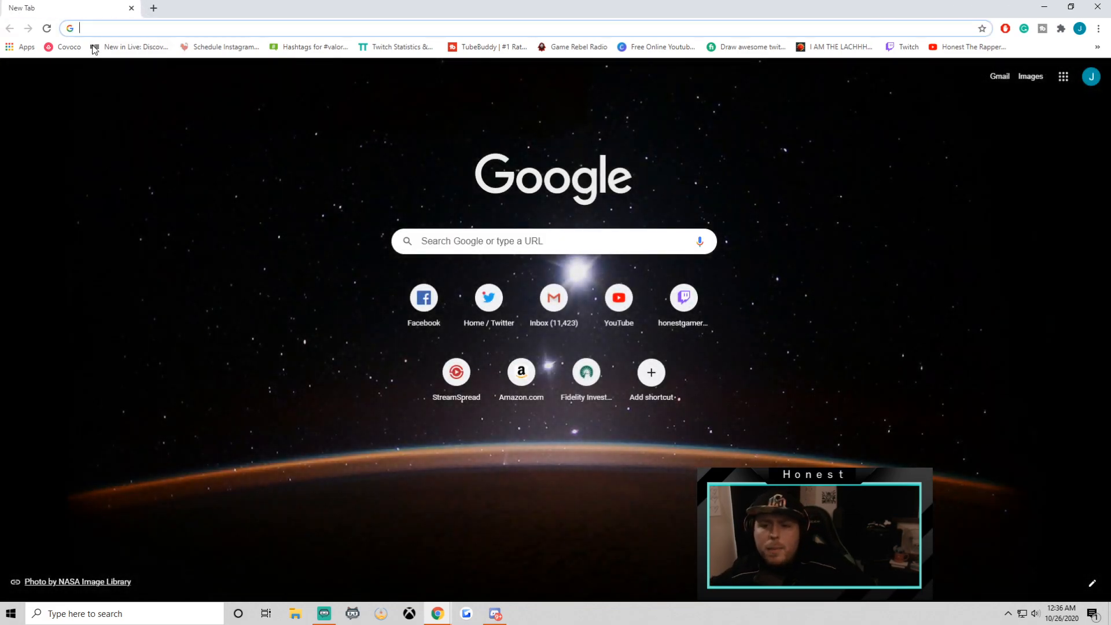
{"action": "type", "text": "krunker.io/?game=NY:zupf9"}
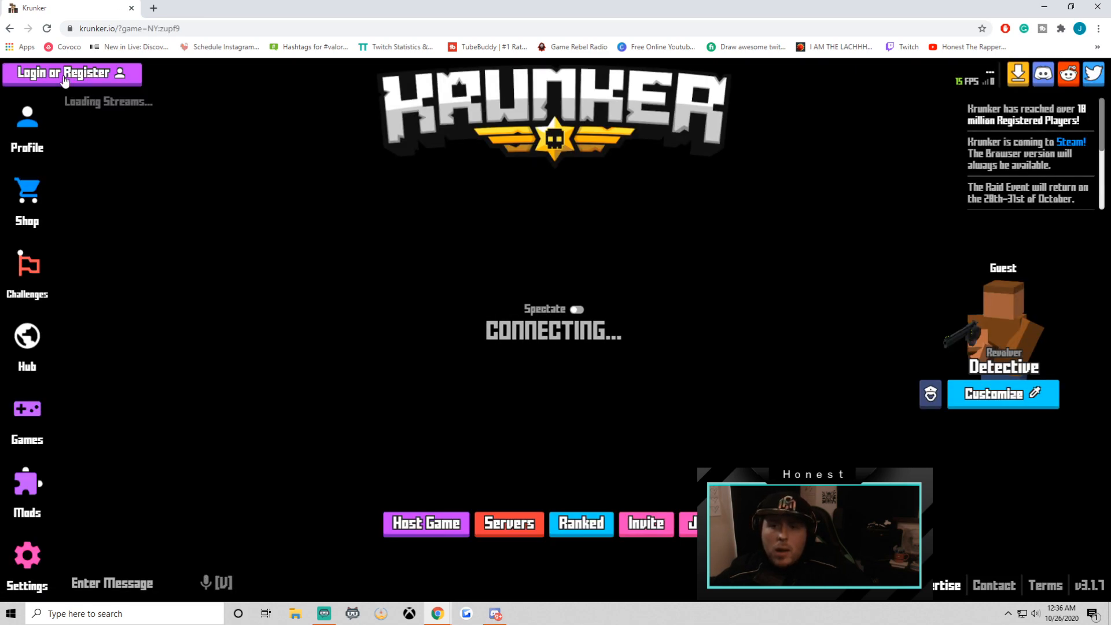
{"action": "left_click", "coordinate": [70, 73]}
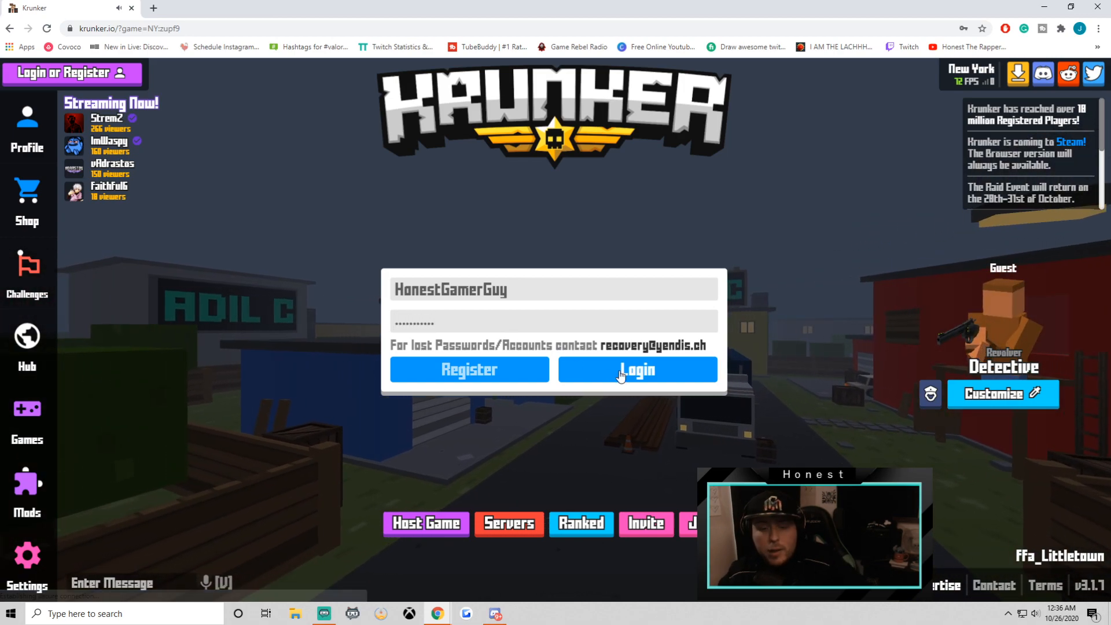
{"action": "left_click", "coordinate": [636, 369]}
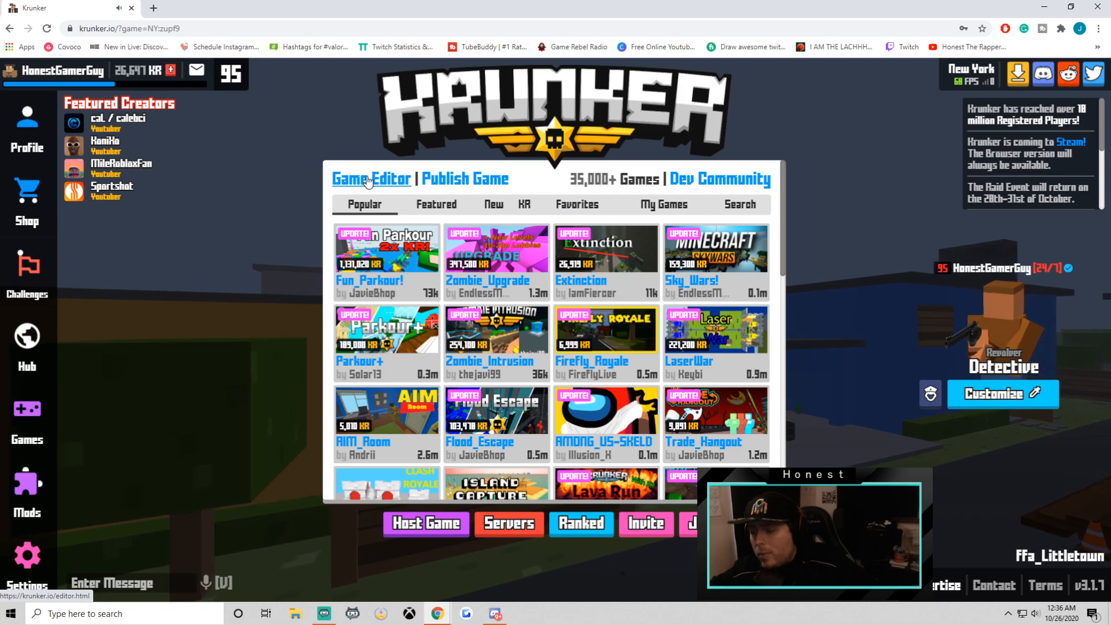
{"action": "left_click", "coordinate": [367, 179]}
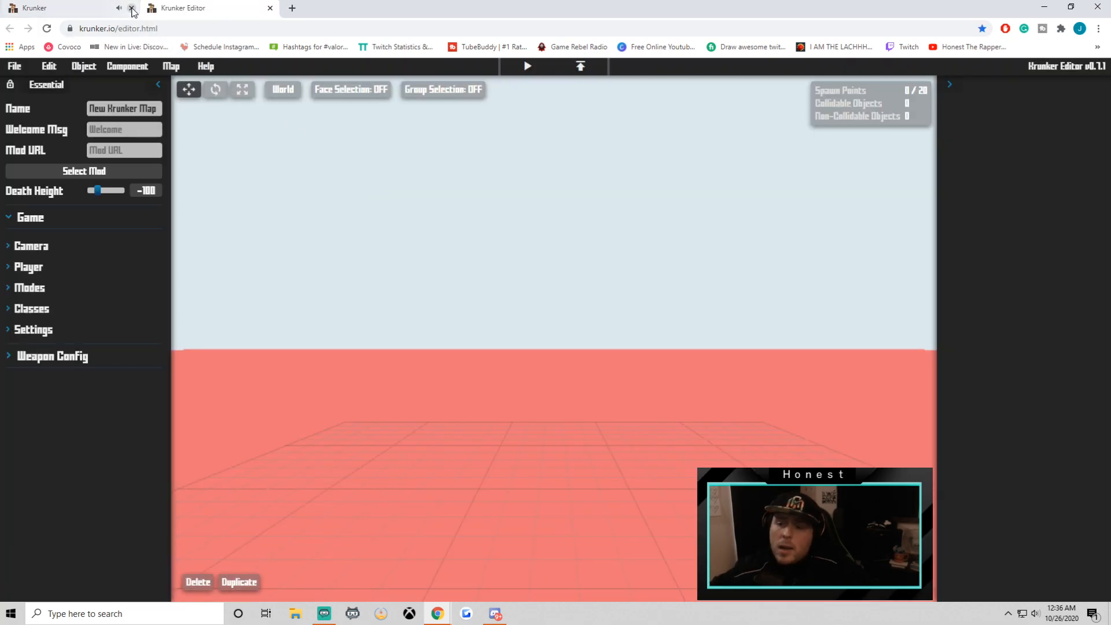
Close the Krunker game tab and browse the Object, File and Edit menus
{"action": "left_click", "coordinate": [132, 12]}
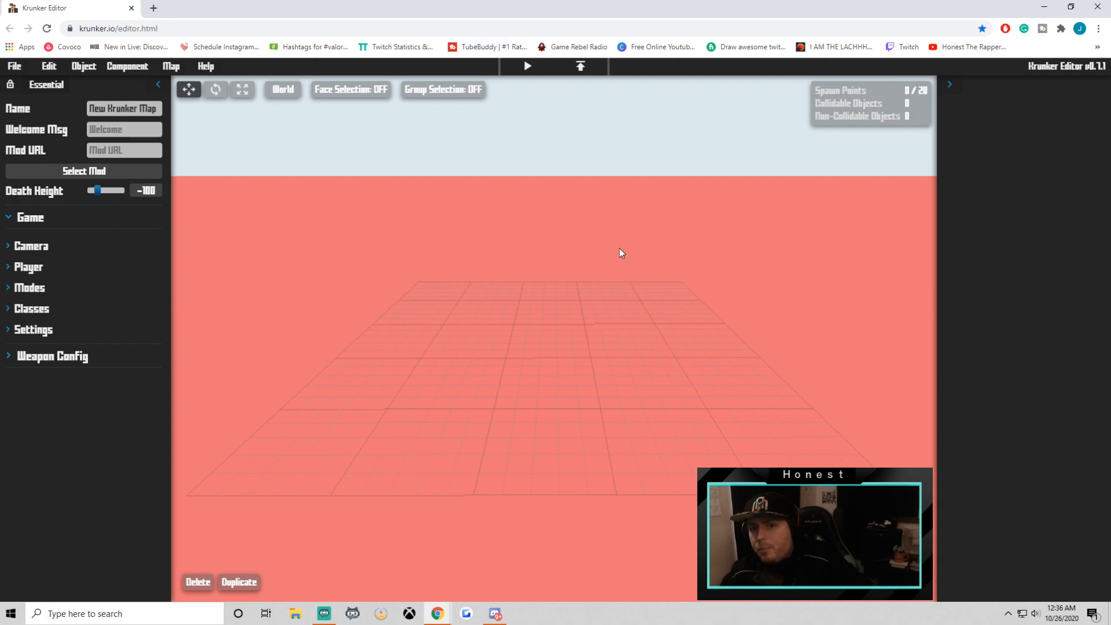
{"action": "mouse_move", "coordinate": [609, 257]}
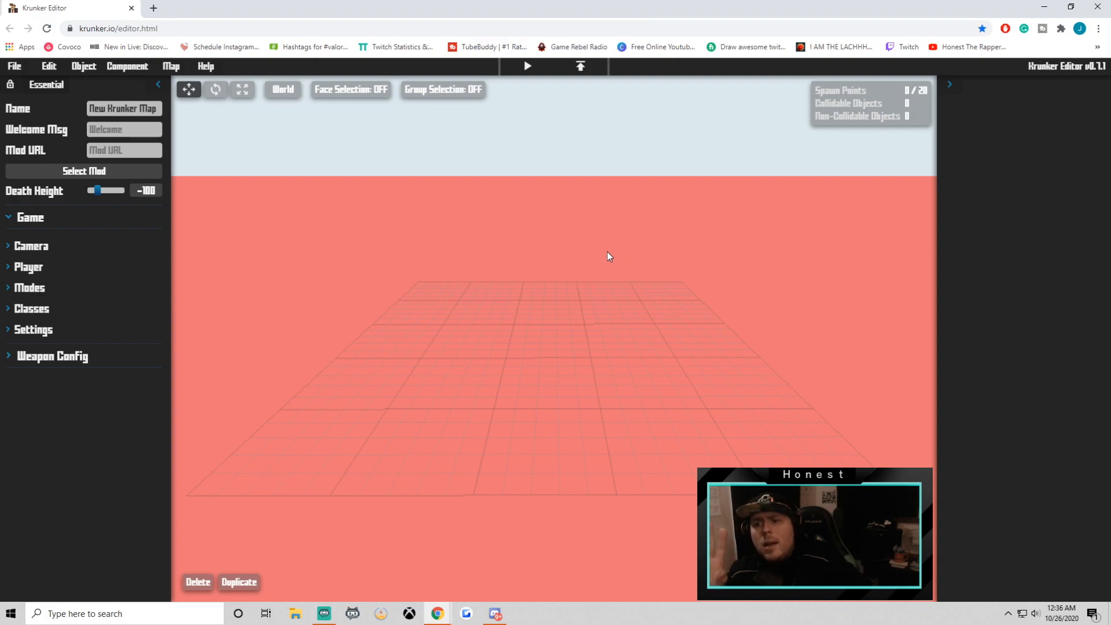
{"action": "left_click", "coordinate": [127, 66]}
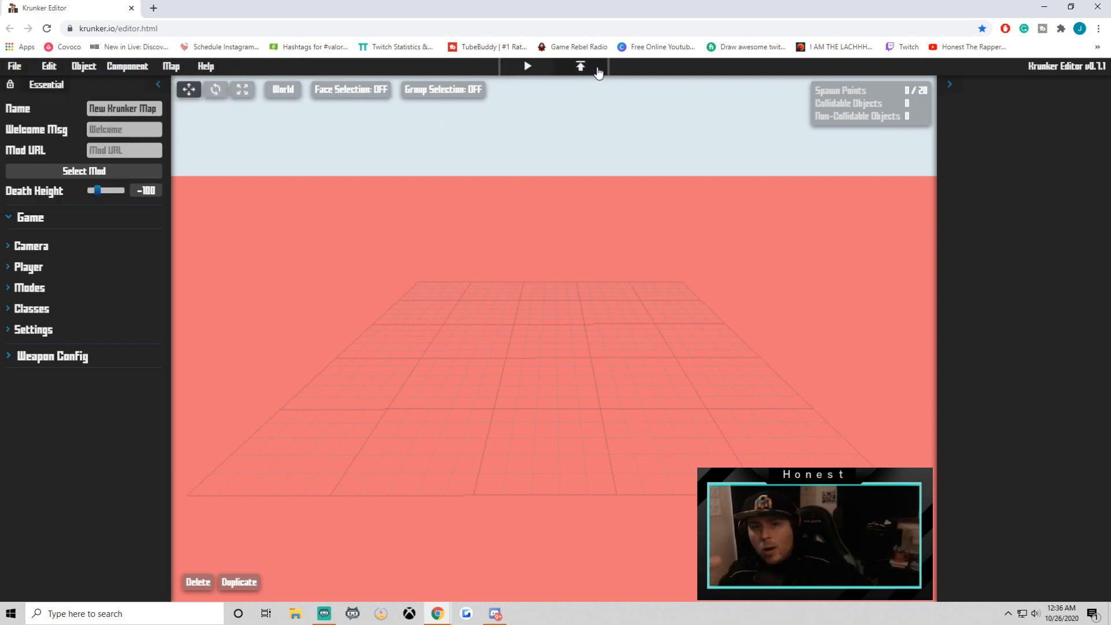
{"action": "left_click", "coordinate": [82, 66]}
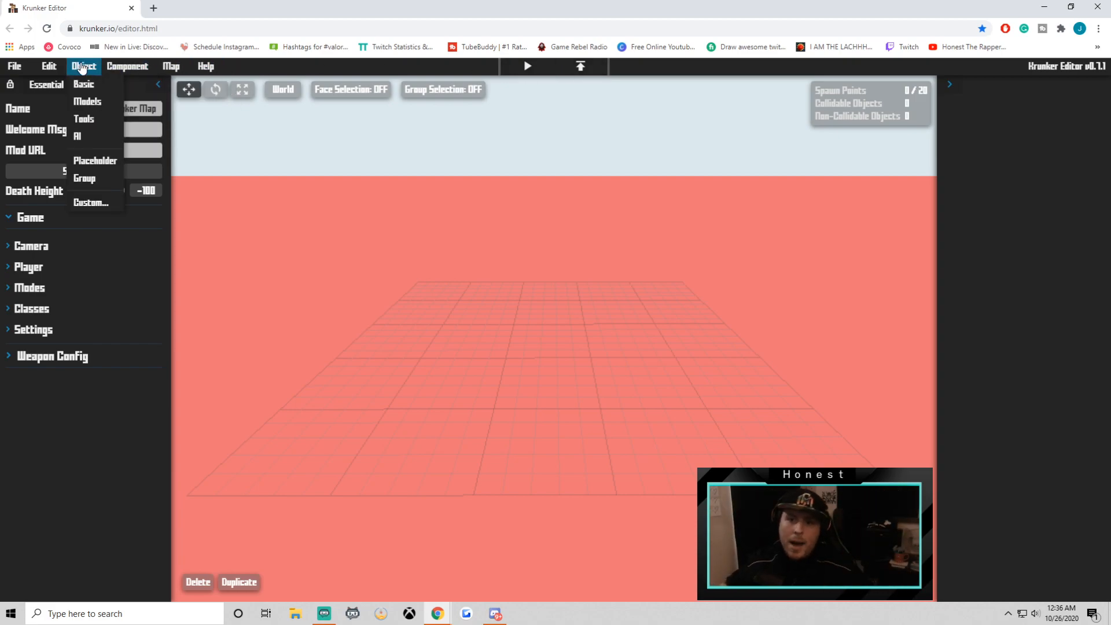
{"action": "left_click", "coordinate": [83, 84]}
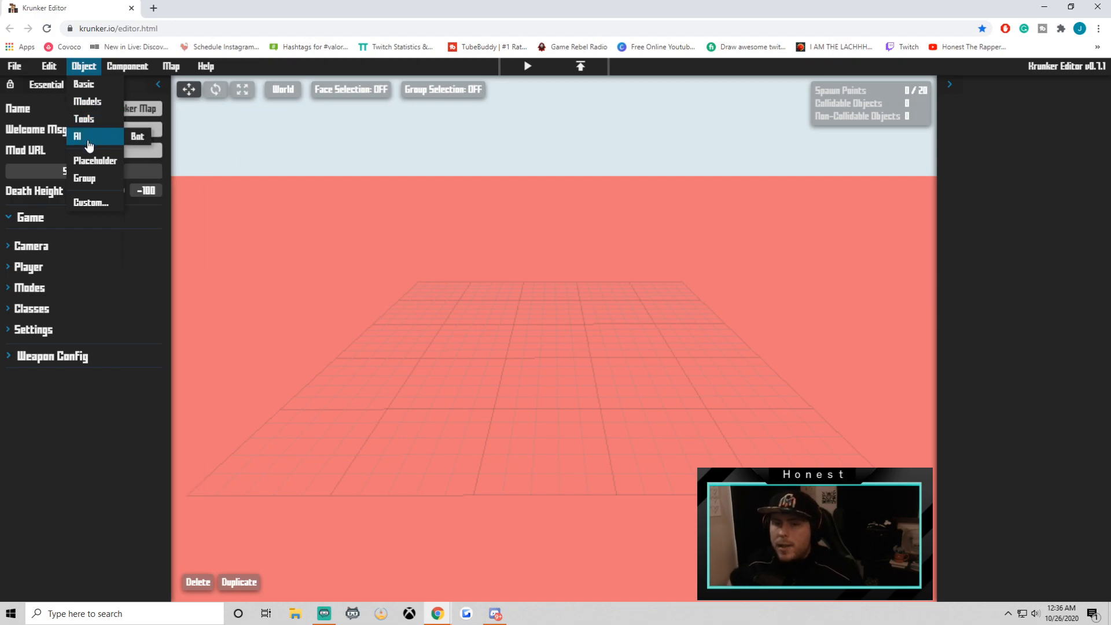
{"action": "left_click", "coordinate": [14, 66]}
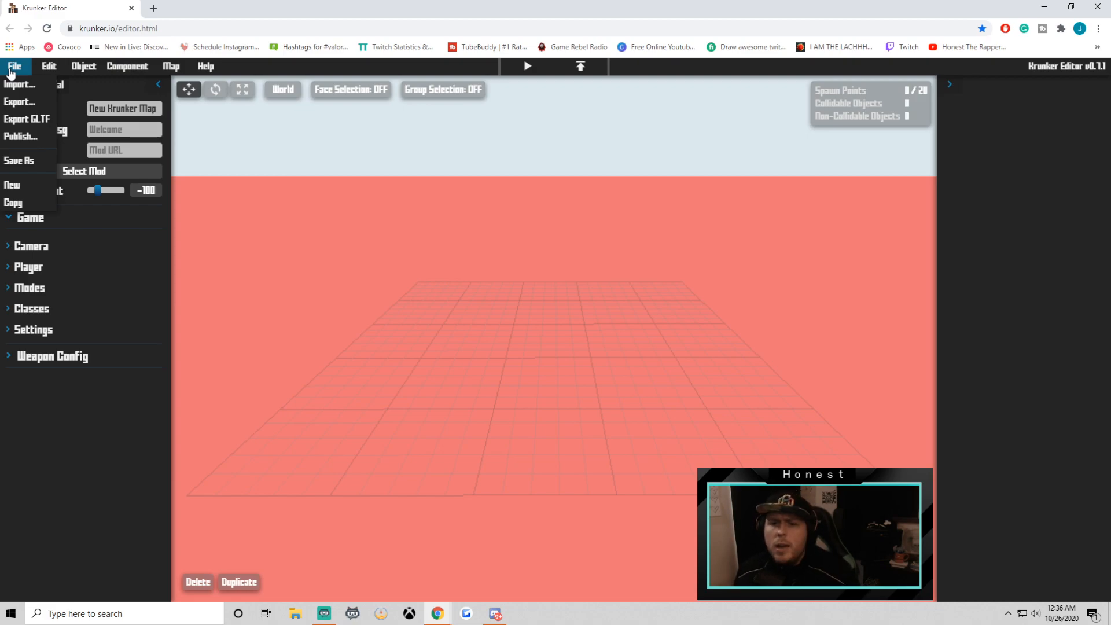
{"action": "left_click", "coordinate": [48, 66]}
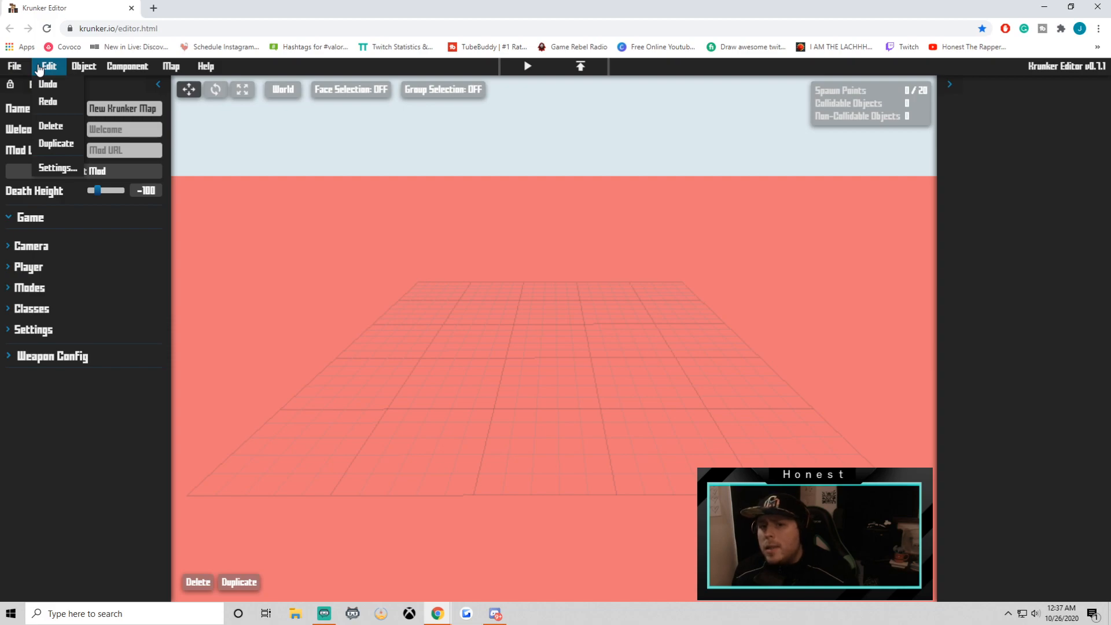
Show the Environment, Zone and Tools component panels, then view the Test menu
{"action": "left_click", "coordinate": [127, 66]}
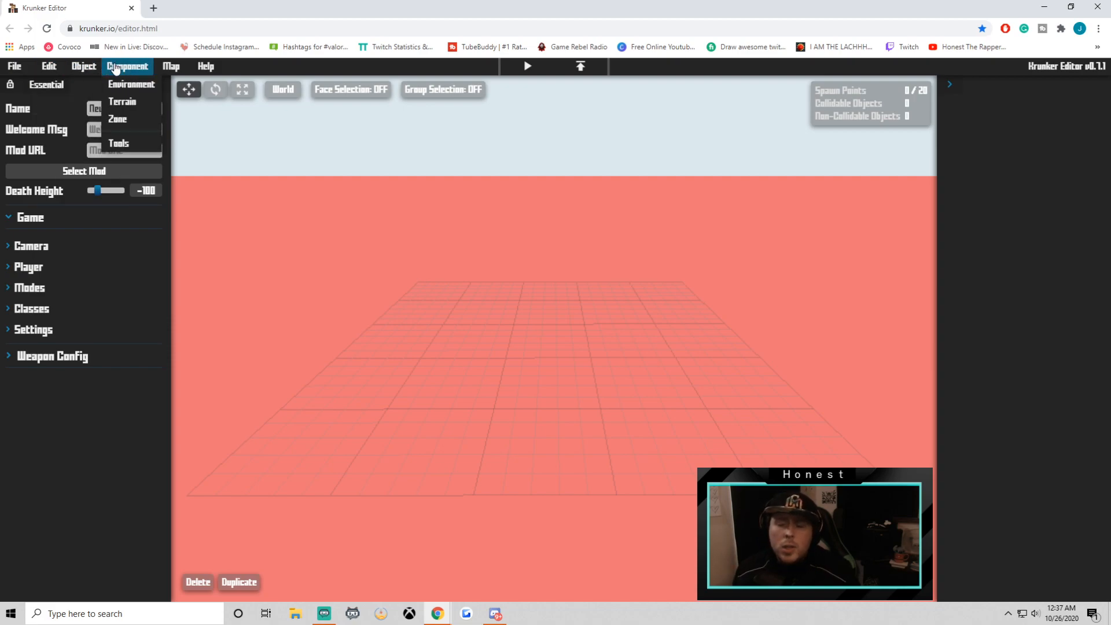
{"action": "left_click", "coordinate": [131, 84]}
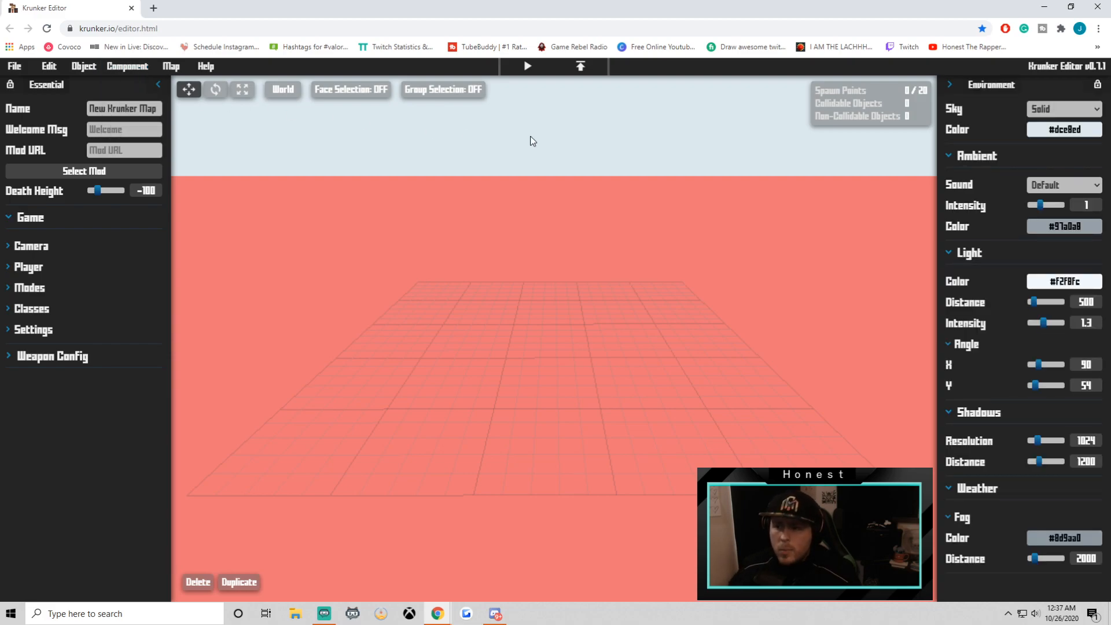
{"action": "left_click", "coordinate": [128, 66]}
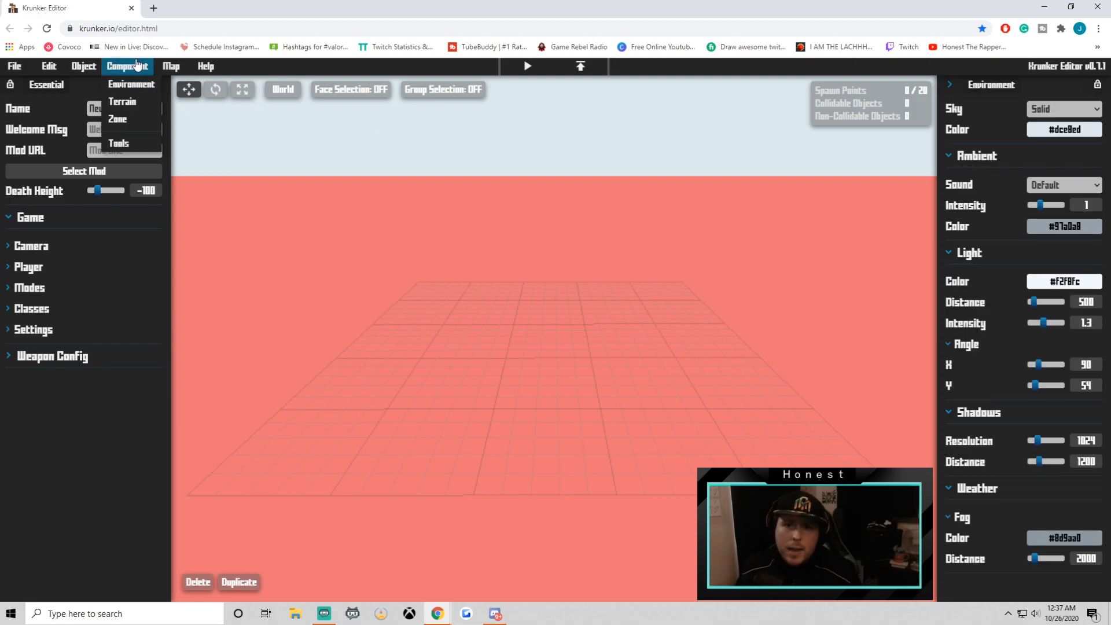
{"action": "left_click", "coordinate": [122, 101]}
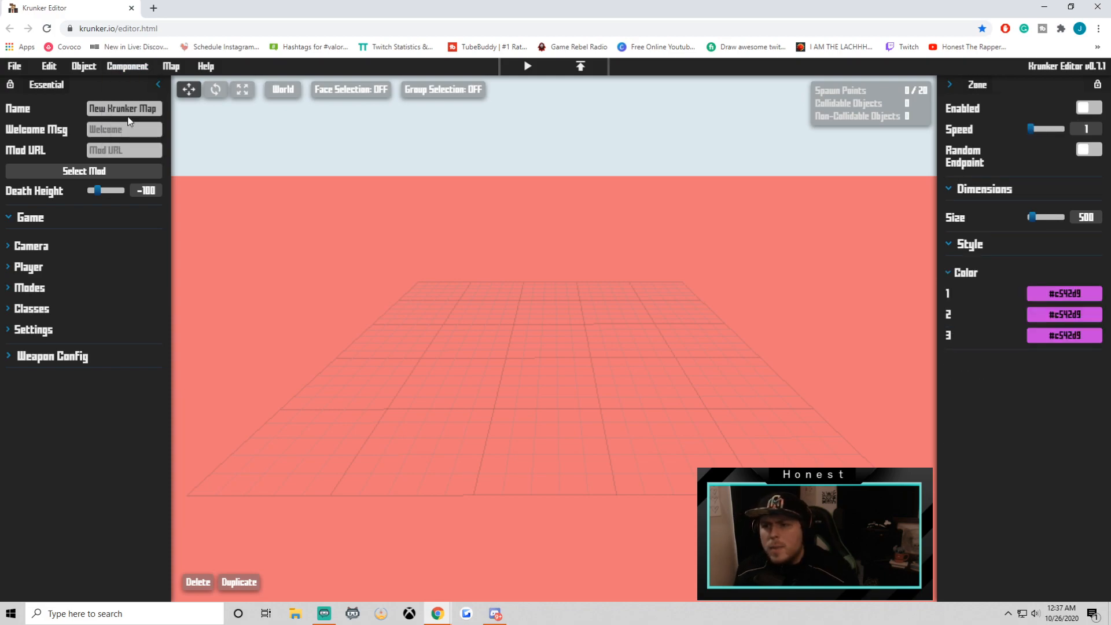
{"action": "left_click", "coordinate": [128, 66]}
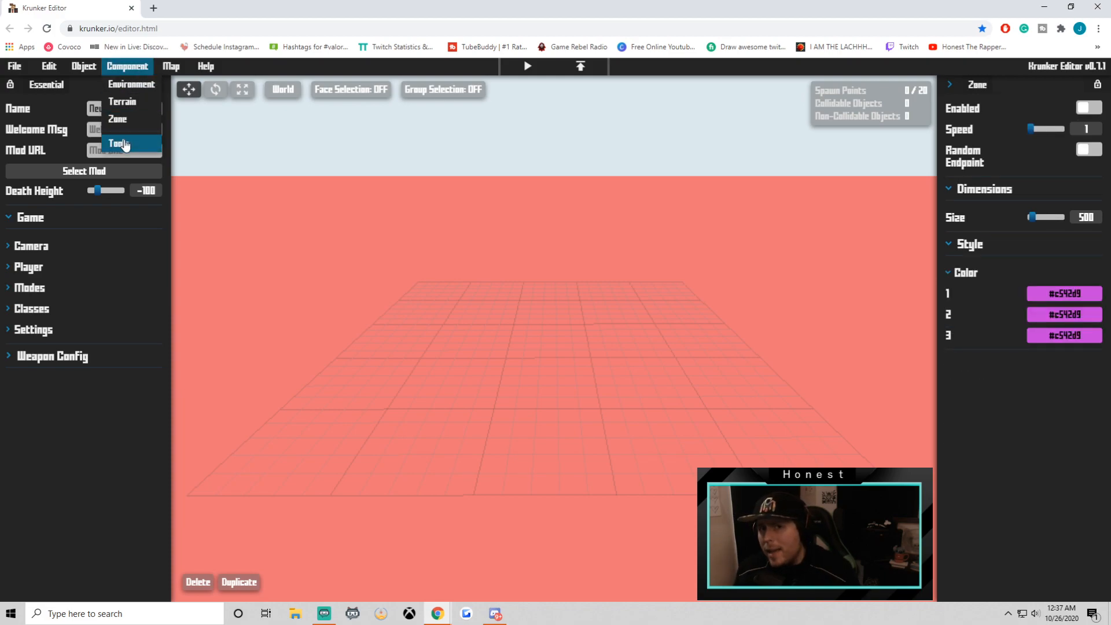
{"action": "left_click", "coordinate": [118, 143]}
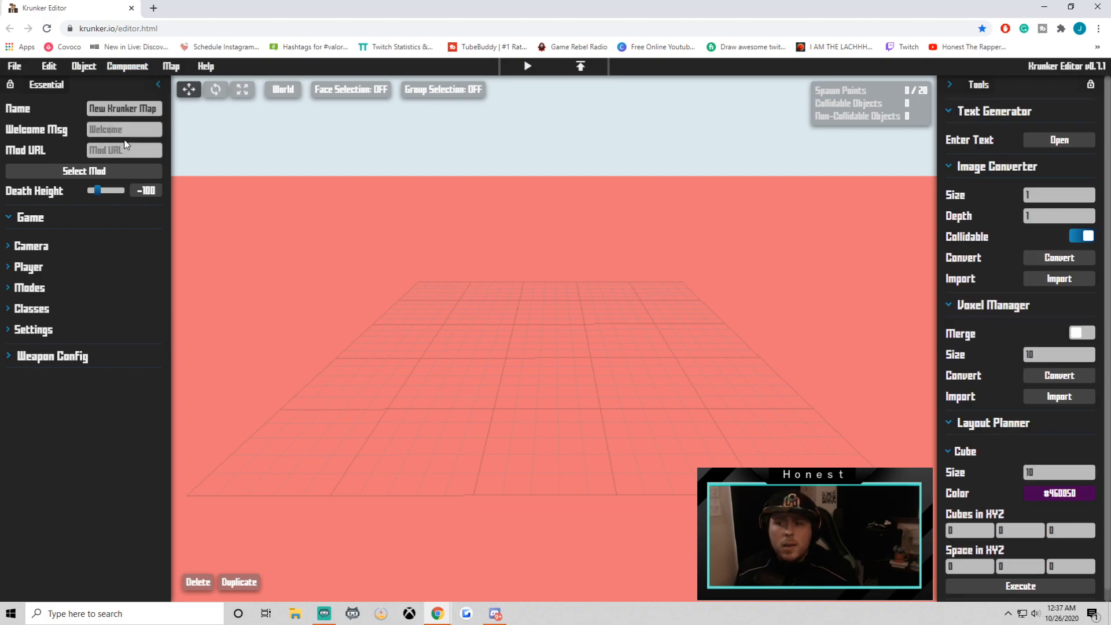
{"action": "mouse_move", "coordinate": [1015, 199]}
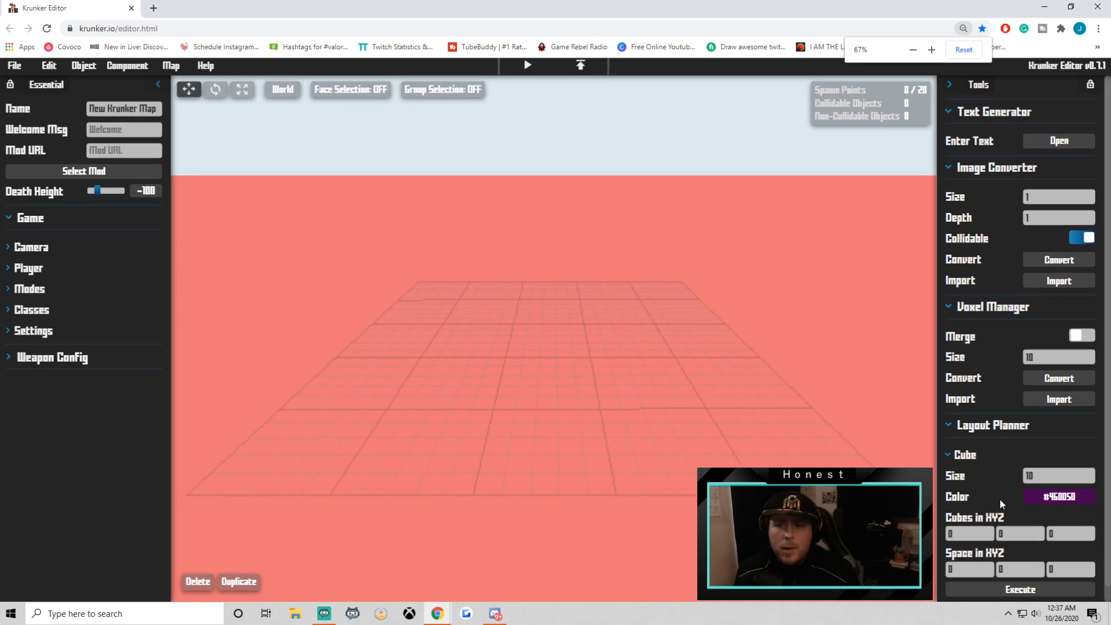
{"action": "left_click", "coordinate": [171, 65]}
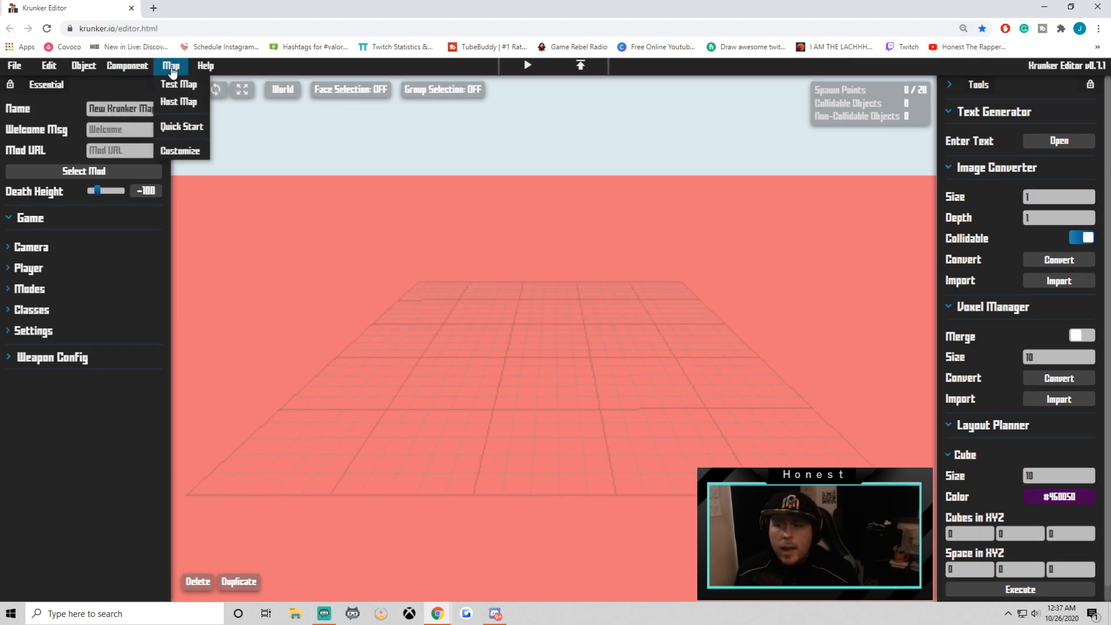
{"action": "mouse_move", "coordinate": [181, 126]}
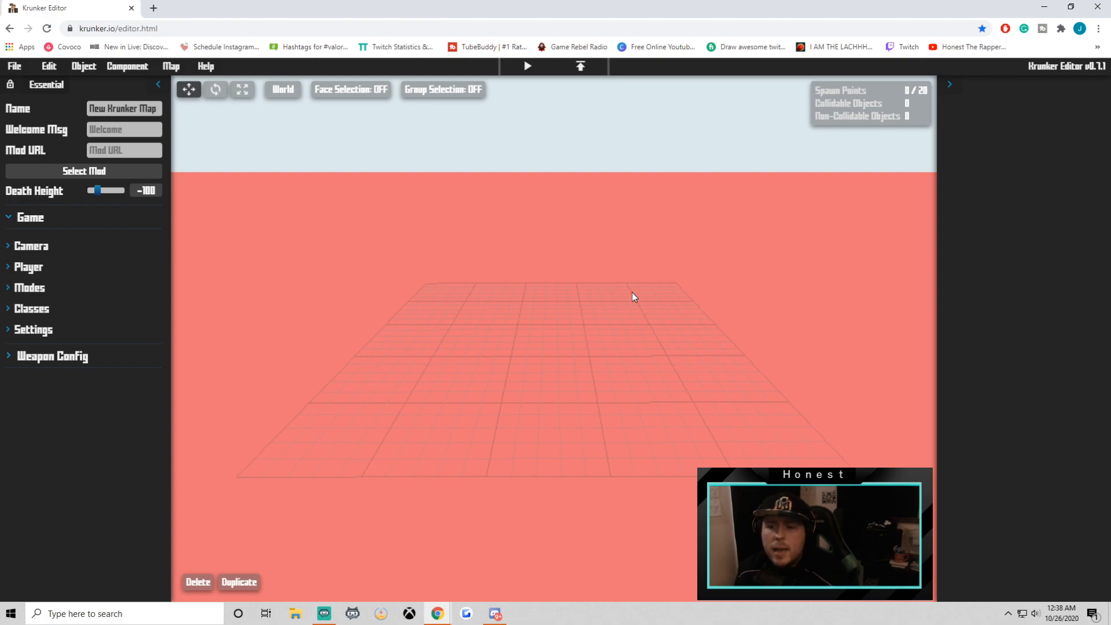
{"action": "mouse_move", "coordinate": [635, 297]}
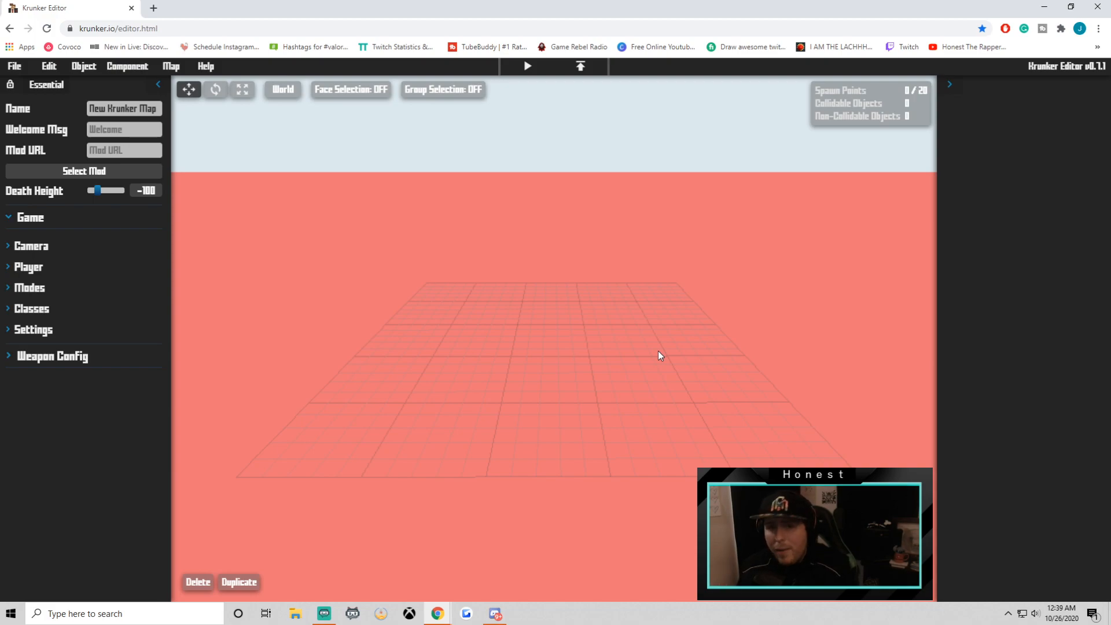
{"action": "mouse_move", "coordinate": [287, 420]}
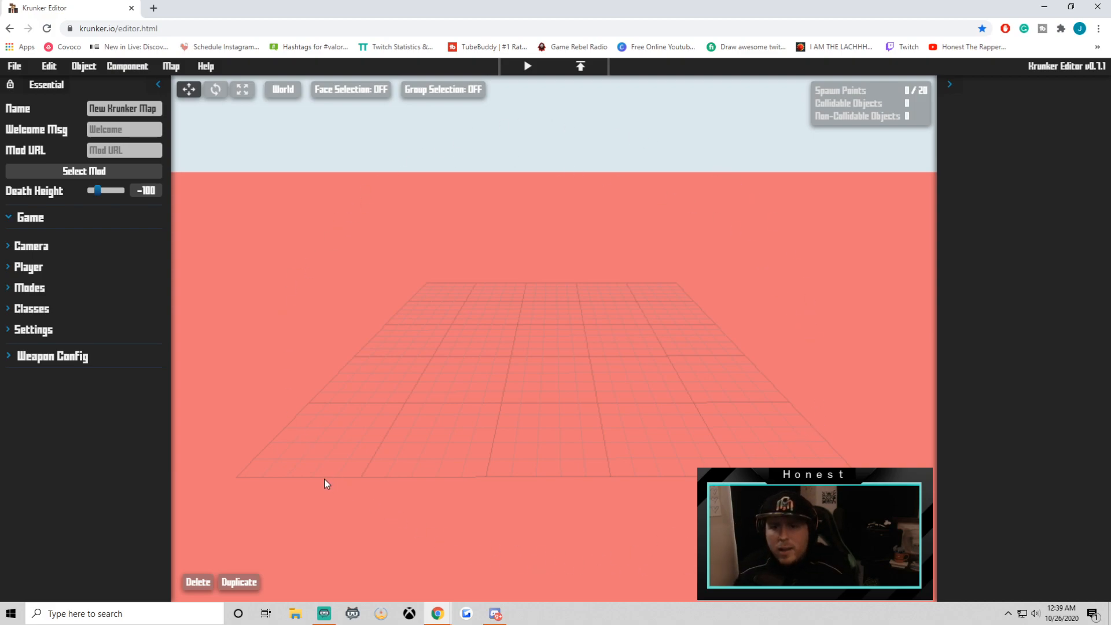
{"action": "left_click", "coordinate": [31, 246]}
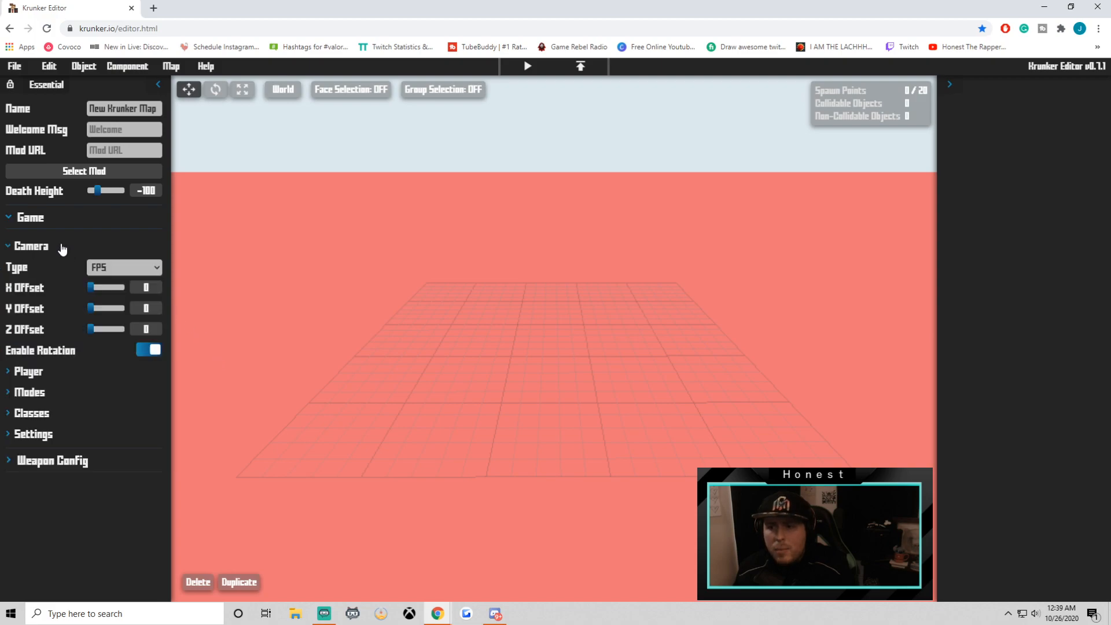
{"action": "left_click", "coordinate": [31, 246]}
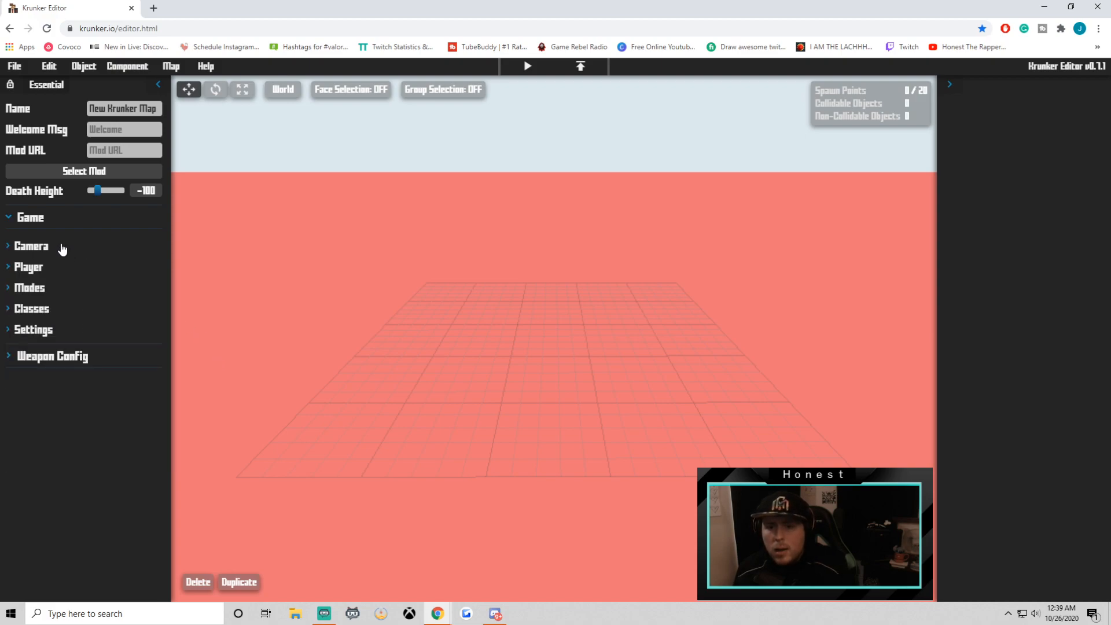
{"action": "left_click", "coordinate": [28, 268]}
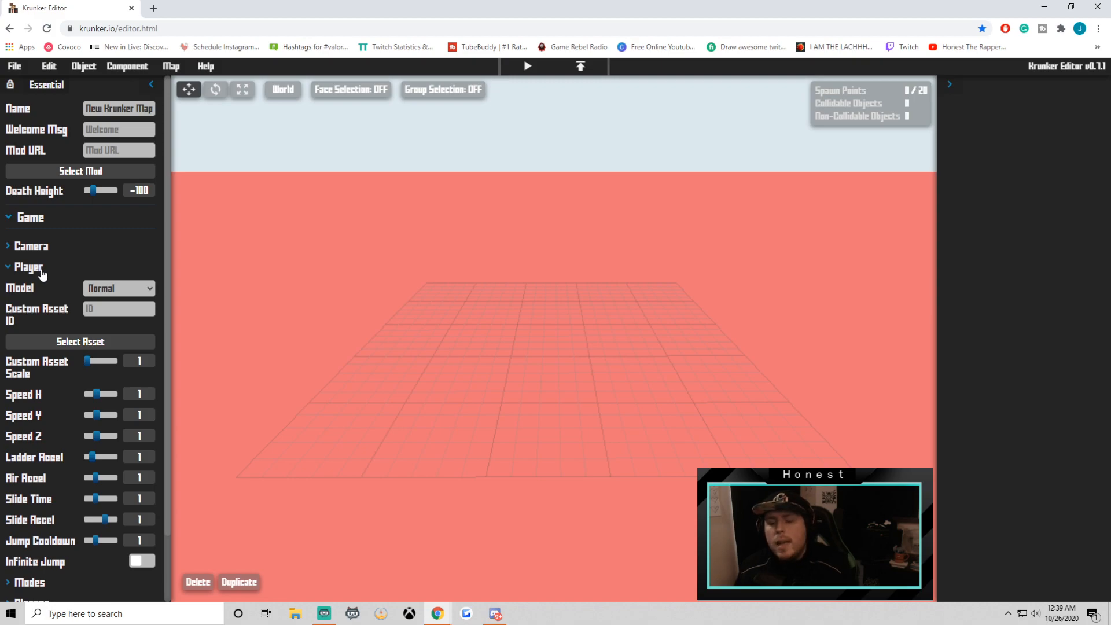
{"action": "left_click", "coordinate": [28, 267]}
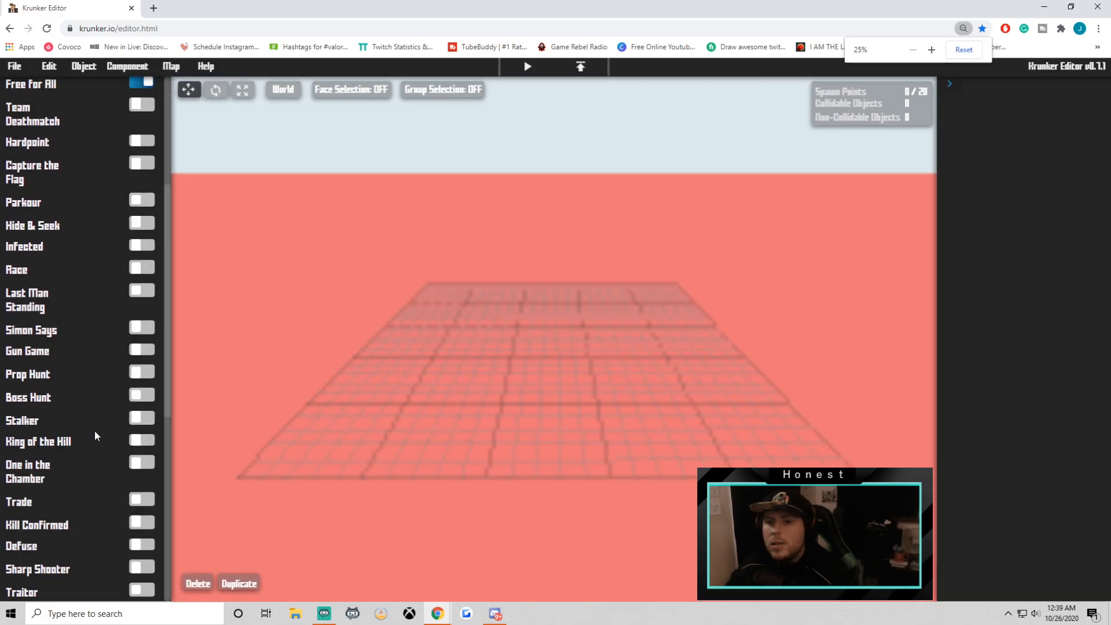
{"action": "scroll", "scroll_direction": "down", "scroll_amount": 3}
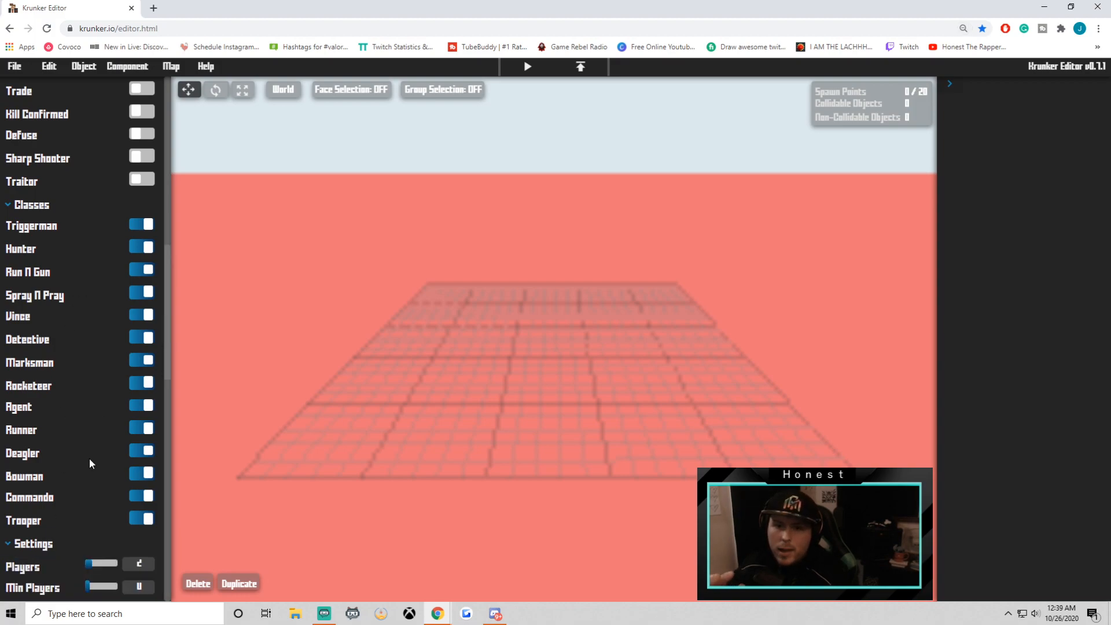
{"action": "scroll", "scroll_direction": "down", "scroll_amount": 3}
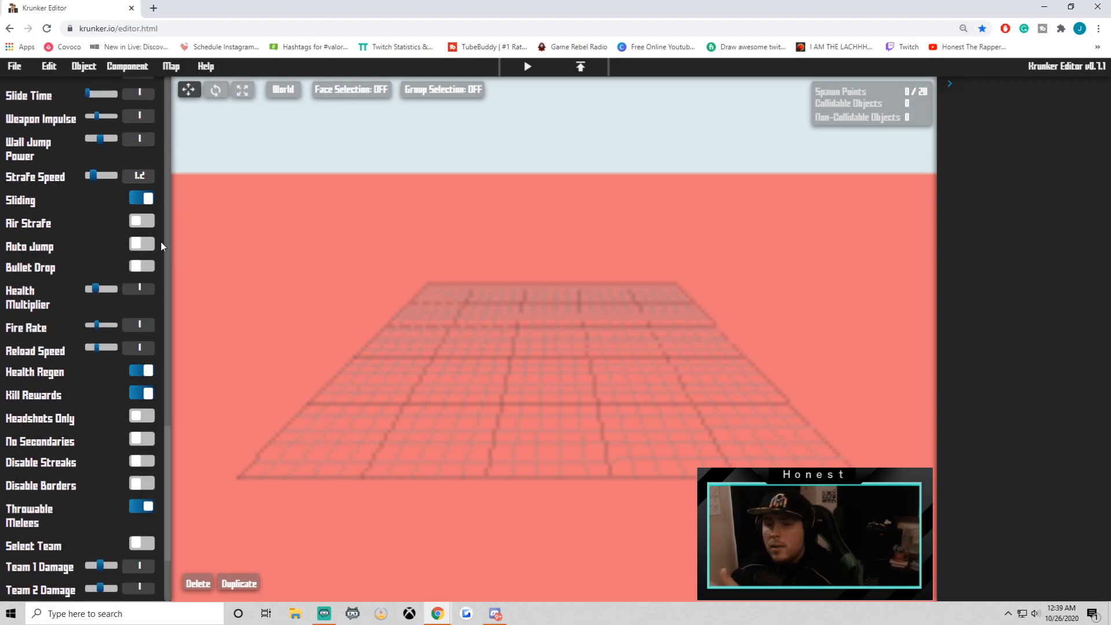
{"action": "scroll", "scroll_direction": "down", "scroll_amount": 3}
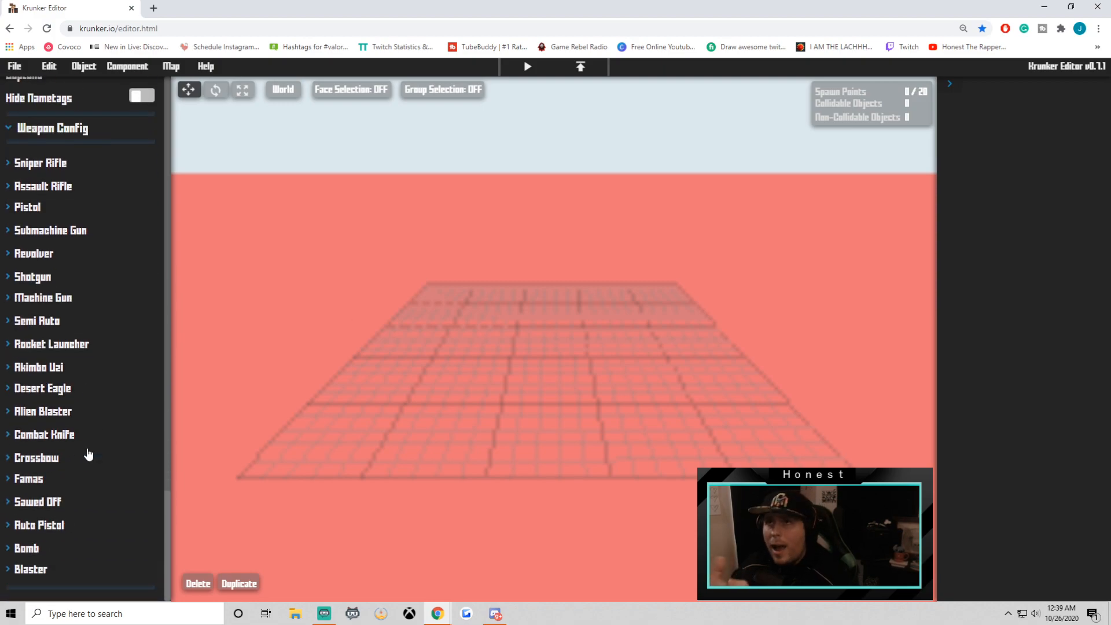
{"action": "left_click", "coordinate": [40, 162]}
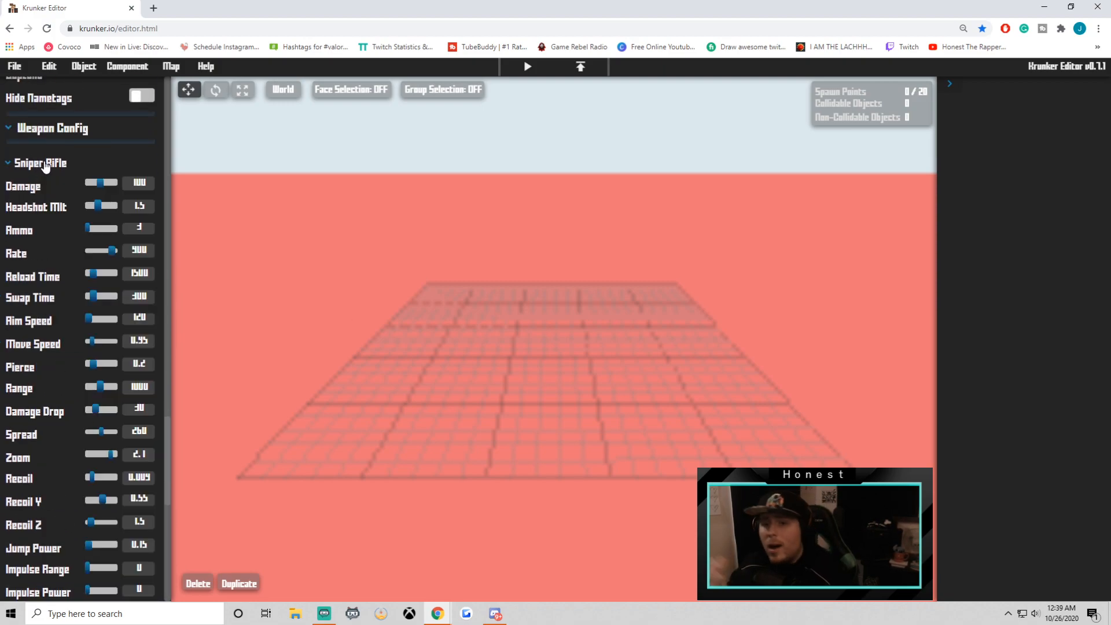
{"action": "scroll", "scroll_direction": "down", "scroll_amount": 3}
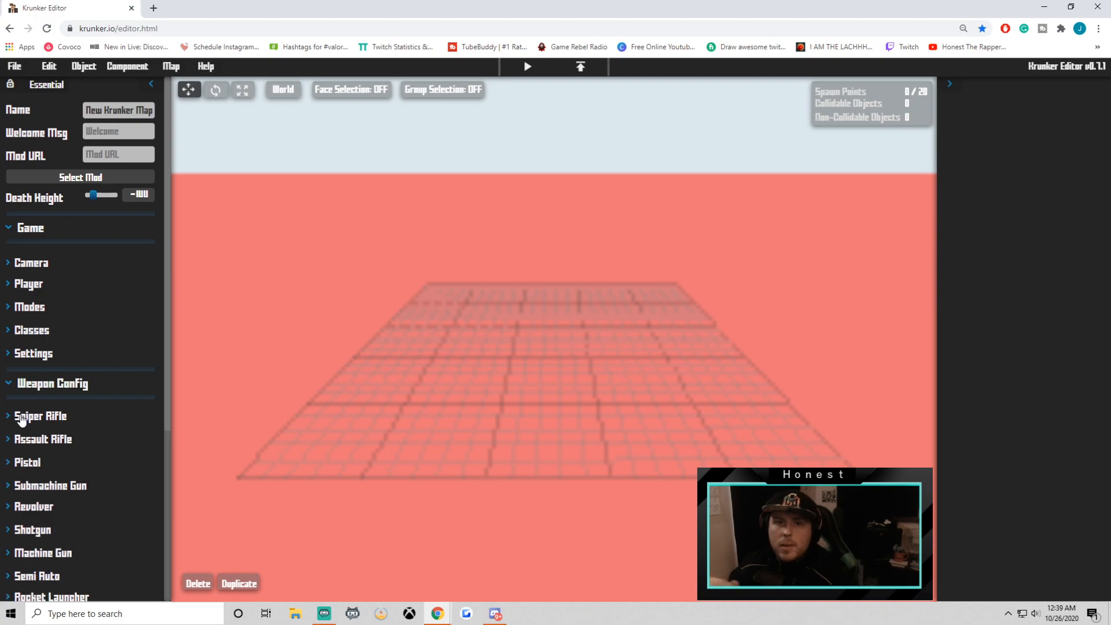
{"action": "left_click", "coordinate": [29, 228]}
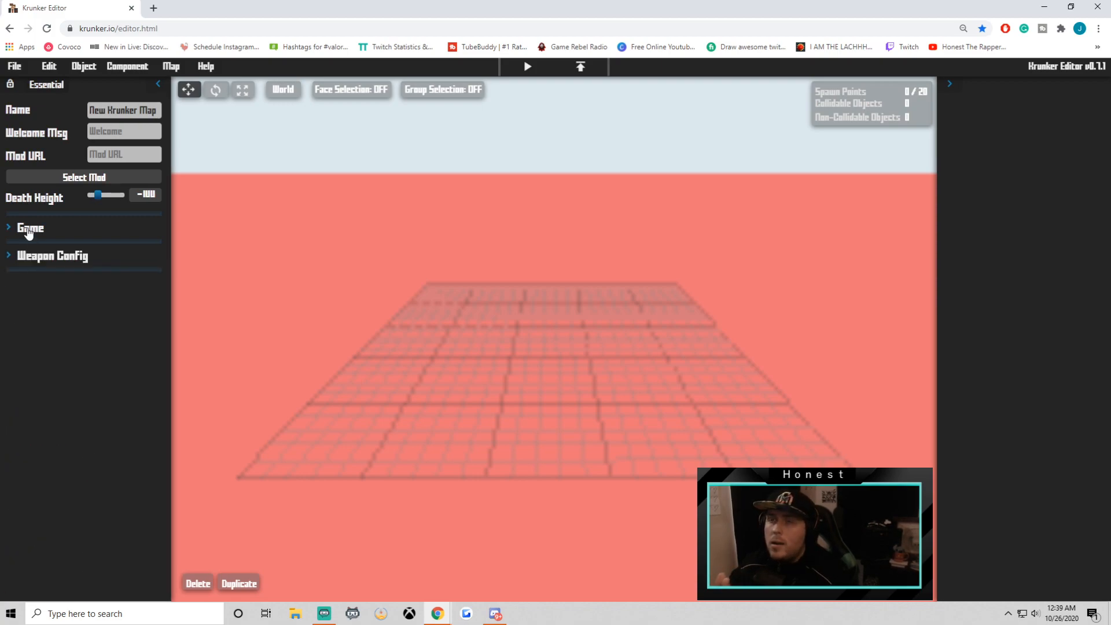
Add a cube via Object > Basic > Cube and try the scale and move gizmos
{"action": "left_click", "coordinate": [83, 66]}
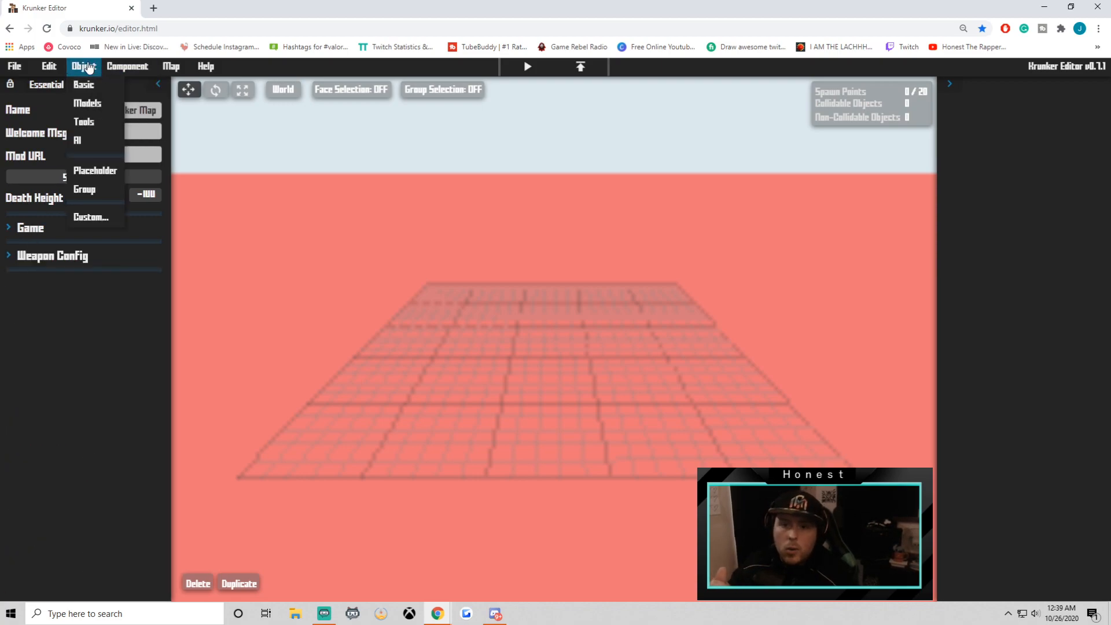
{"action": "mouse_move", "coordinate": [84, 85]}
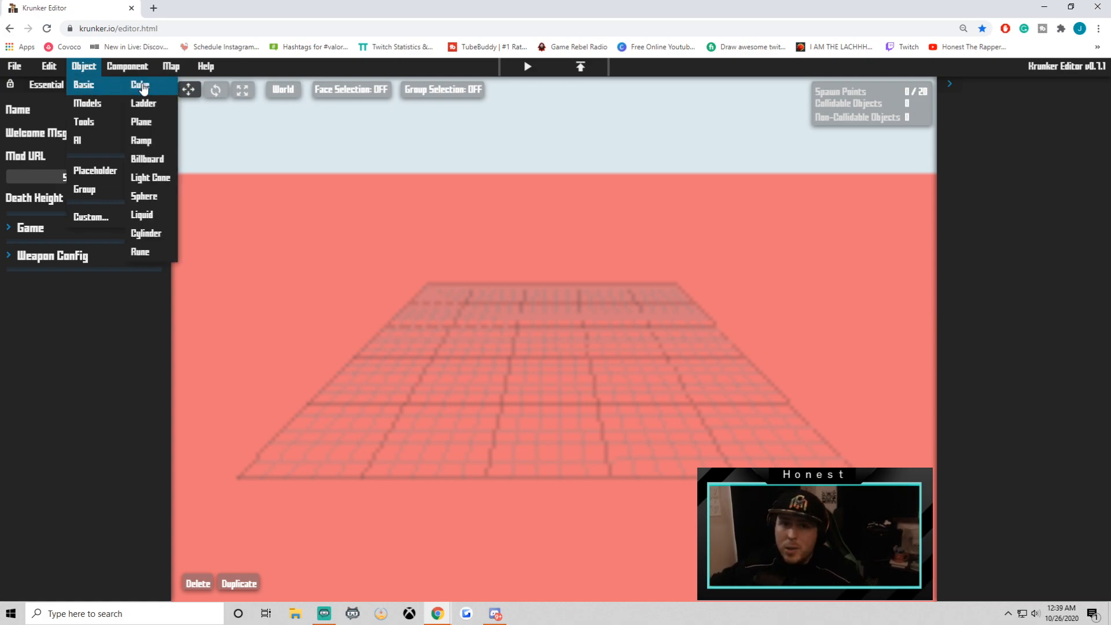
{"action": "left_click", "coordinate": [140, 85]}
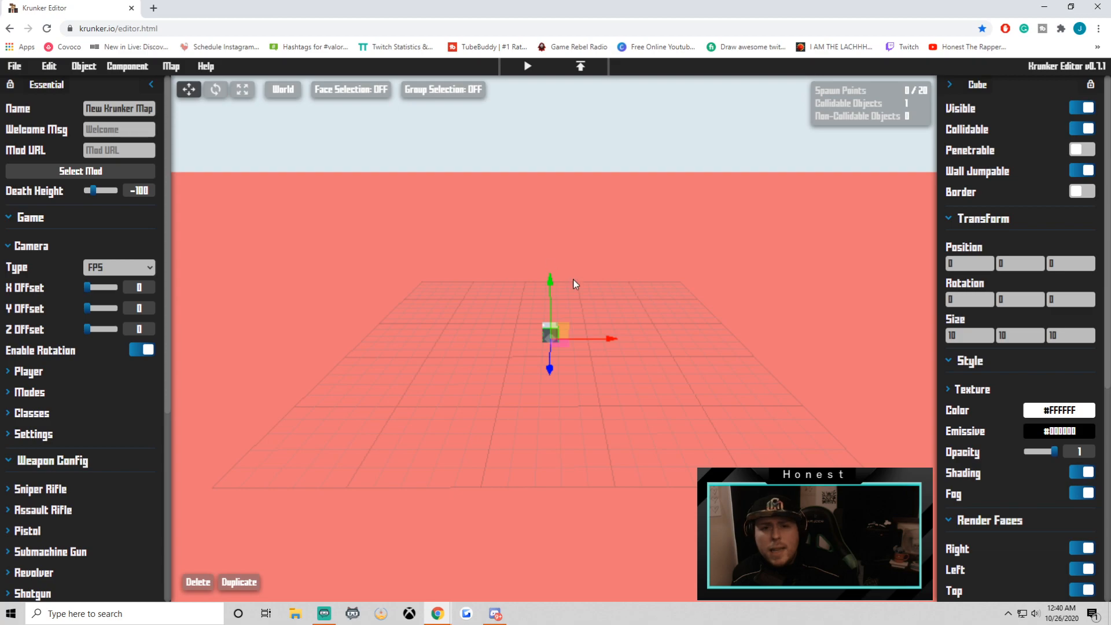
{"action": "left_click", "coordinate": [242, 89]}
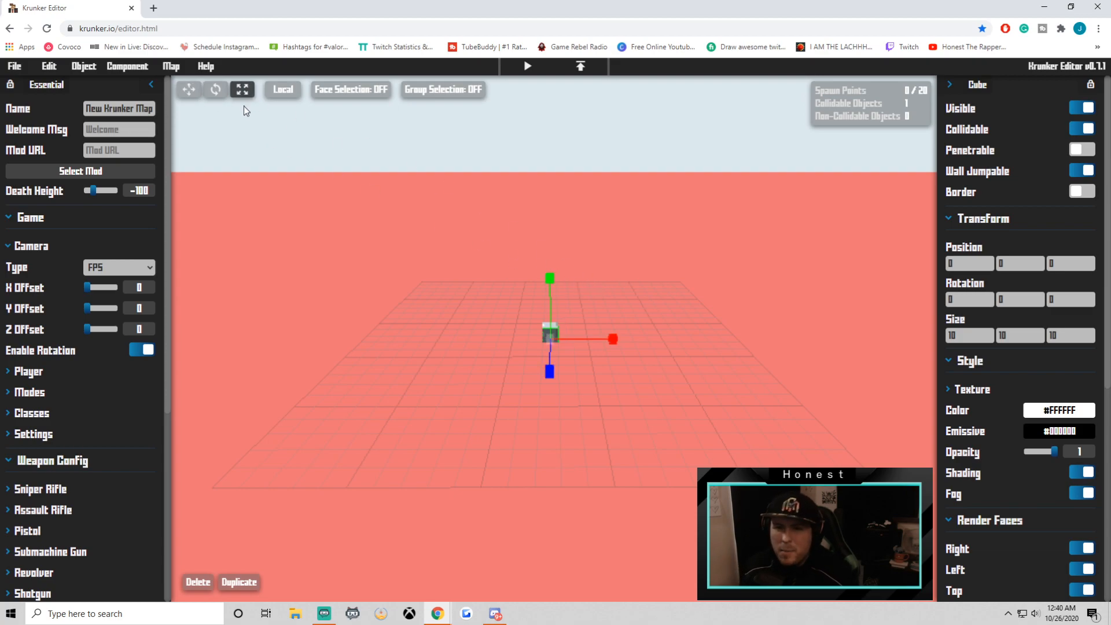
{"action": "left_click", "coordinate": [189, 89]}
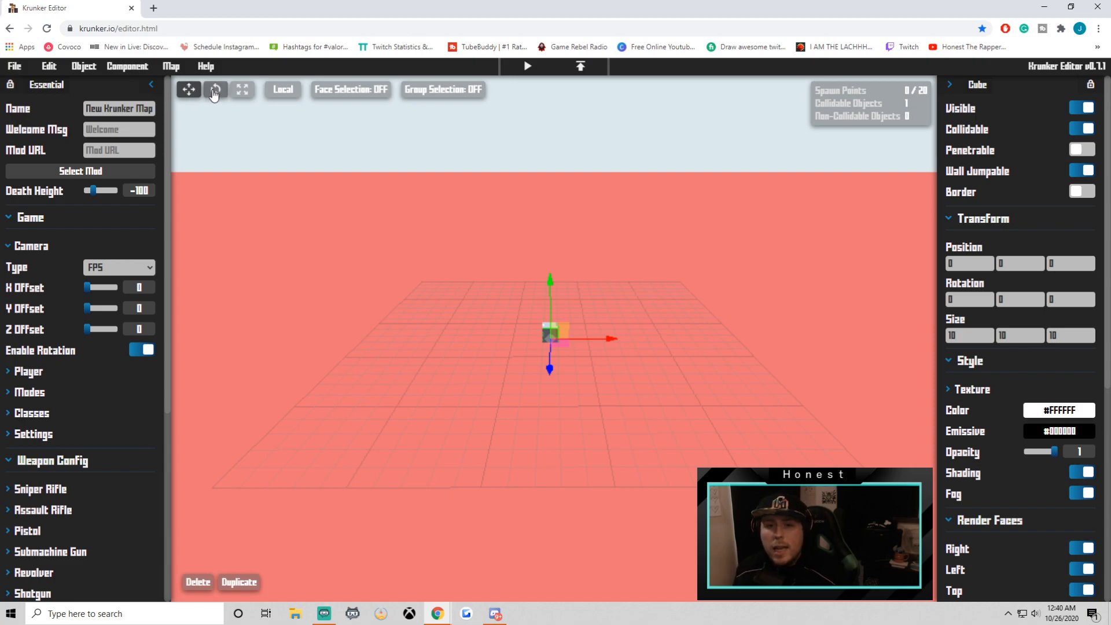
Rotate the cube with the gizmo, stretch it into a slab, then reset rotation to flat
{"action": "left_click", "coordinate": [215, 90]}
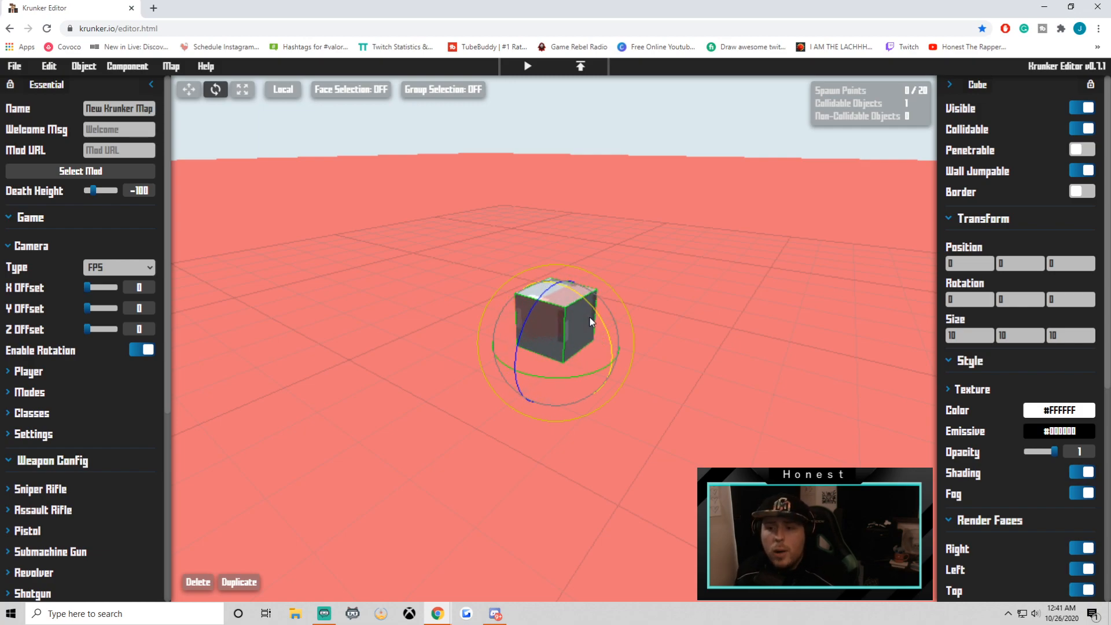
{"action": "left_click_drag", "start_coordinate": [592, 321], "coordinate": [543, 384]}
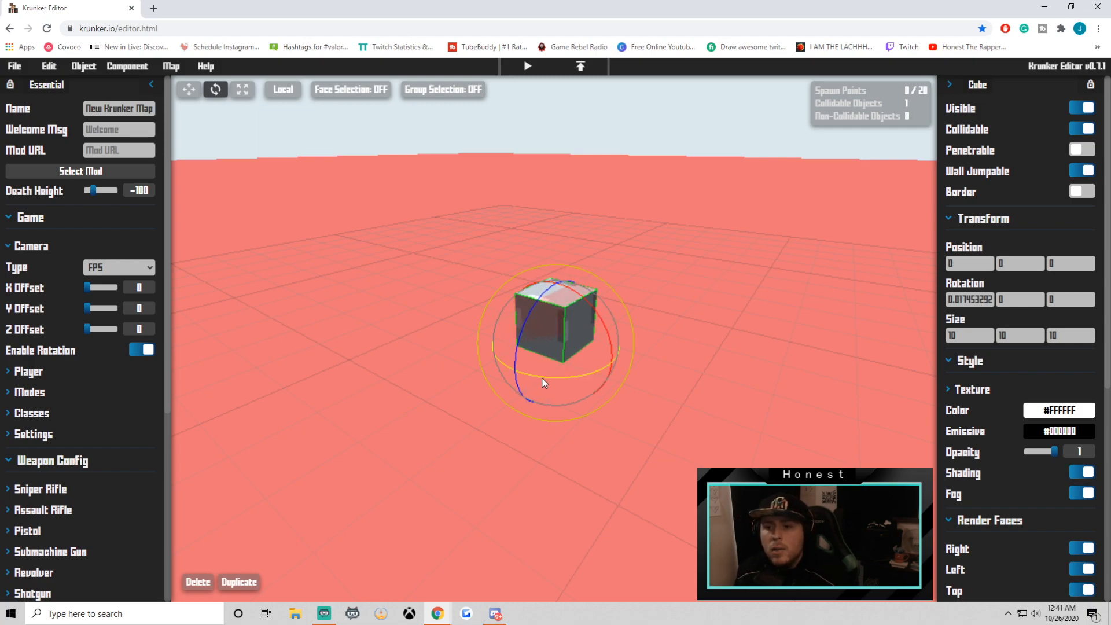
{"action": "left_click_drag", "start_coordinate": [542, 383], "coordinate": [585, 381]}
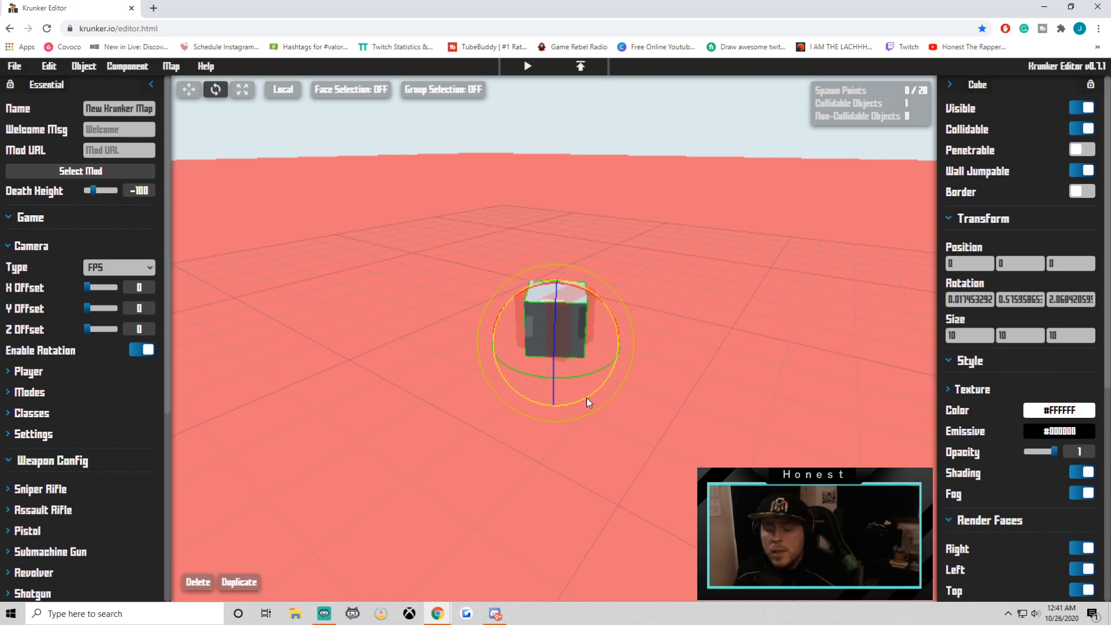
{"action": "left_click_drag", "start_coordinate": [587, 403], "coordinate": [631, 329]}
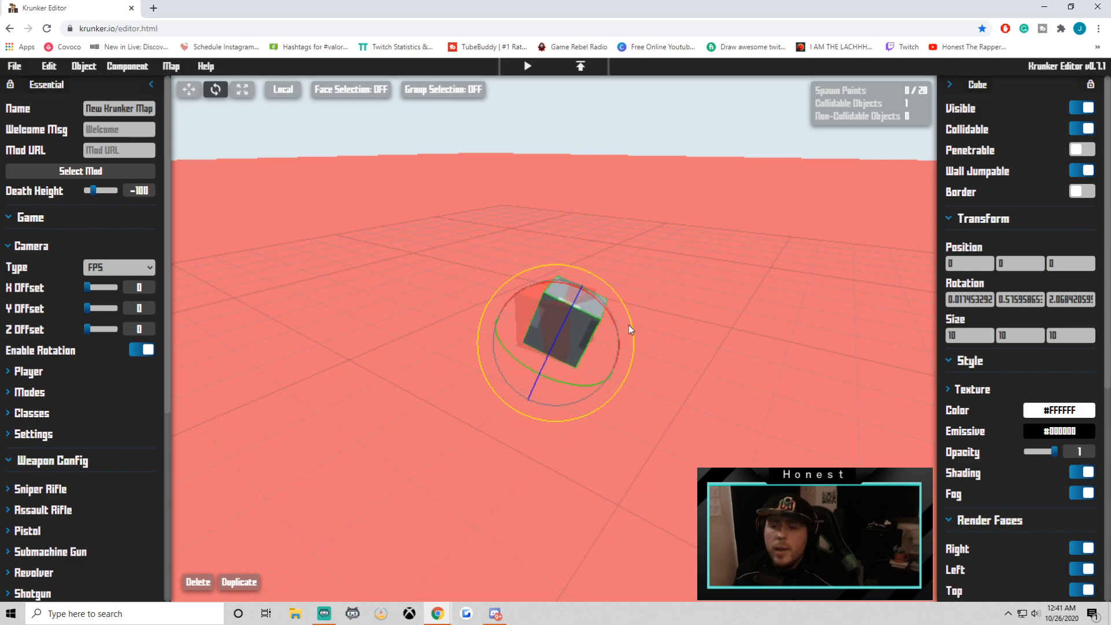
{"action": "left_click_drag", "start_coordinate": [631, 329], "coordinate": [580, 337]}
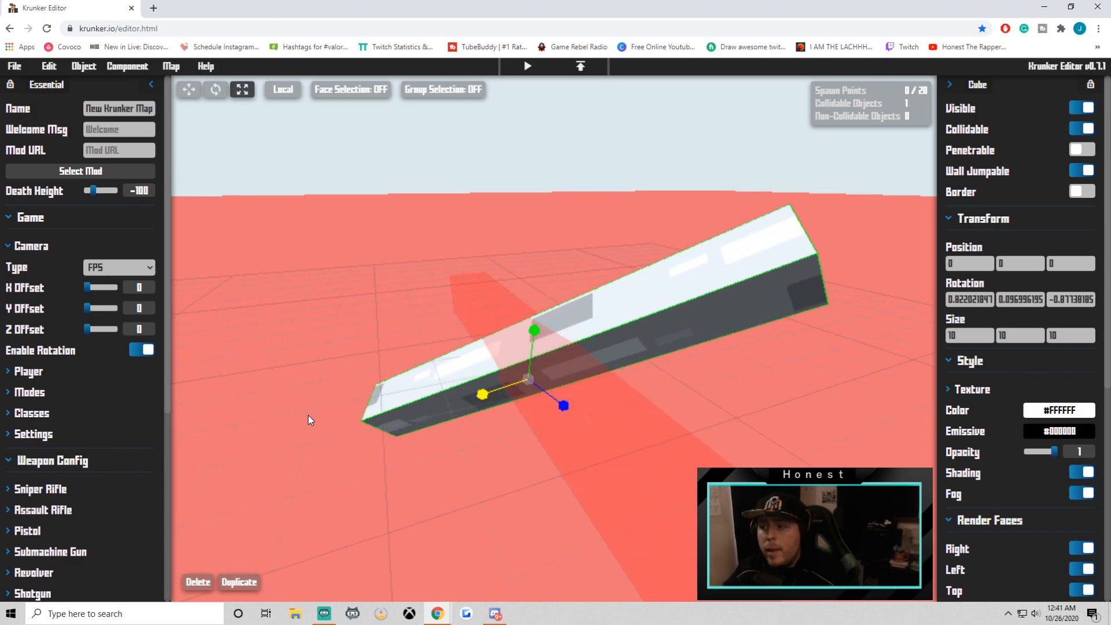
{"action": "left_click_drag", "start_coordinate": [482, 395], "coordinate": [526, 353]}
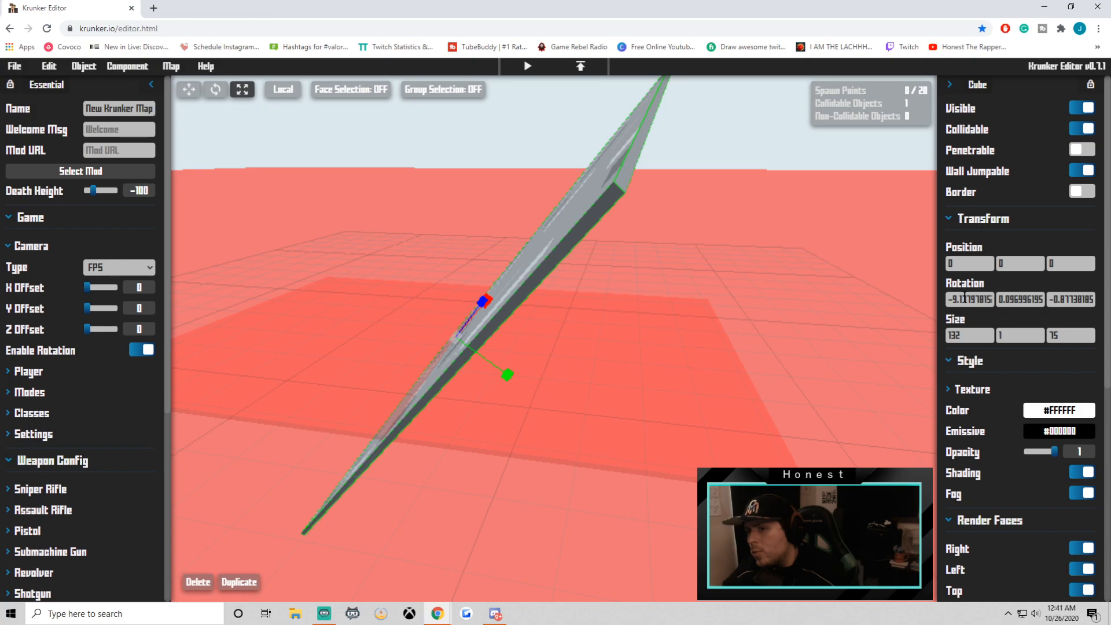
{"action": "left_click", "coordinate": [969, 299]}
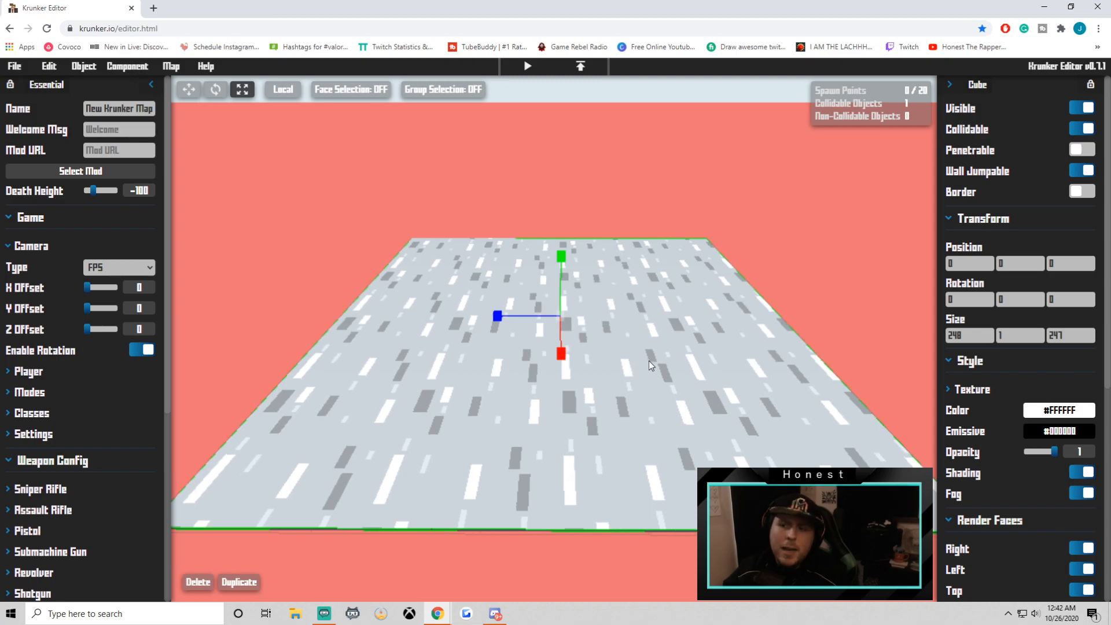
{"action": "mouse_move", "coordinate": [1025, 101]}
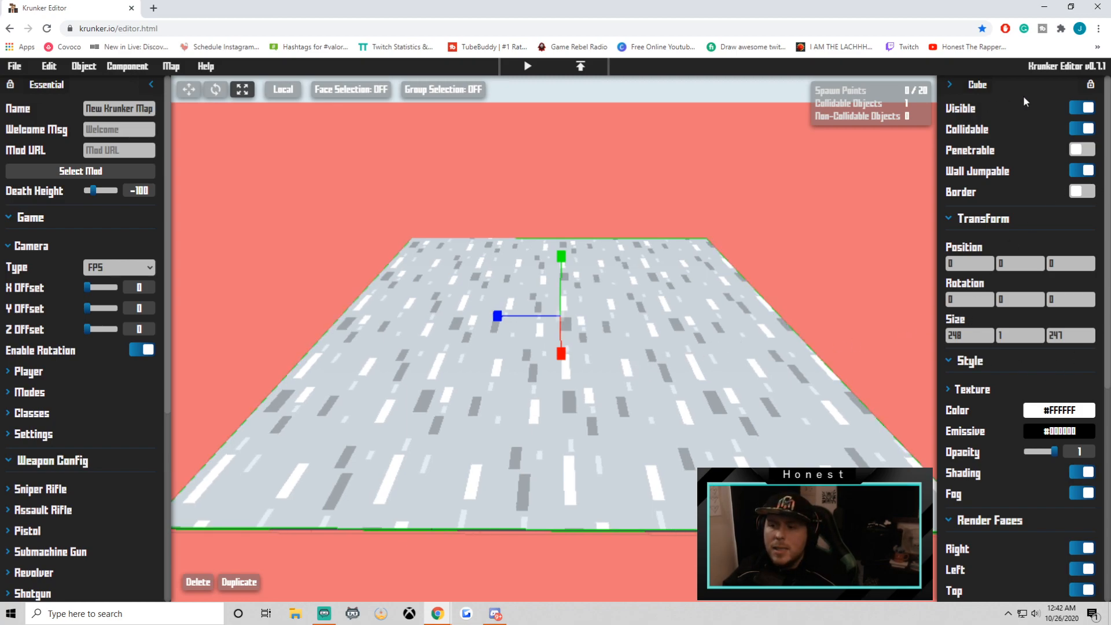
Set the platform colour to #357024 and its texture type to Grass
{"action": "scroll", "scroll_direction": "down", "scroll_amount": 3}
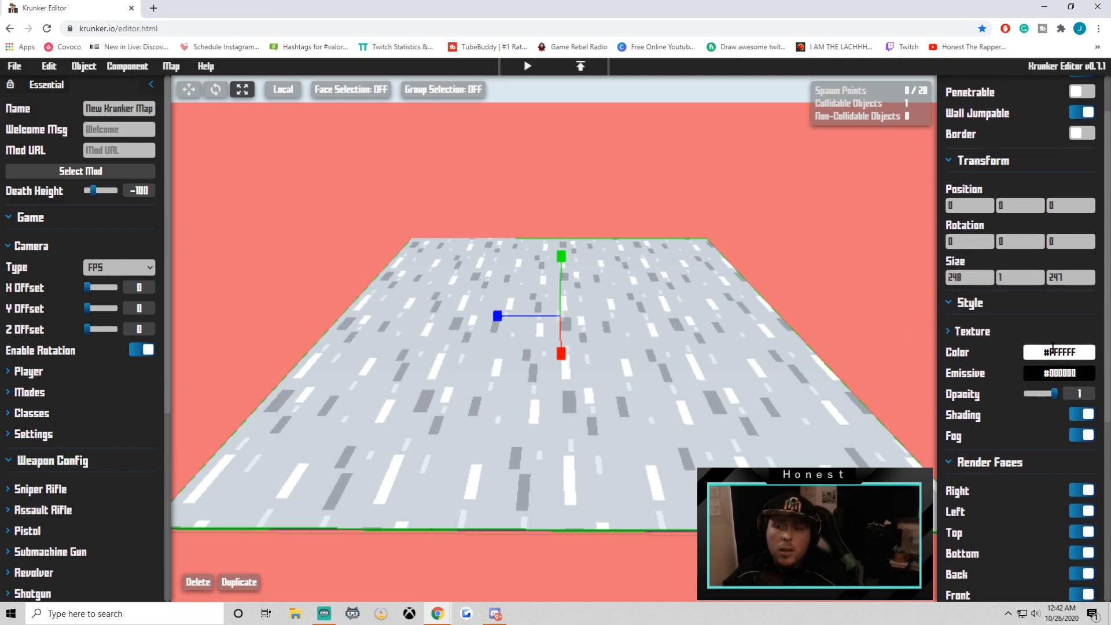
{"action": "left_click", "coordinate": [1059, 351]}
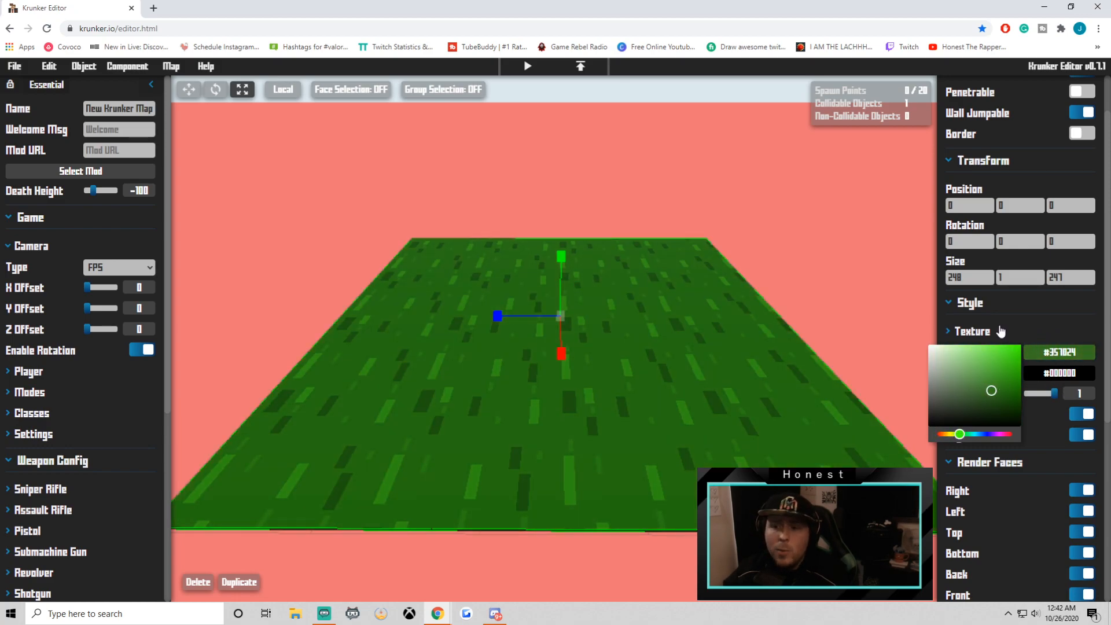
{"action": "left_click", "coordinate": [973, 331]}
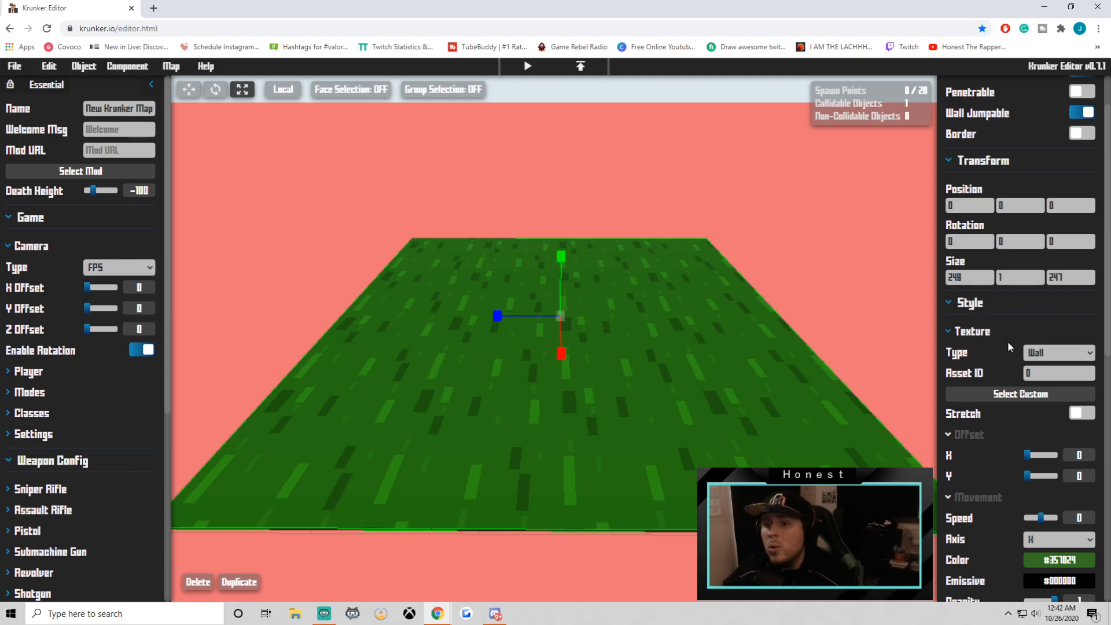
{"action": "left_click", "coordinate": [1059, 353]}
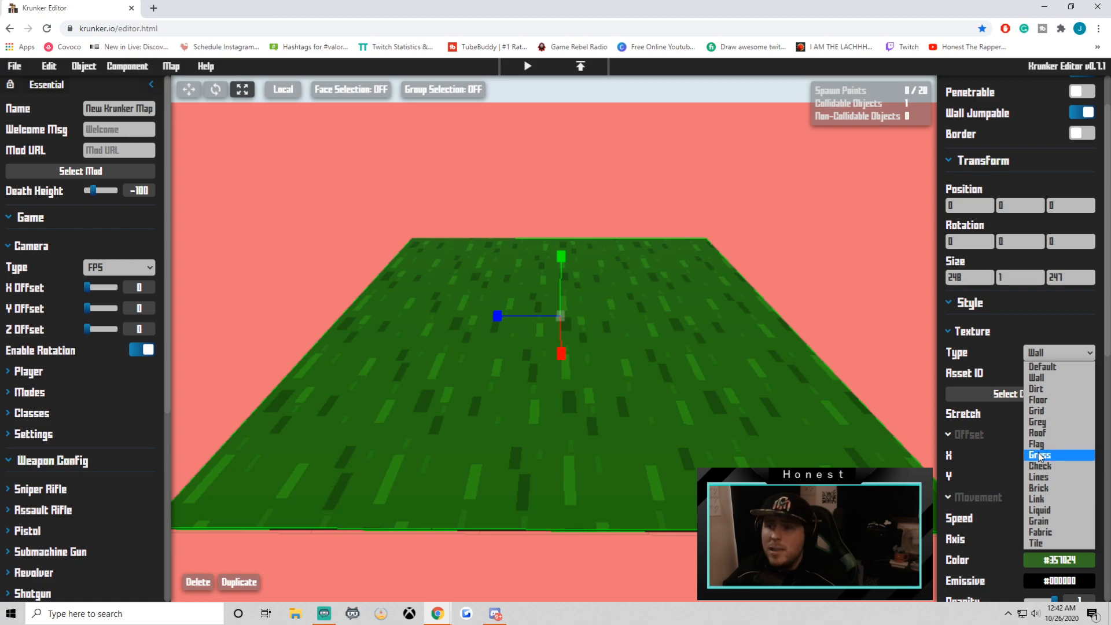
{"action": "left_click", "coordinate": [1039, 454]}
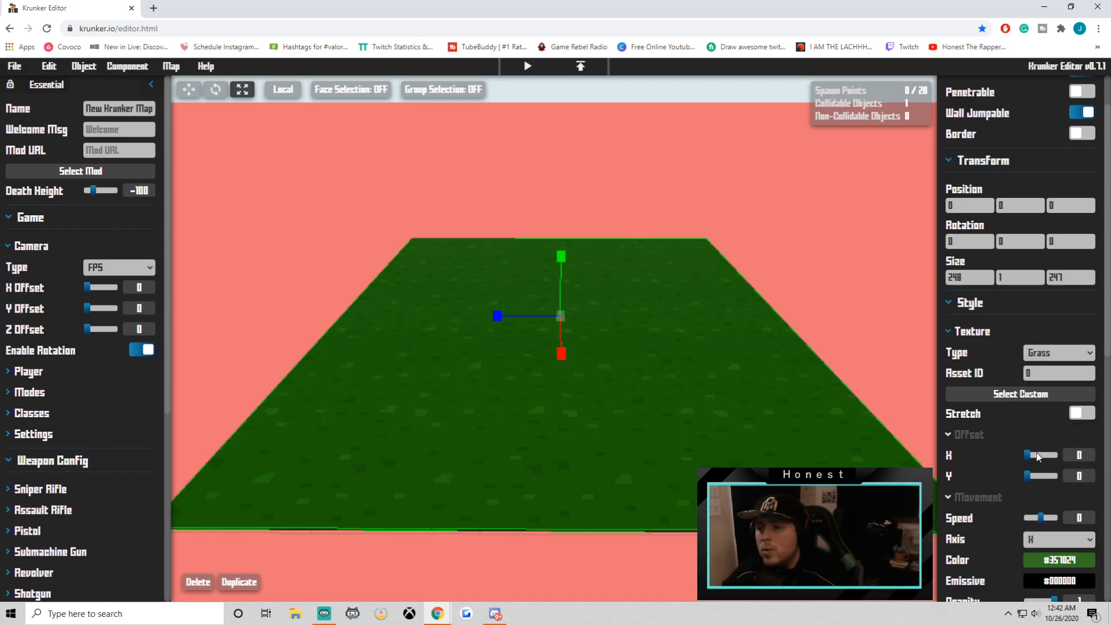
{"action": "scroll", "scroll_direction": "down", "scroll_amount": 3}
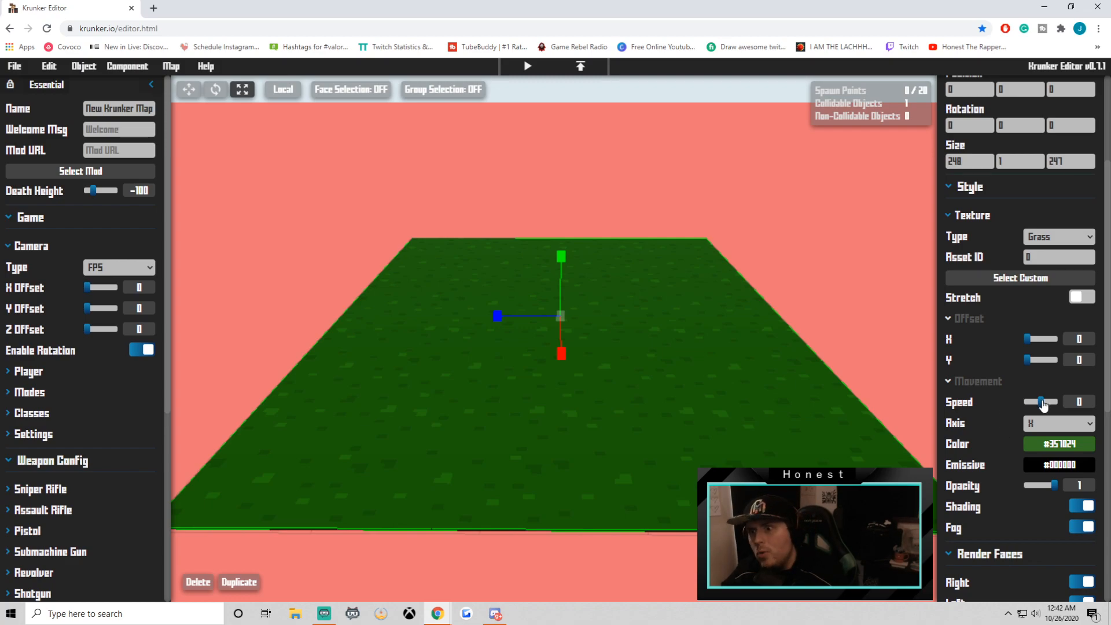
{"action": "left_click_drag", "start_coordinate": [1040, 402], "coordinate": [1048, 401]}
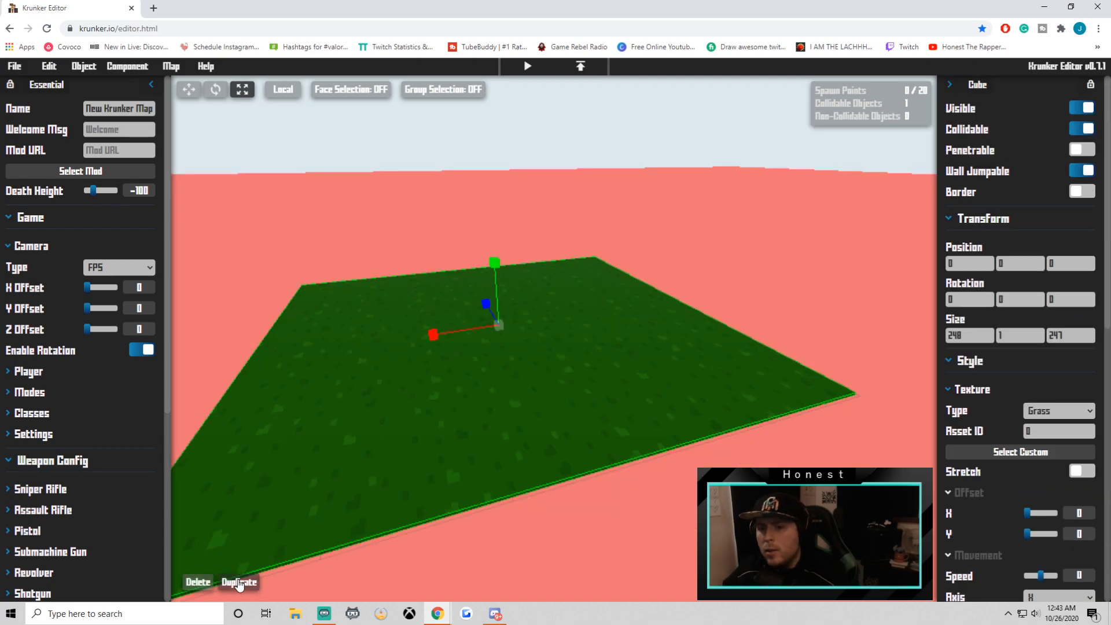
Duplicate the grass platform twice and switch to the scale tool to thicken a copy
{"action": "left_click", "coordinate": [239, 582]}
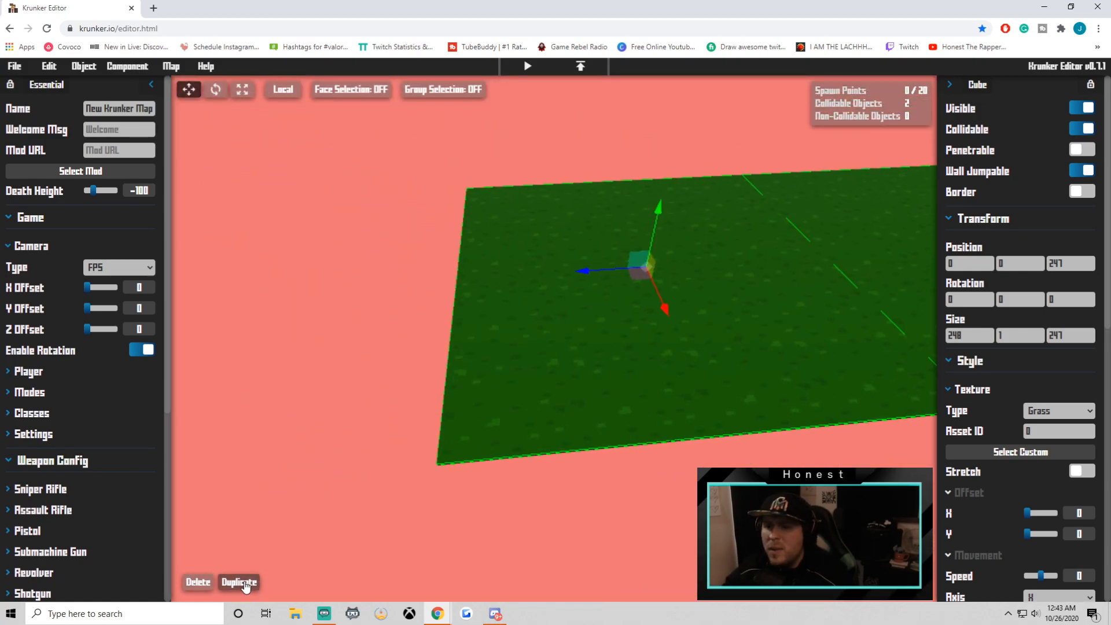
{"action": "left_click", "coordinate": [239, 582]}
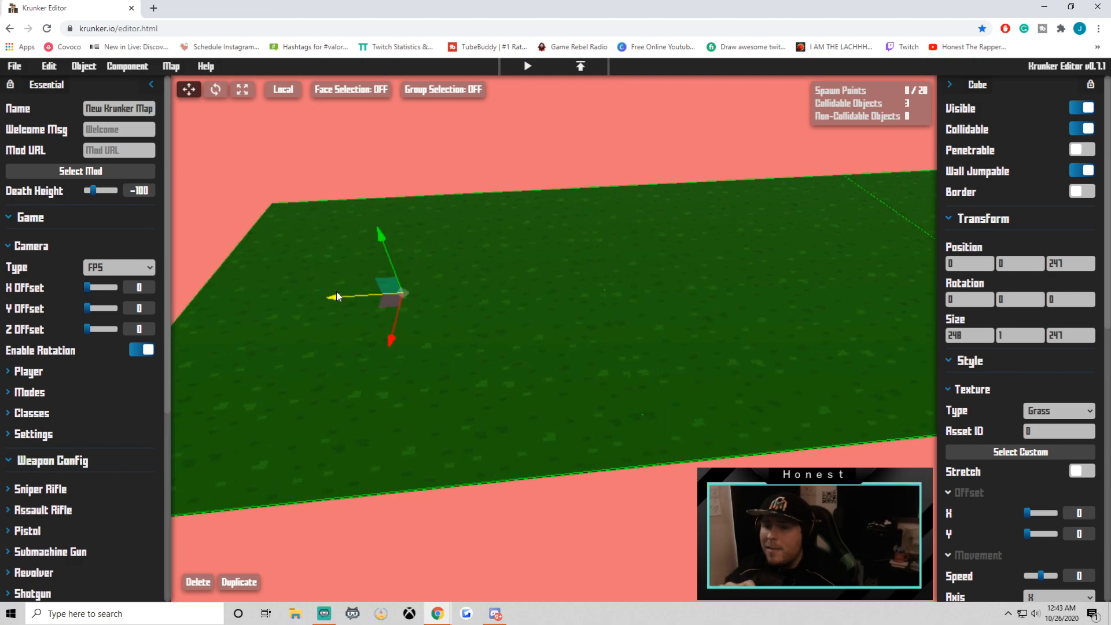
{"action": "left_click", "coordinate": [242, 89]}
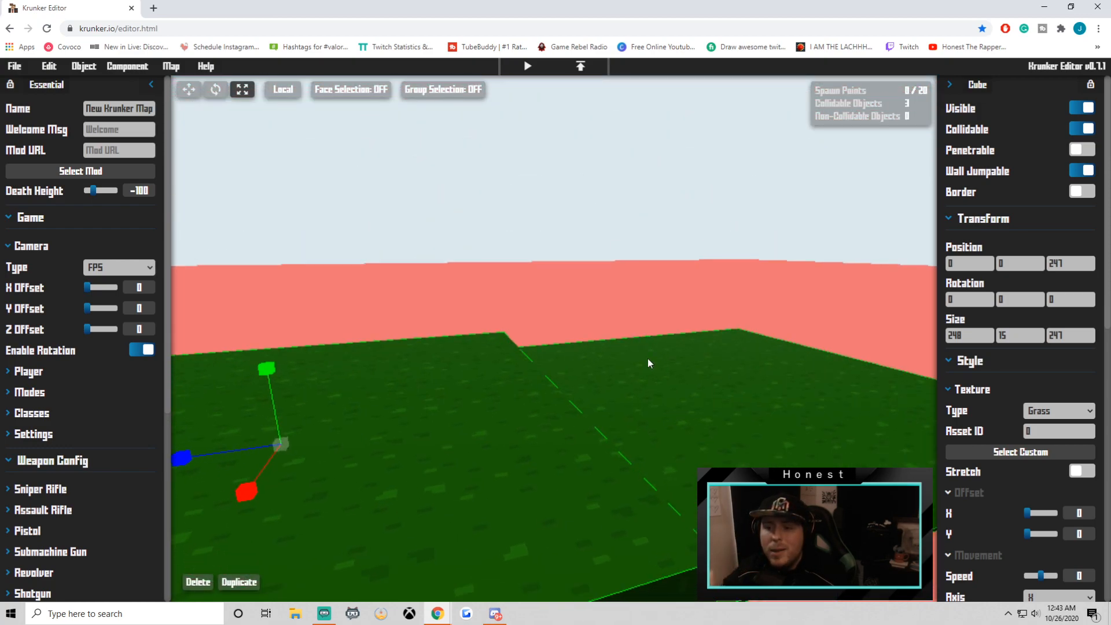
{"action": "left_click", "coordinate": [48, 66]}
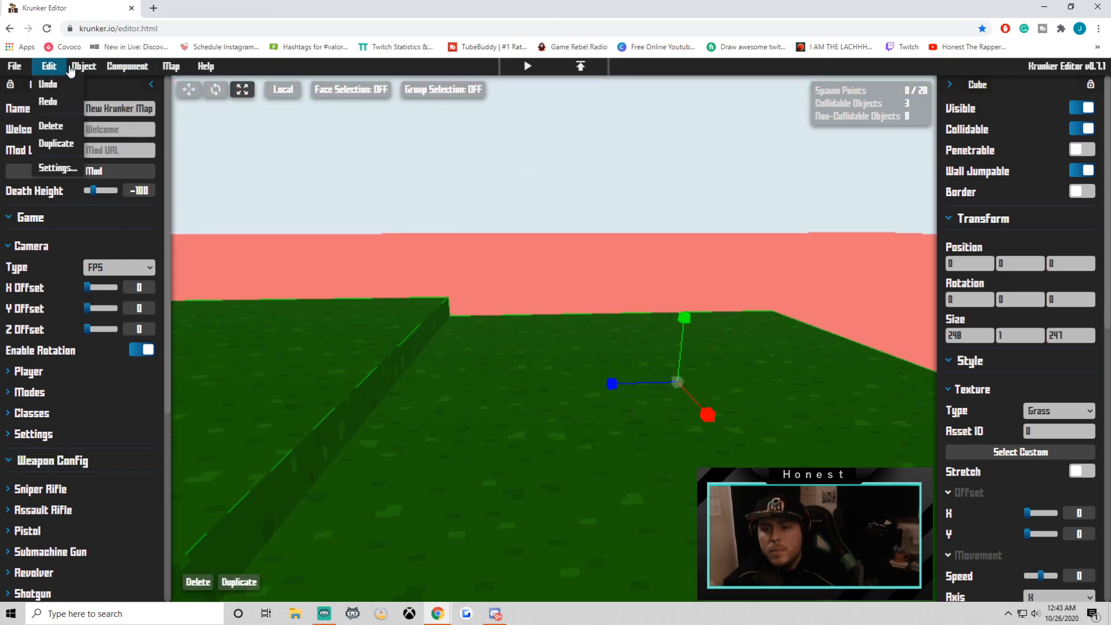
{"action": "left_click", "coordinate": [83, 66]}
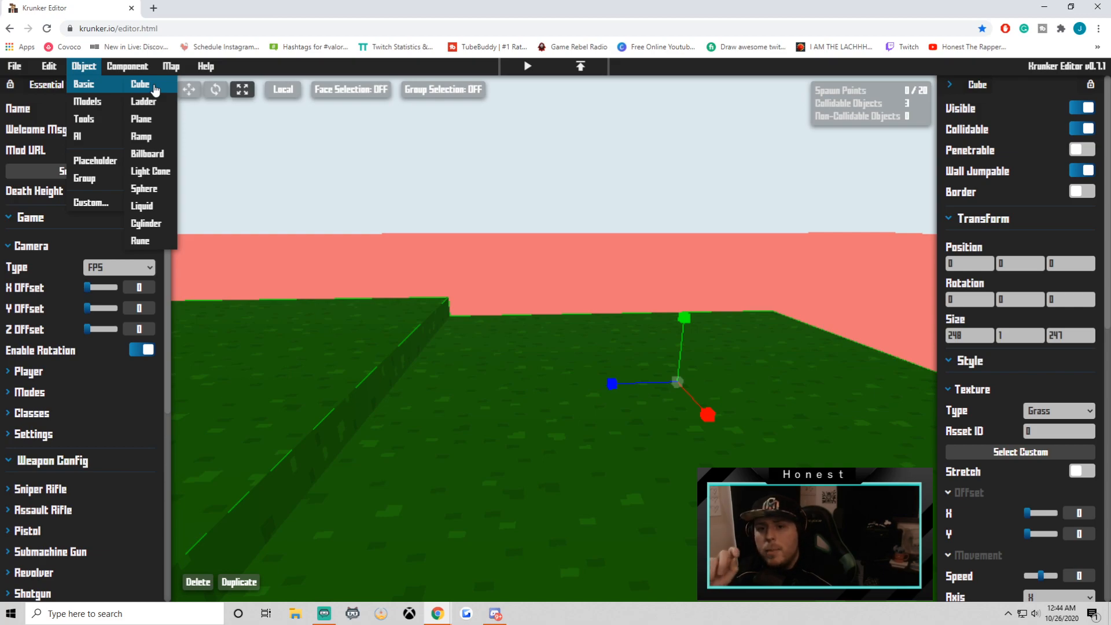
Add a new cube with Floor texture and resize it into a 3, 28, 3 pole
{"action": "left_click", "coordinate": [140, 83]}
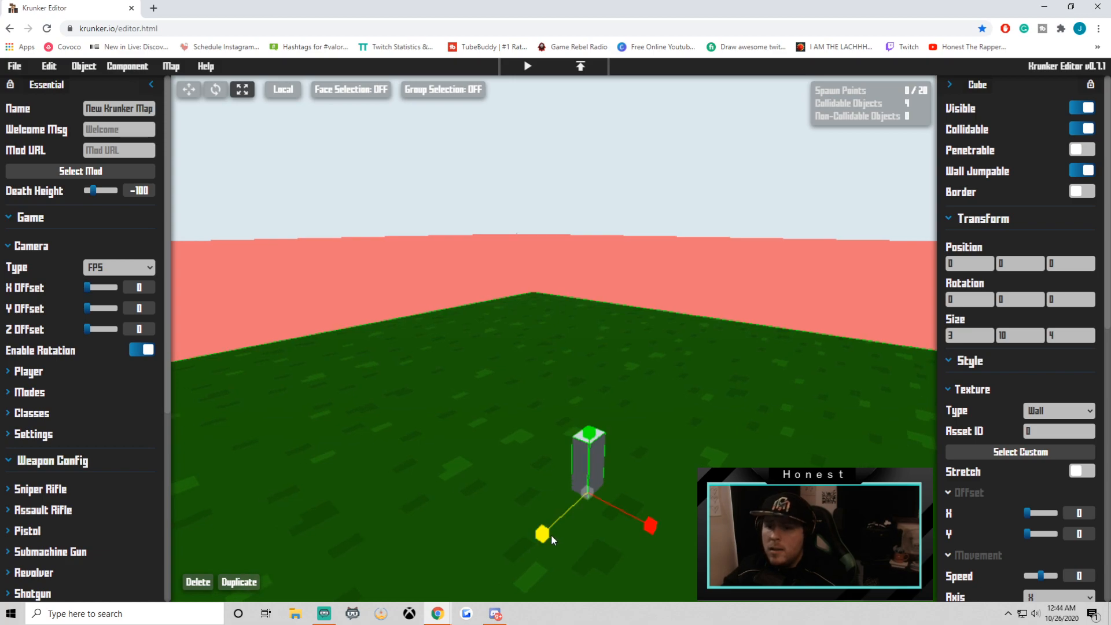
{"action": "left_click", "coordinate": [1058, 410]}
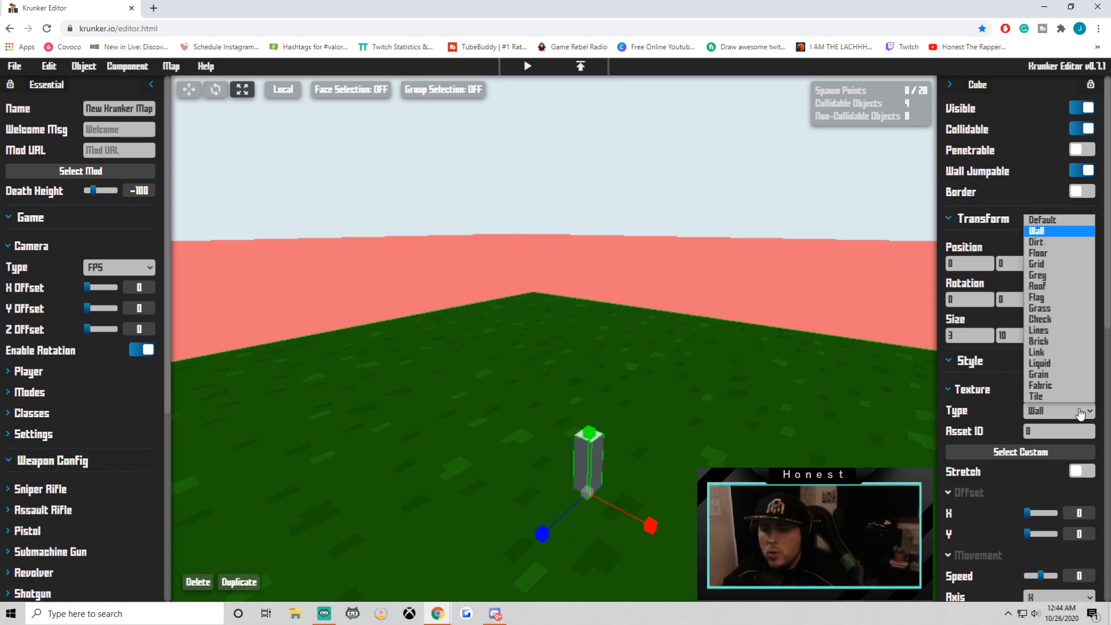
{"action": "left_click", "coordinate": [1038, 253]}
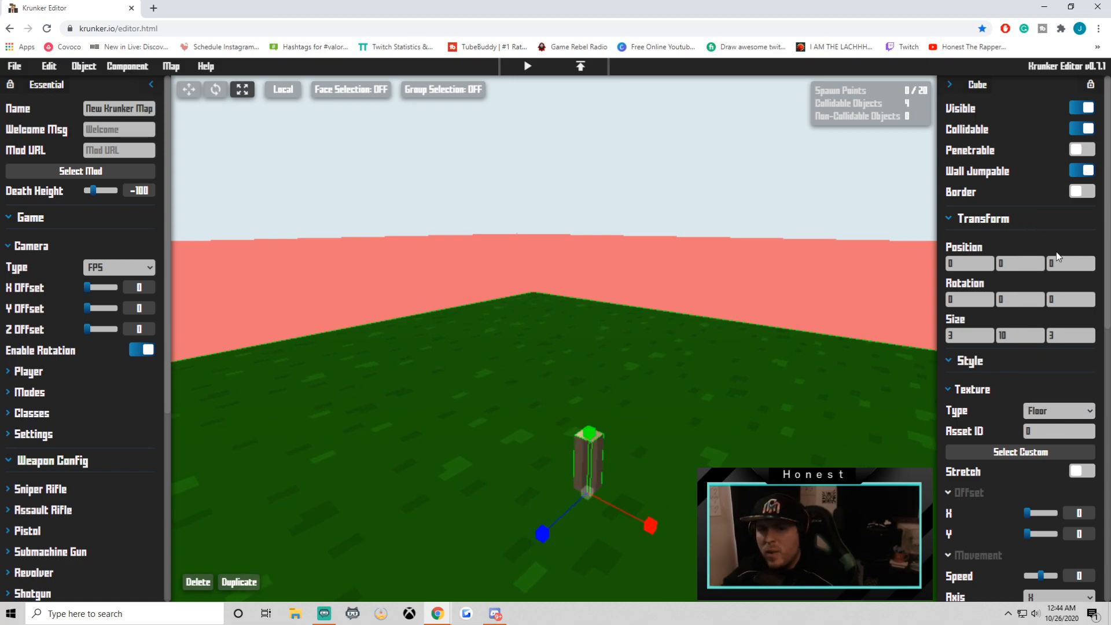
{"action": "left_click", "coordinate": [589, 432]}
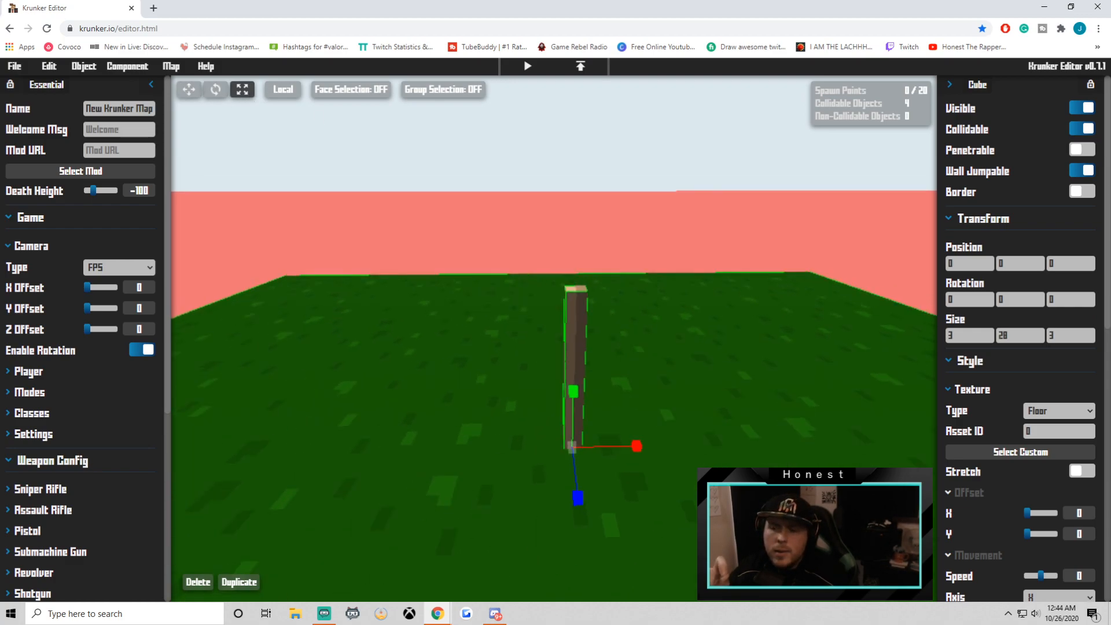
Duplicate the wooden pole to start the flag panel at its top
{"action": "left_click", "coordinate": [82, 66]}
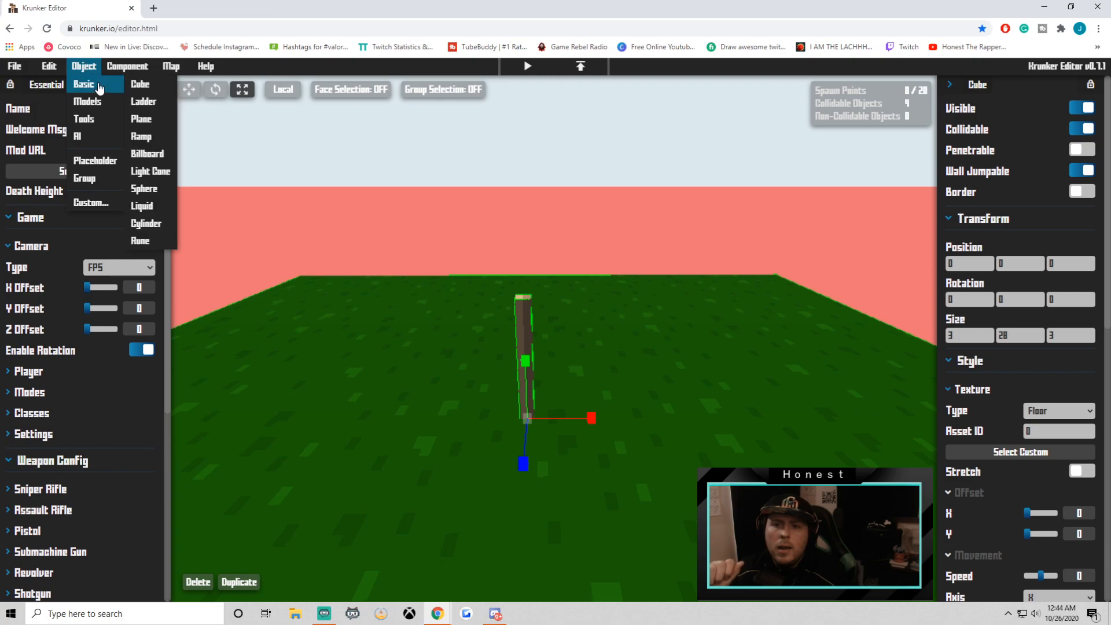
{"action": "left_click", "coordinate": [83, 66]}
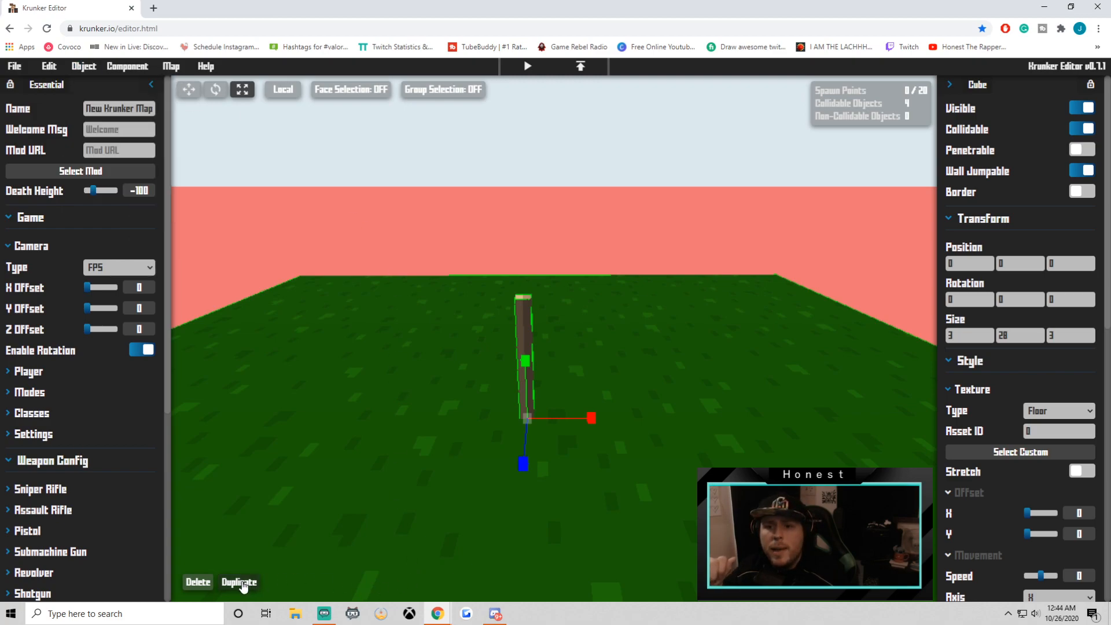
{"action": "left_click", "coordinate": [239, 581]}
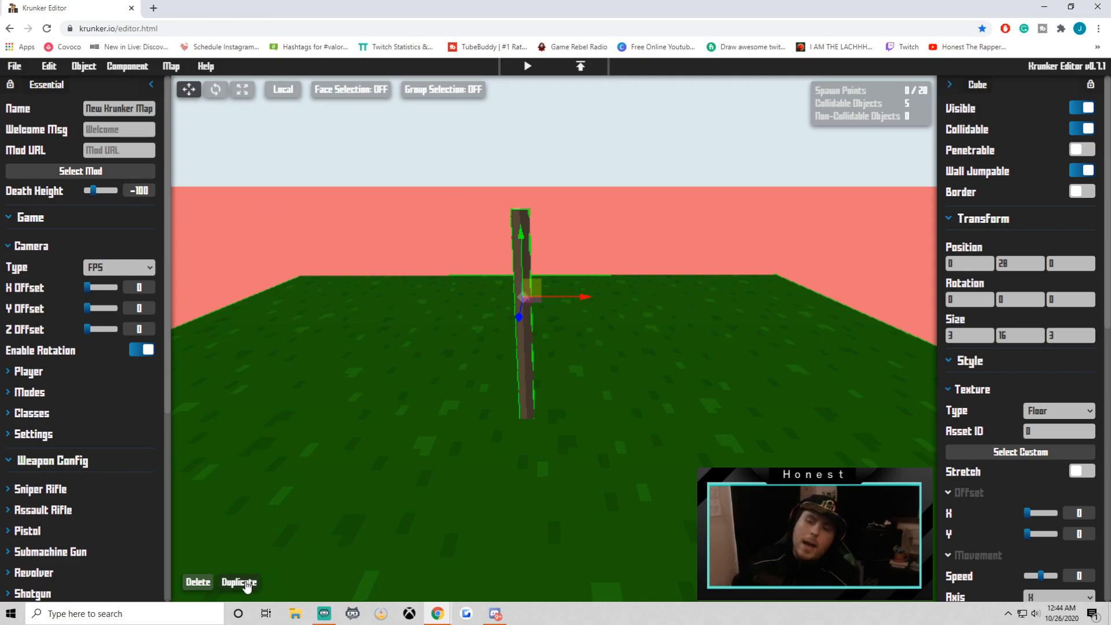
{"action": "left_click", "coordinate": [239, 582]}
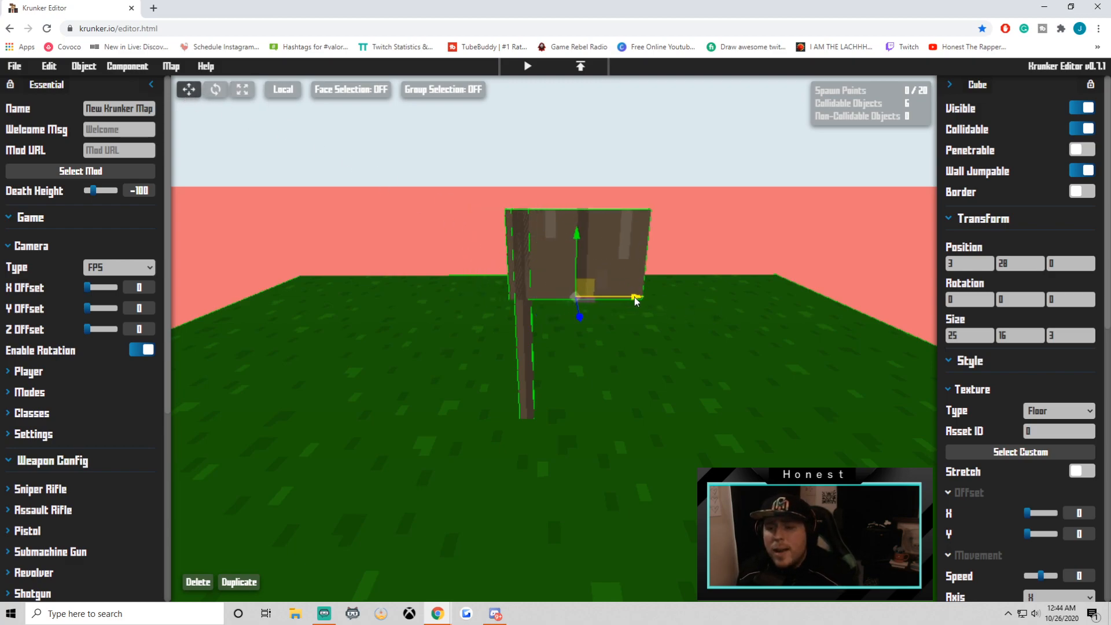
Slide the panel to X 14 beside the pole and make it red with Default texture
{"action": "left_click_drag", "start_coordinate": [635, 297], "coordinate": [656, 296]}
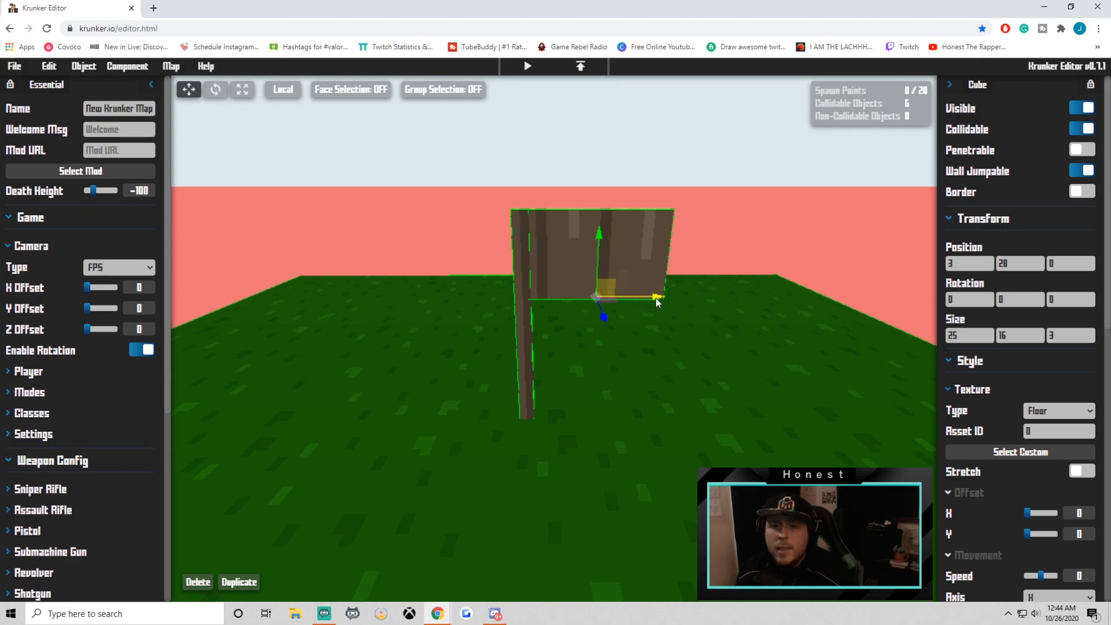
{"action": "left_click", "coordinate": [1058, 411]}
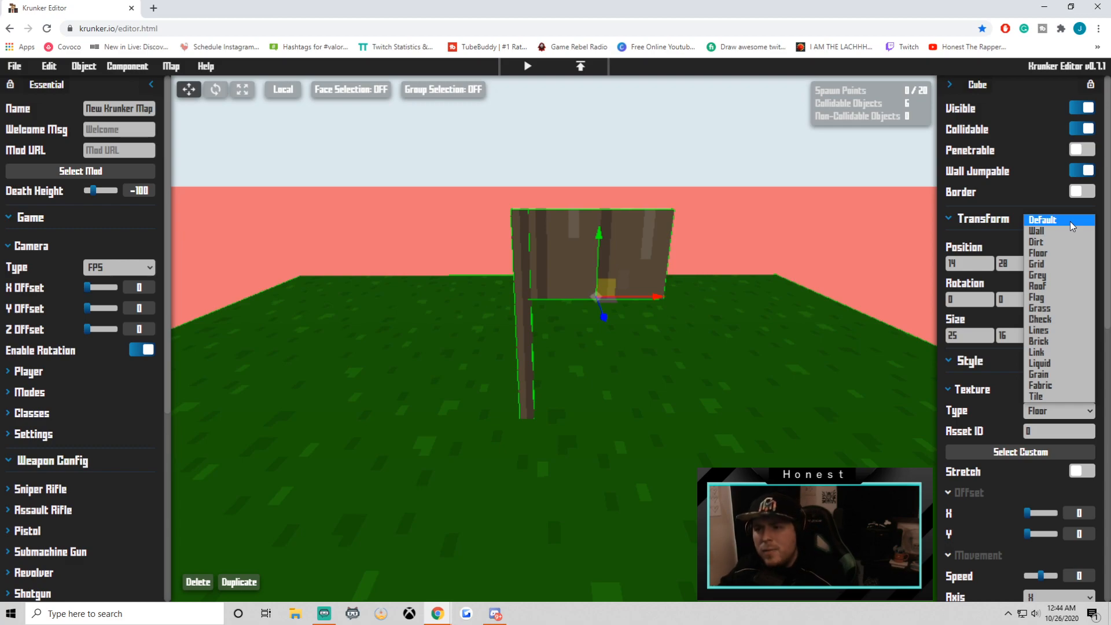
{"action": "left_click", "coordinate": [1042, 220]}
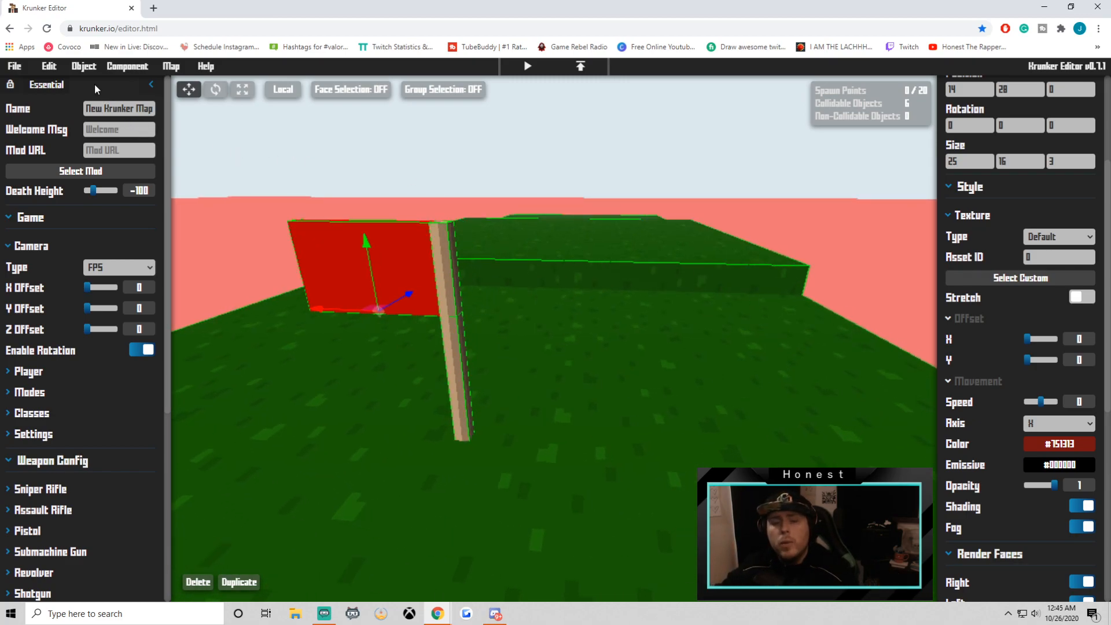
{"action": "left_click", "coordinate": [83, 66]}
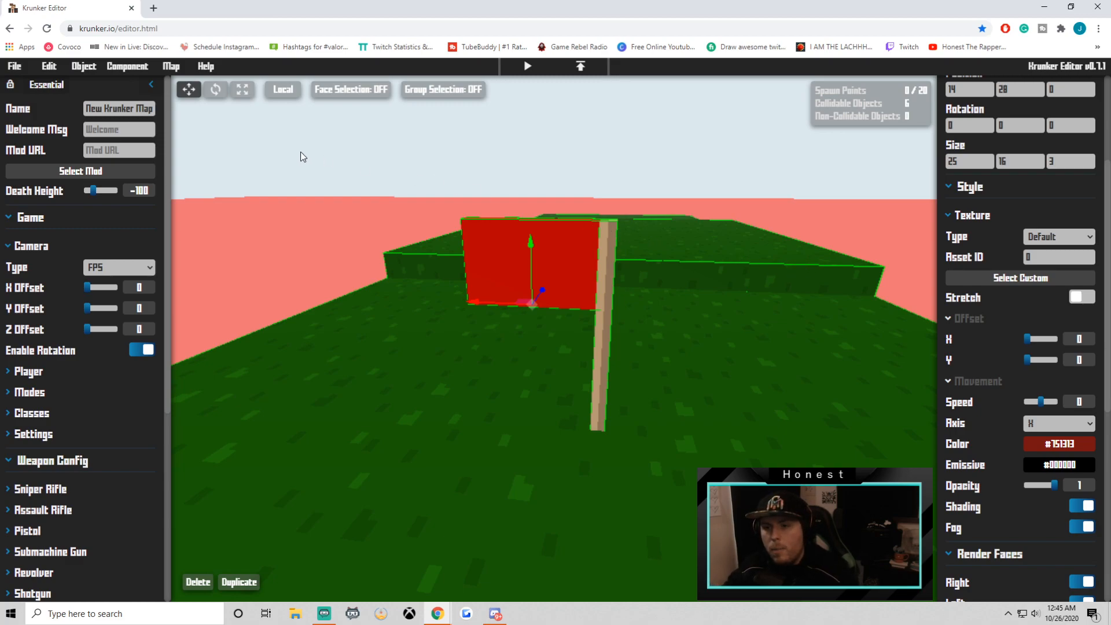
{"action": "left_click", "coordinate": [83, 66]}
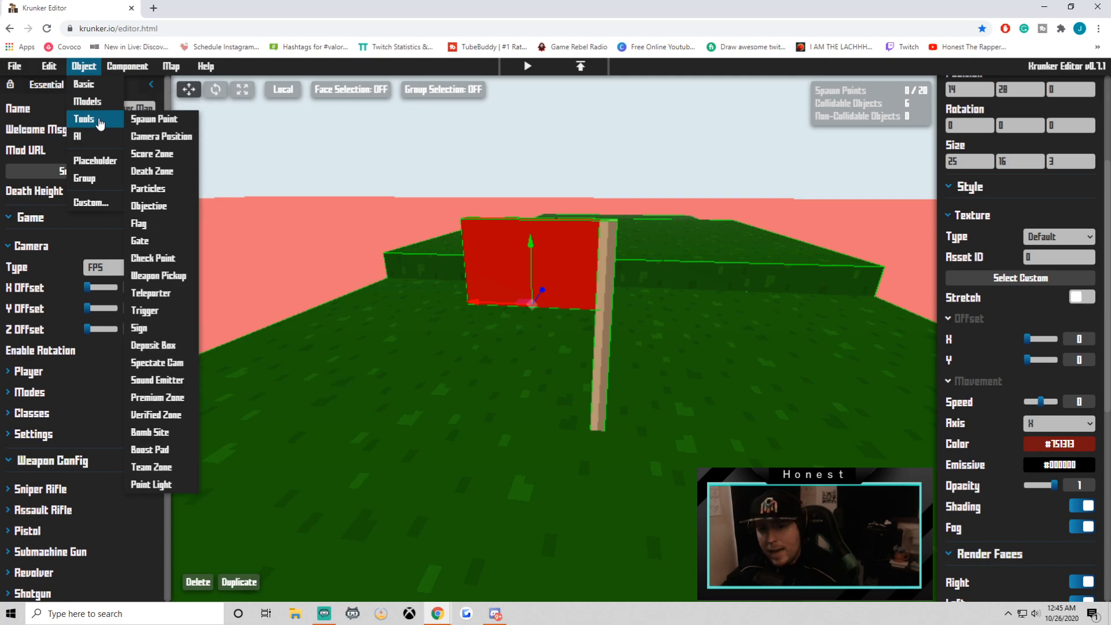
{"action": "mouse_move", "coordinate": [161, 154]}
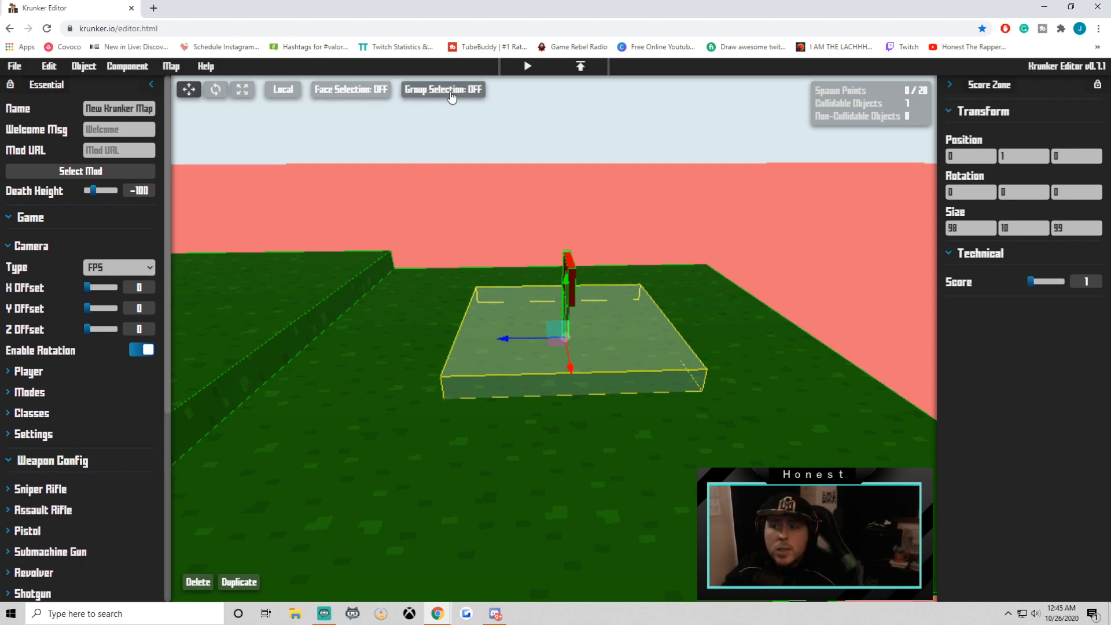
Toggle Group Selection on, then back to single-object selection
{"action": "left_click", "coordinate": [441, 90]}
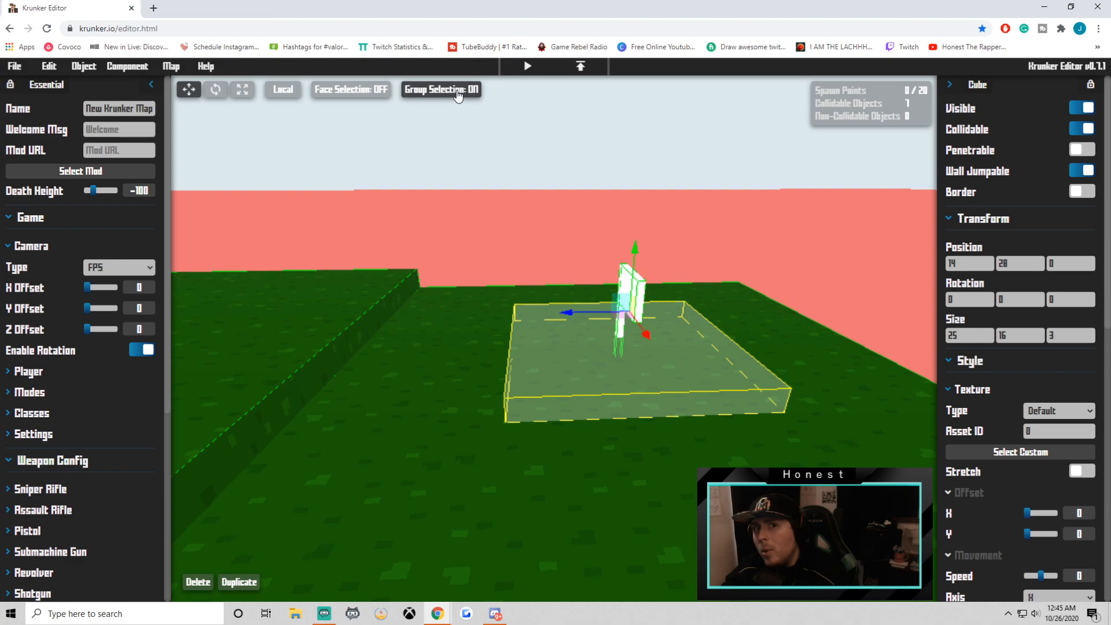
{"action": "left_click", "coordinate": [440, 89]}
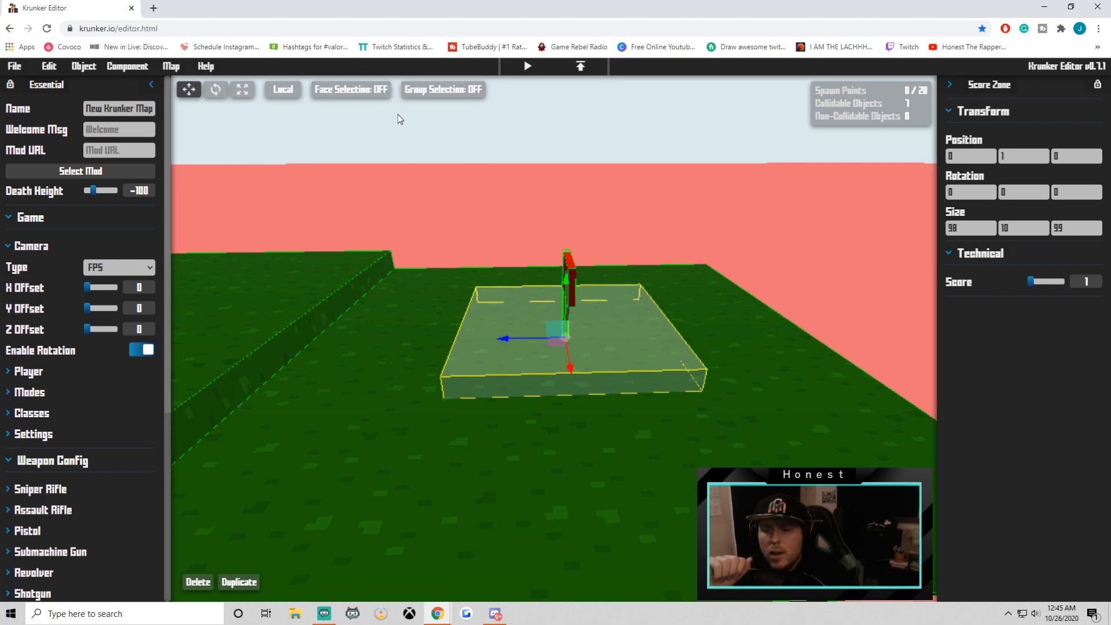
Group the flag with its score zone, duplicate it to Z 470, and colour the copy blue
{"action": "left_click", "coordinate": [442, 89]}
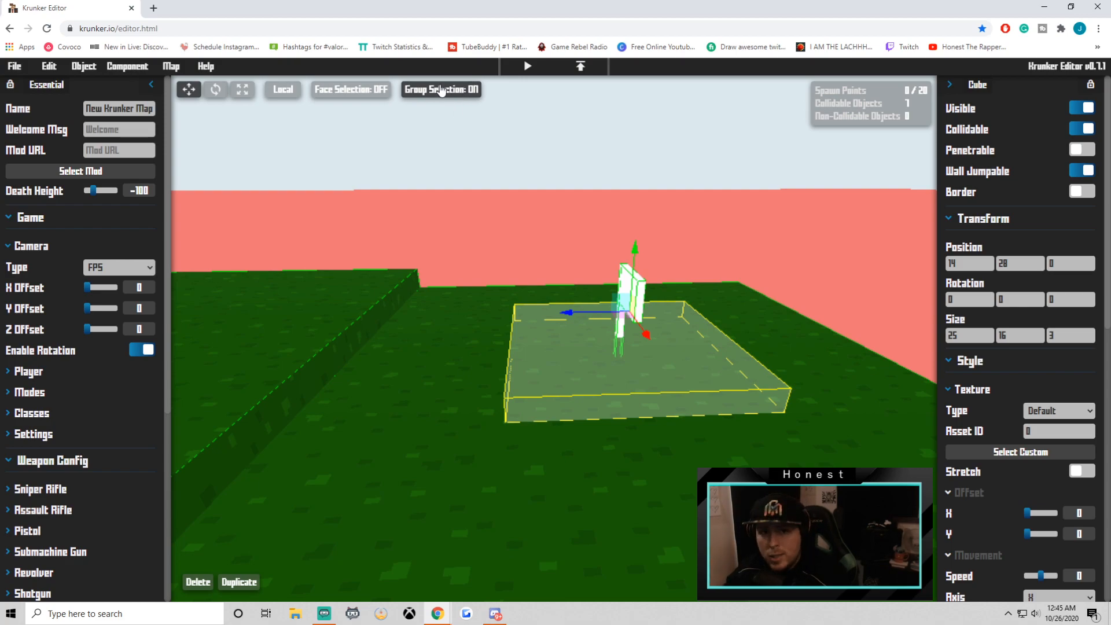
{"action": "left_click", "coordinate": [440, 89]}
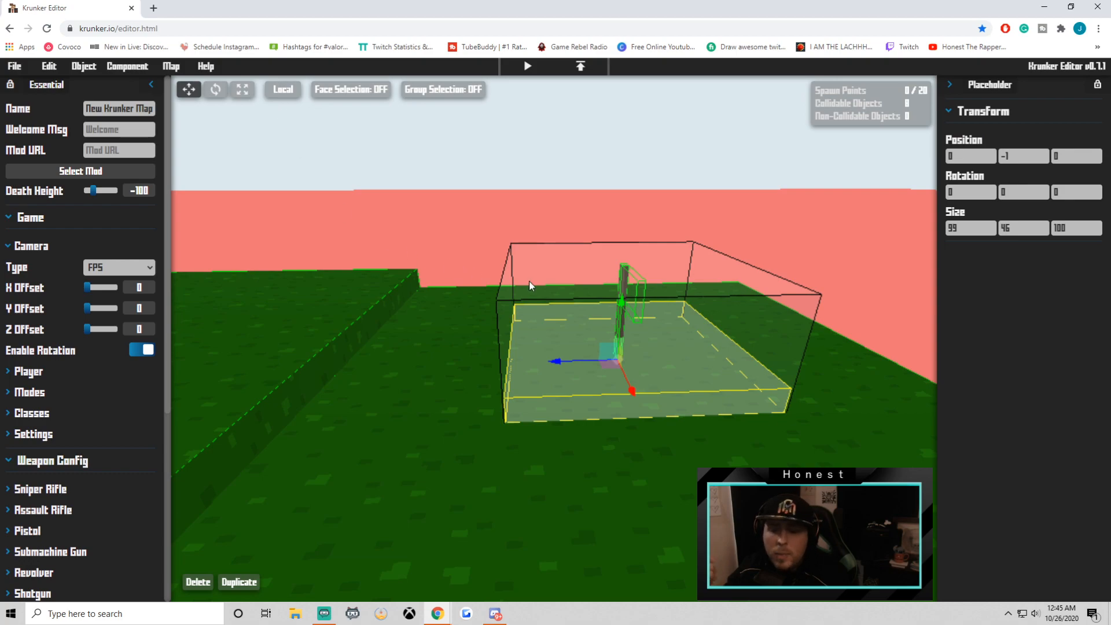
{"action": "mouse_move", "coordinate": [239, 582]}
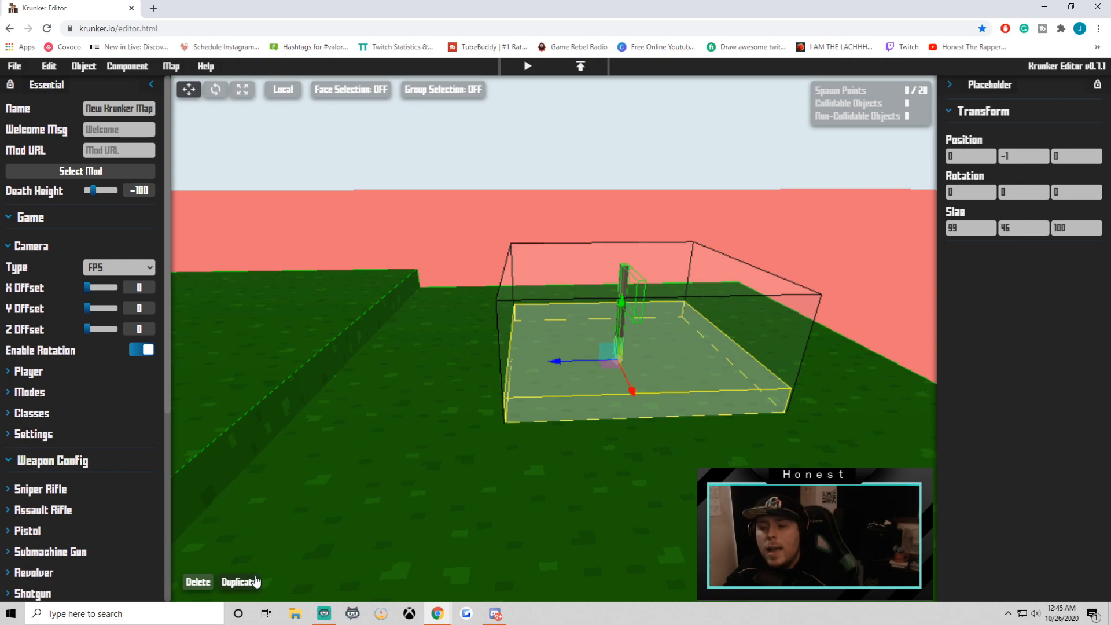
{"action": "left_click", "coordinate": [240, 582]}
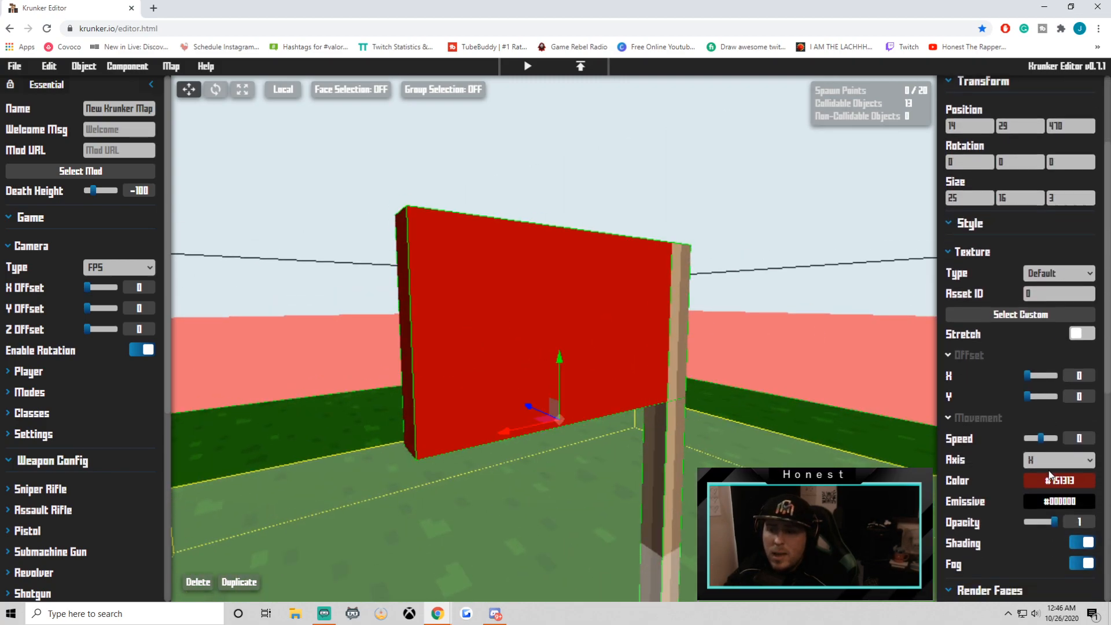
{"action": "left_click", "coordinate": [1058, 481]}
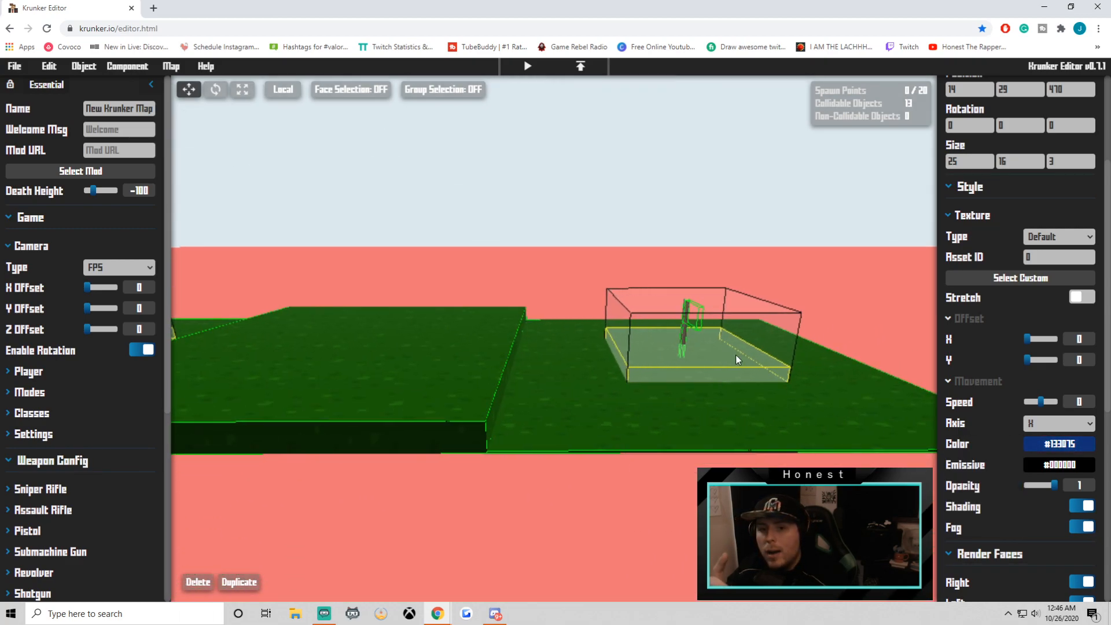
Release all groups and bring up the Object menu's Tools list
{"action": "left_click", "coordinate": [83, 66]}
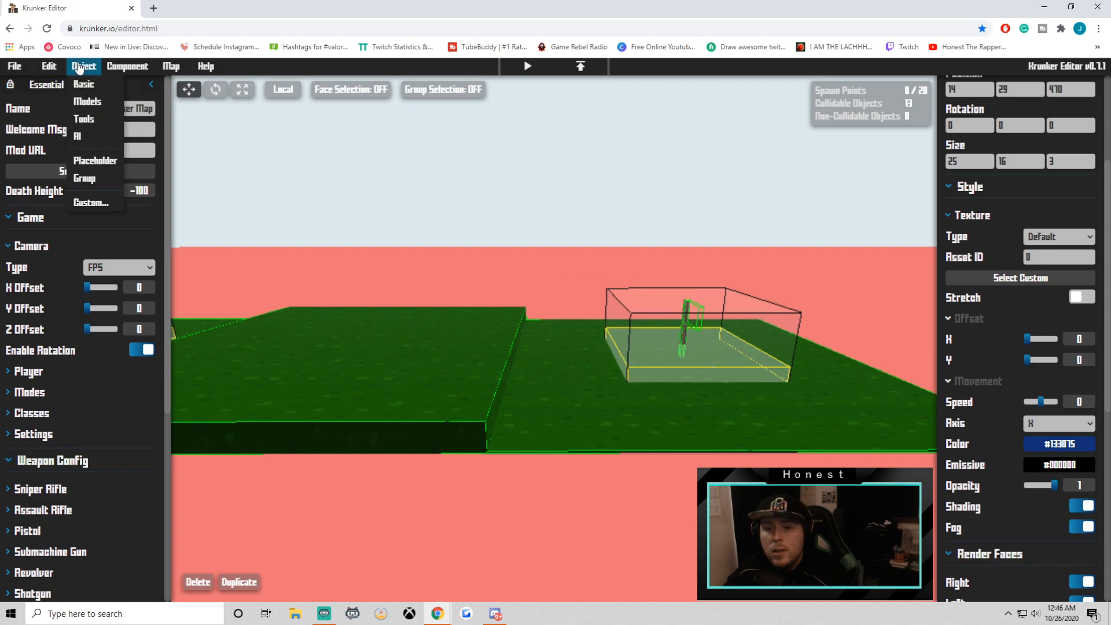
{"action": "mouse_move", "coordinate": [84, 178]}
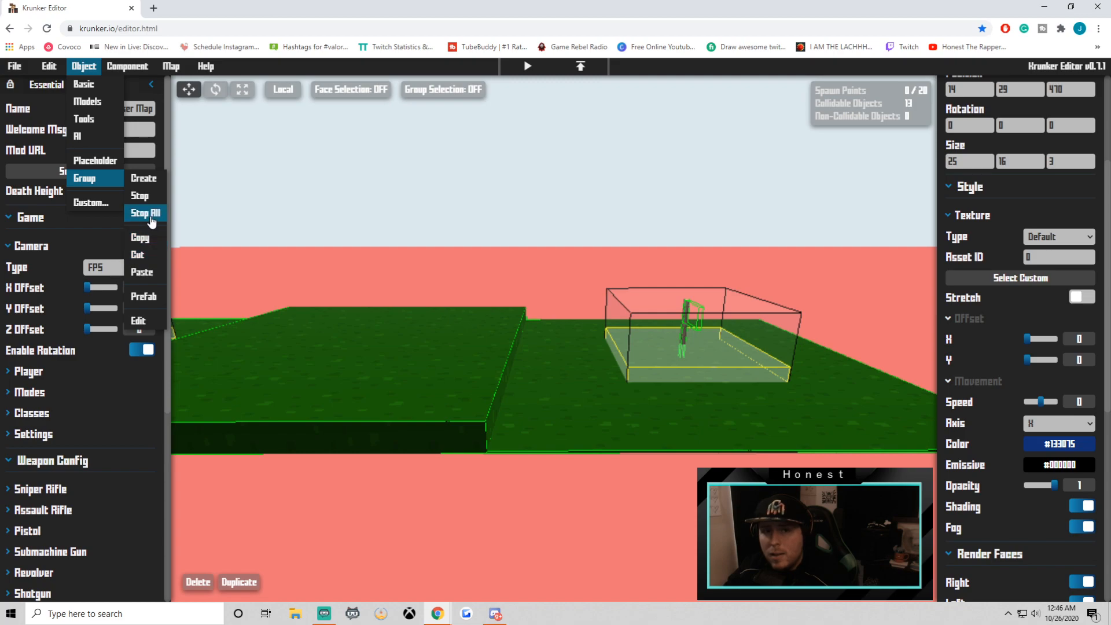
{"action": "left_click", "coordinate": [145, 213]}
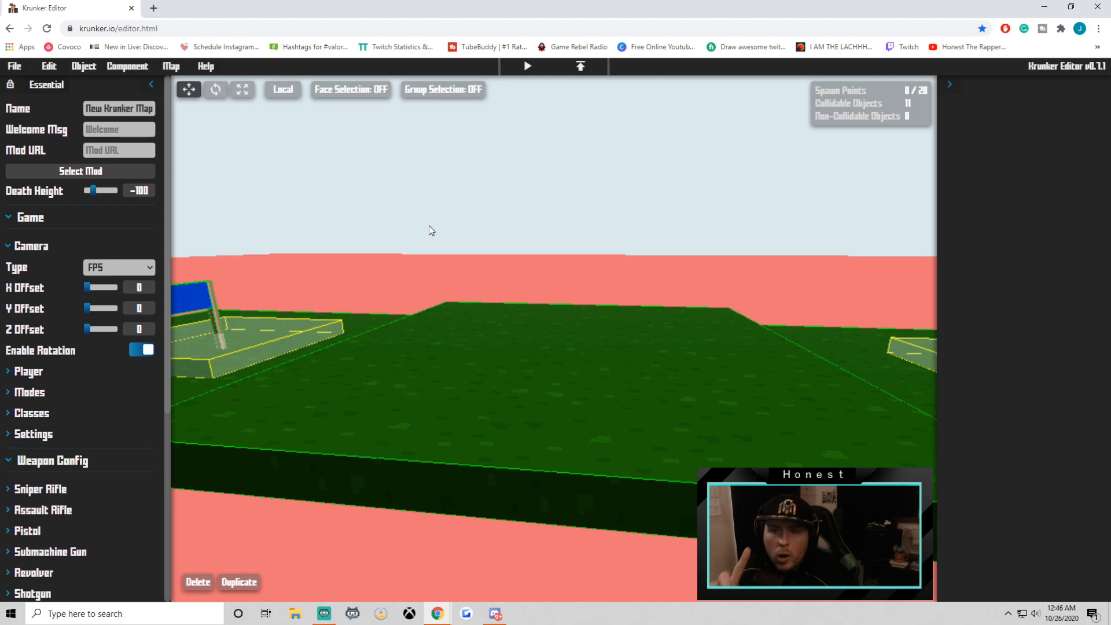
{"action": "mouse_move", "coordinate": [158, 113]}
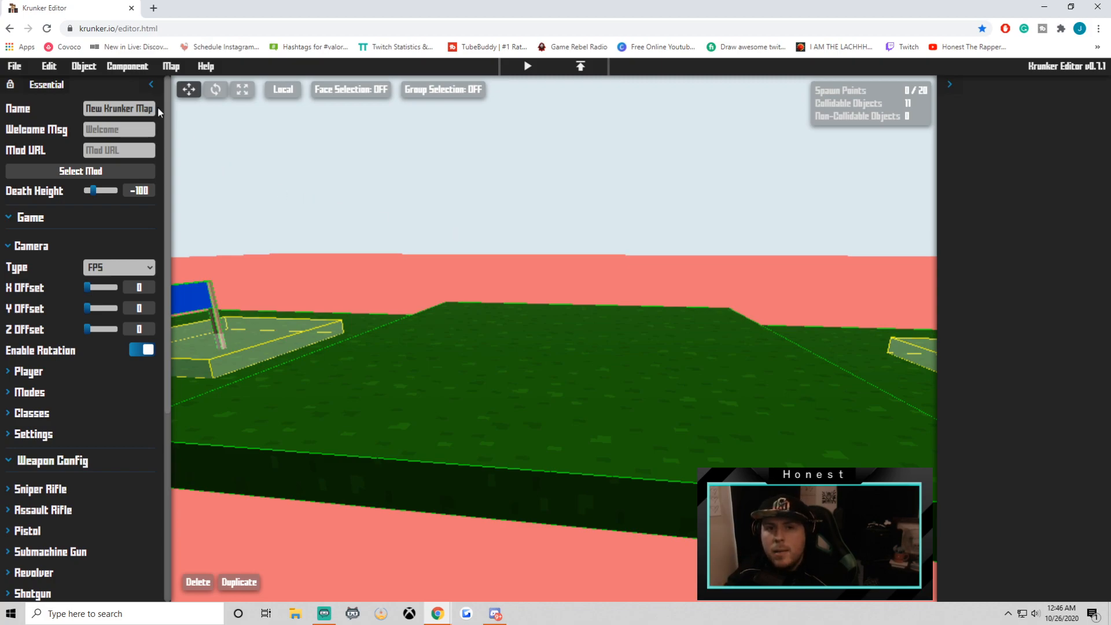
{"action": "left_click", "coordinate": [83, 66]}
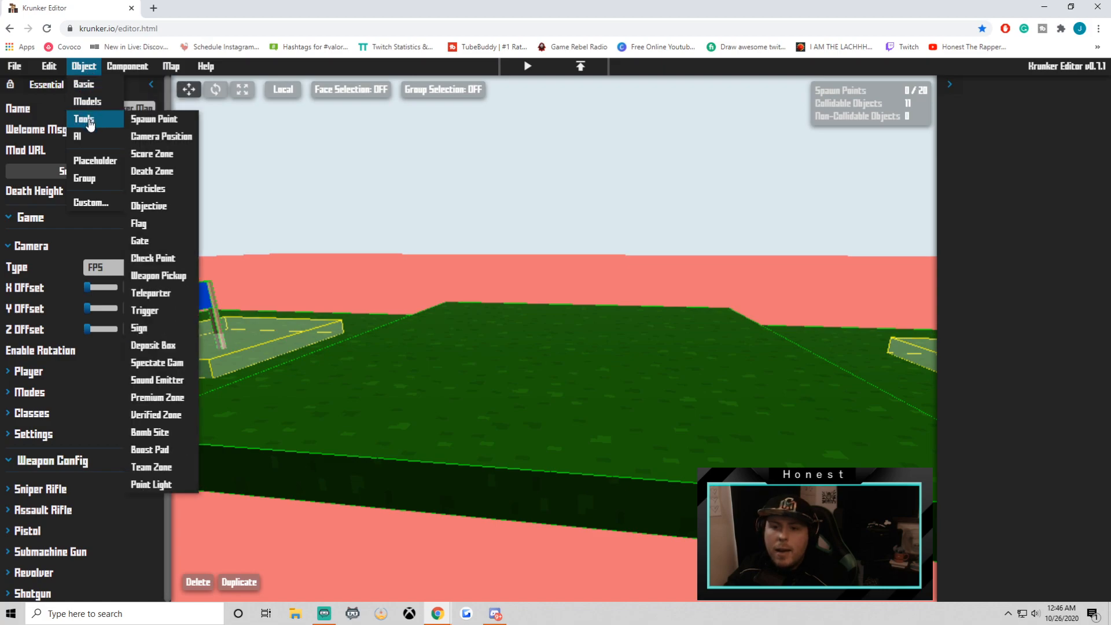
{"action": "mouse_move", "coordinate": [149, 206]}
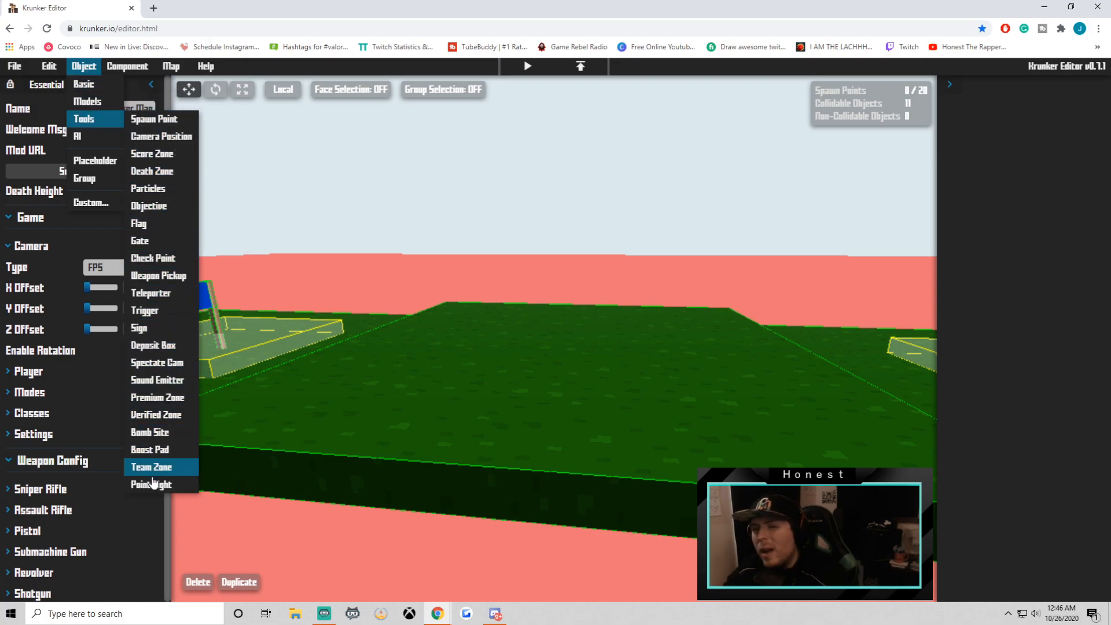
{"action": "mouse_move", "coordinate": [161, 257]}
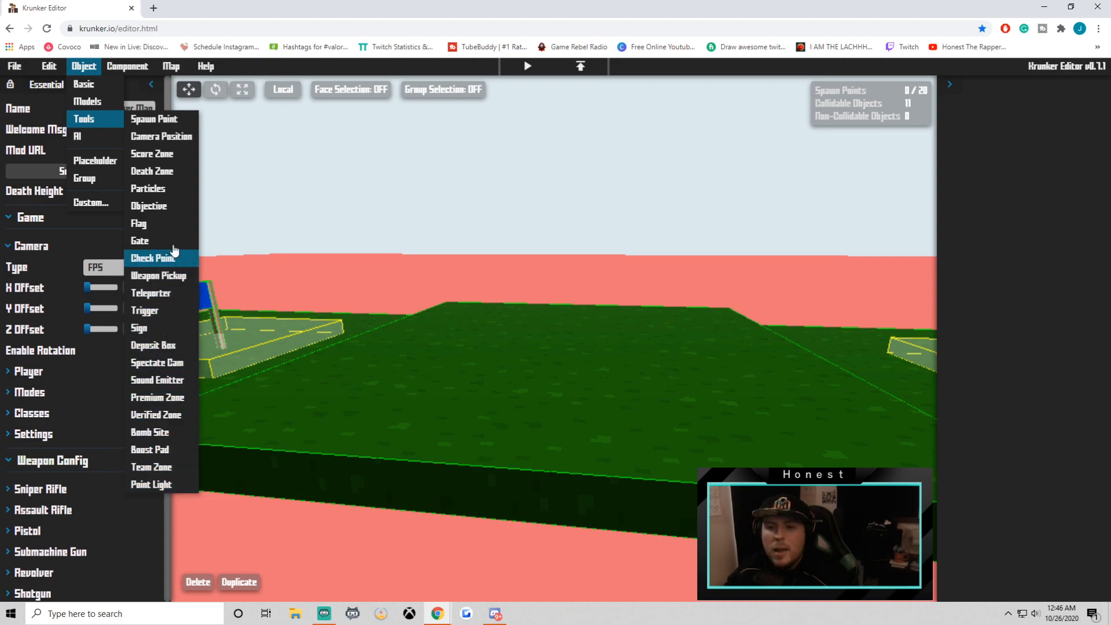
{"action": "mouse_move", "coordinate": [168, 275]}
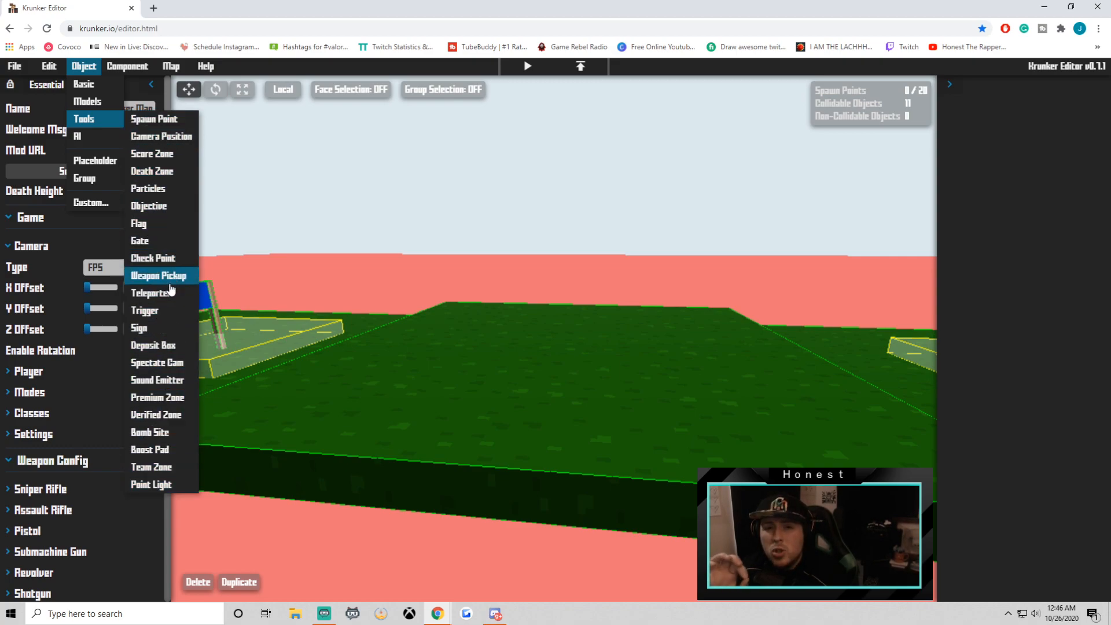
Add a trigger, stretch it into a 10×53×10 pillar, and give it a default green texture
{"action": "left_click", "coordinate": [144, 310]}
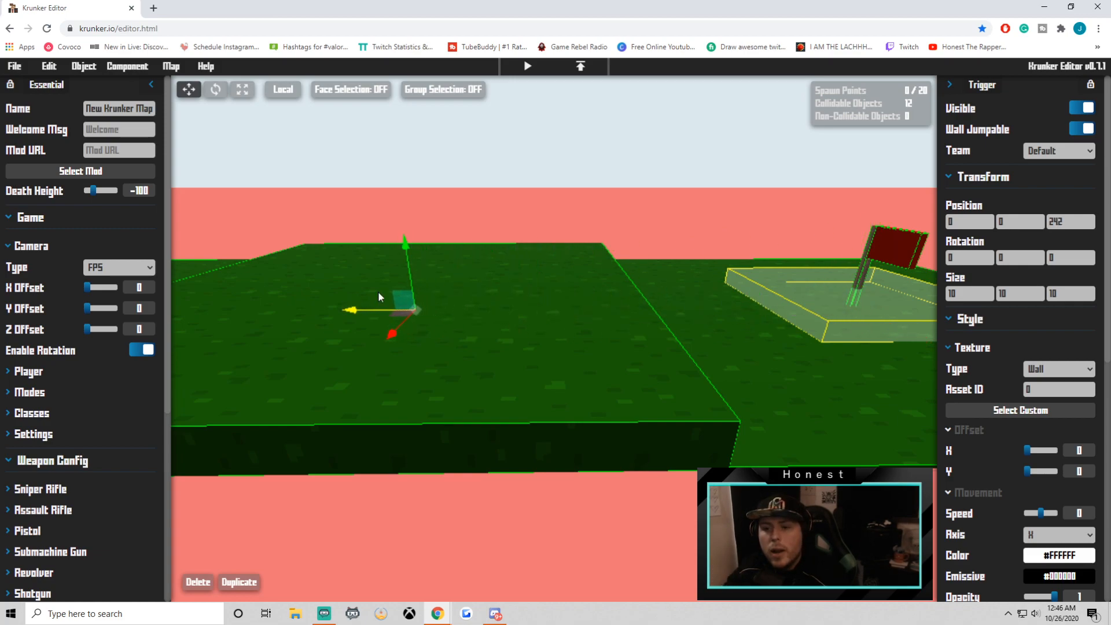
{"action": "left_click_drag", "start_coordinate": [404, 244], "coordinate": [402, 212]}
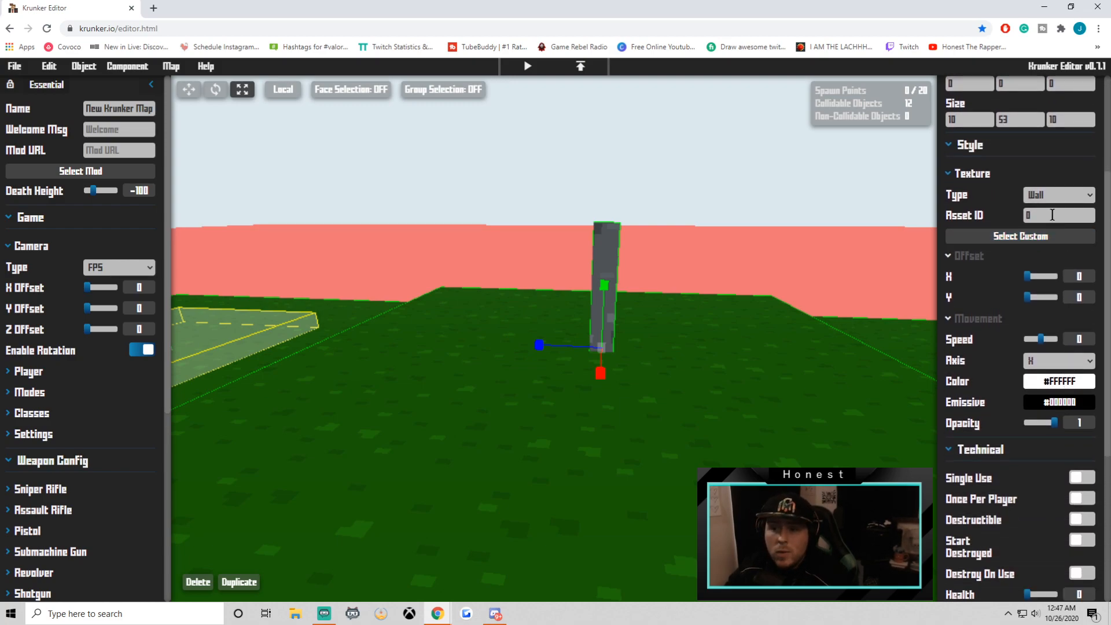
{"action": "left_click", "coordinate": [1059, 195]}
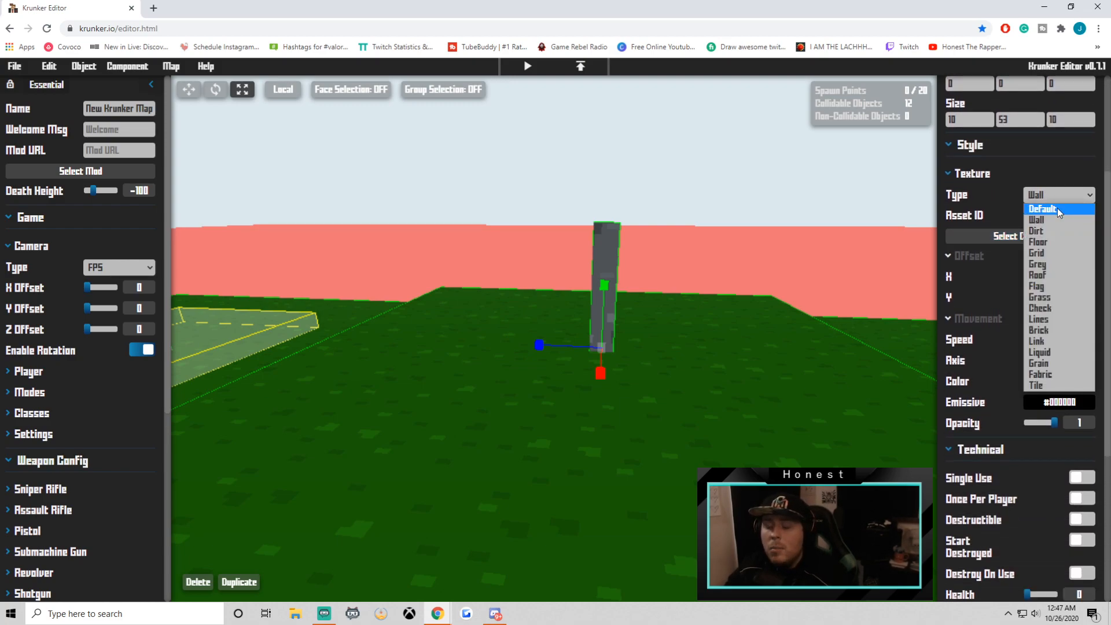
{"action": "left_click", "coordinate": [1042, 208]}
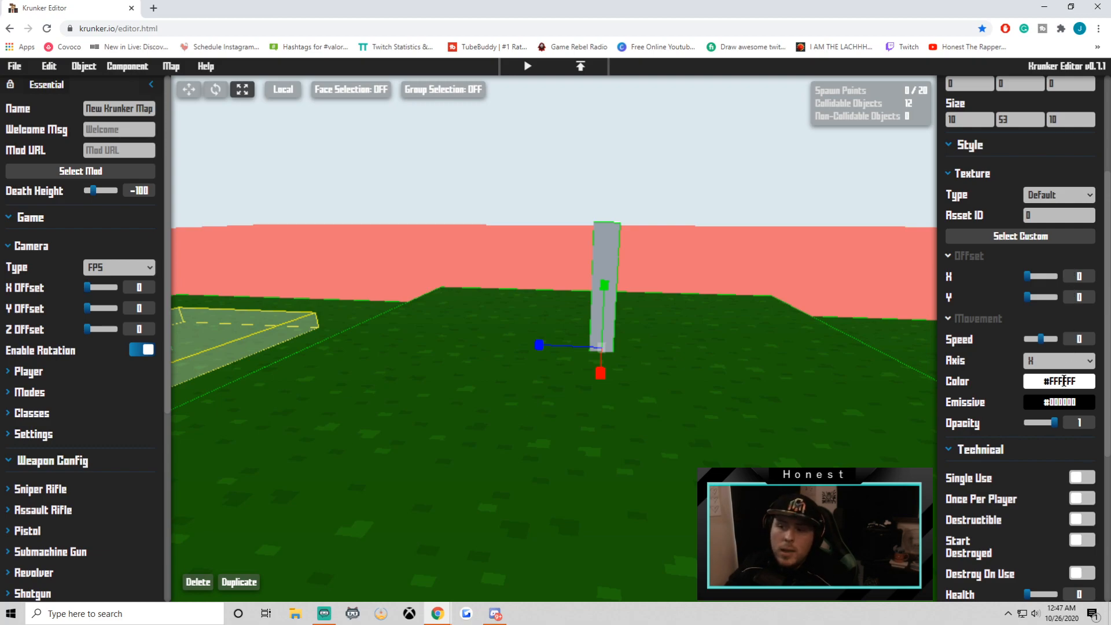
{"action": "left_click", "coordinate": [1056, 381]}
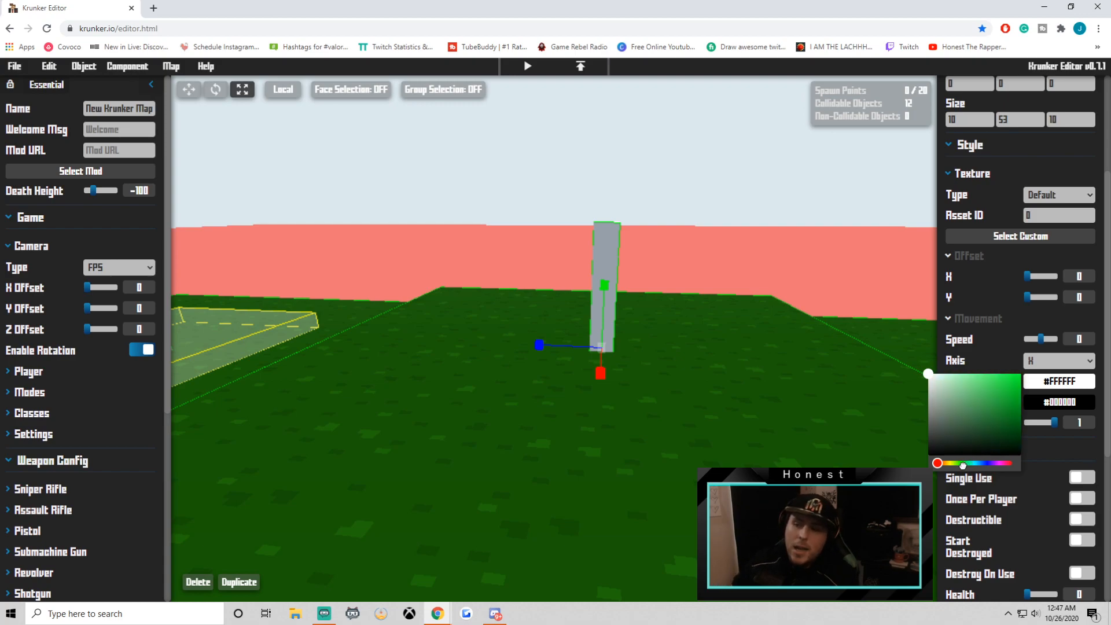
{"action": "left_click", "coordinate": [1010, 394]}
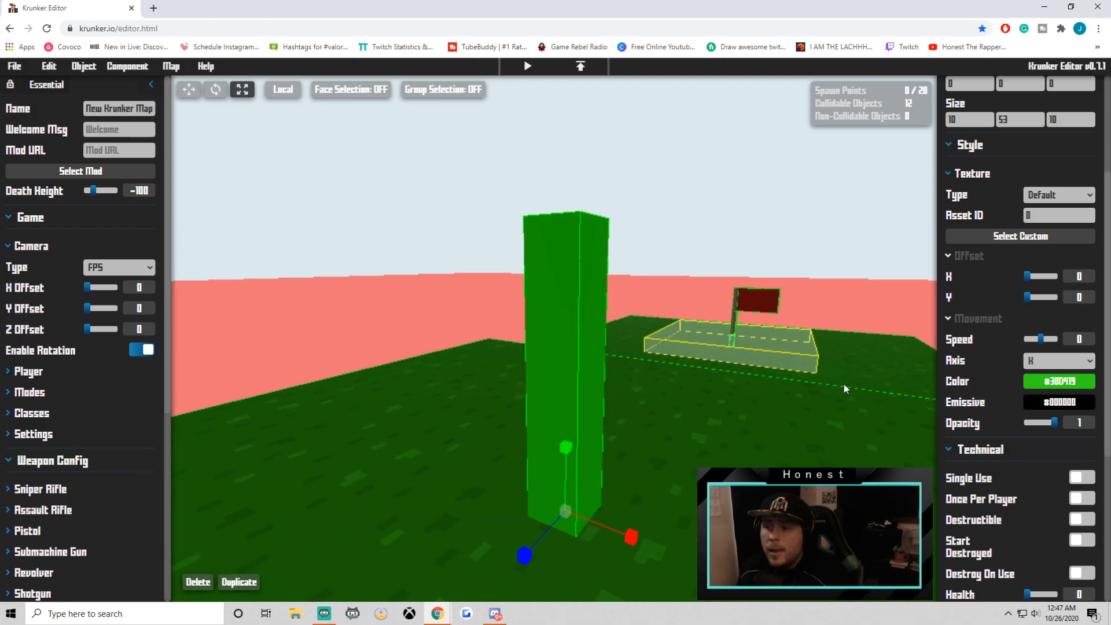
Set the trigger's Event to onHoldMouse and its Action to Destroy Interface
{"action": "scroll", "scroll_direction": "down", "scroll_amount": 3}
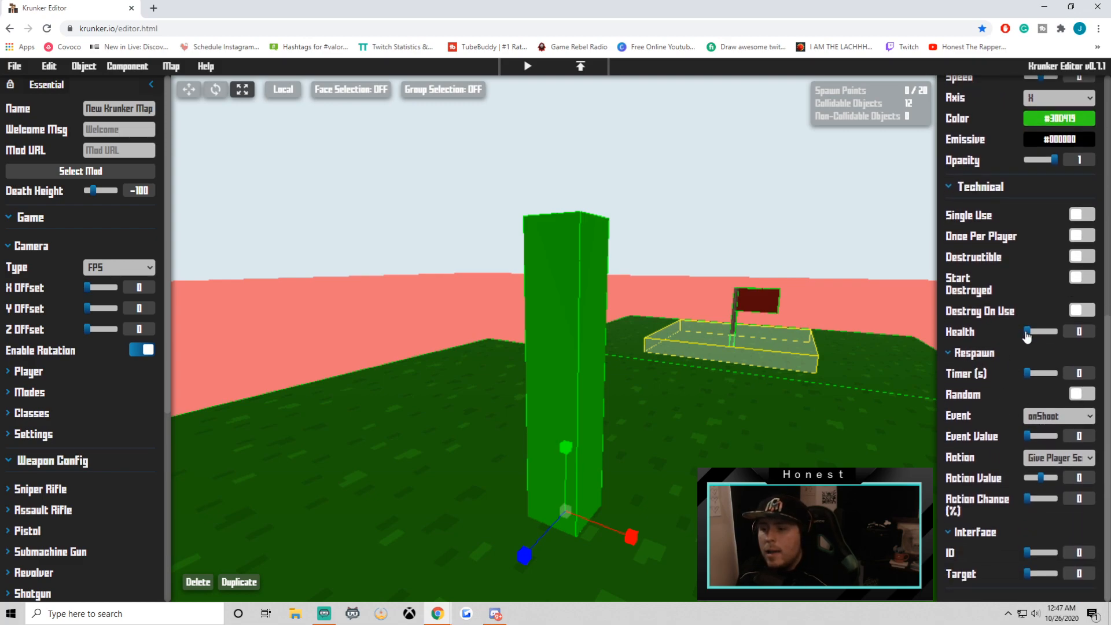
{"action": "left_click", "coordinate": [1059, 416]}
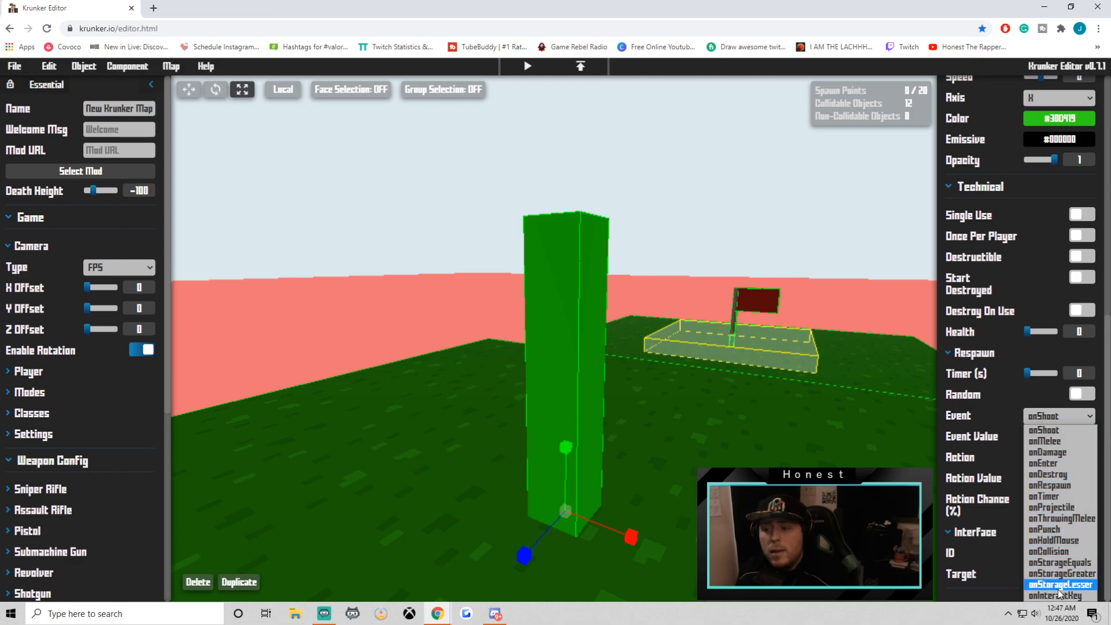
{"action": "left_click", "coordinate": [1051, 540]}
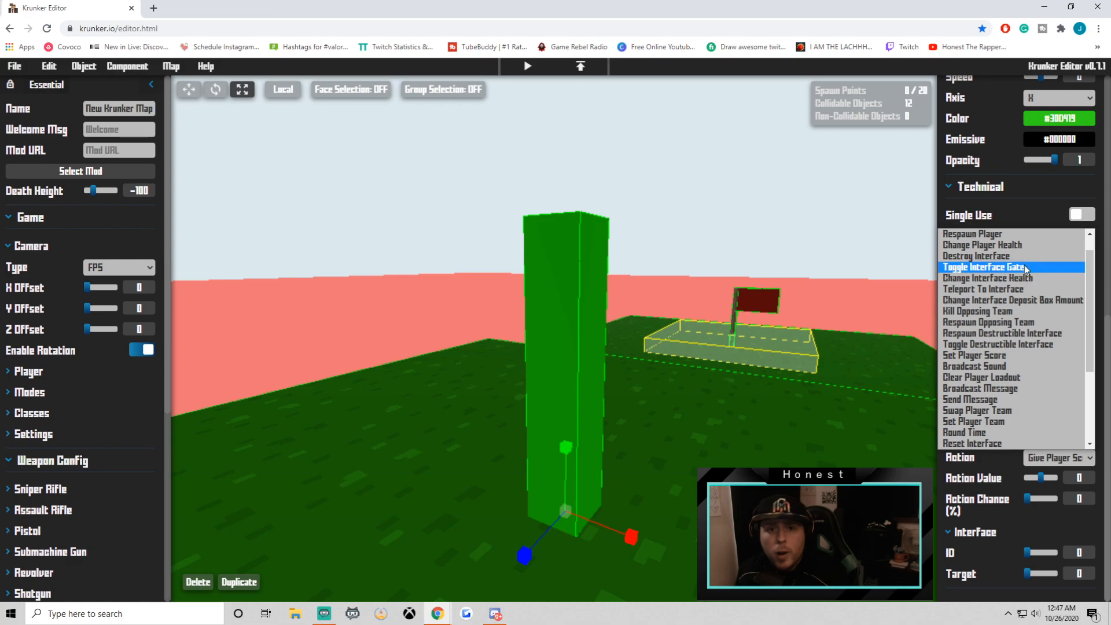
{"action": "left_click", "coordinate": [975, 256]}
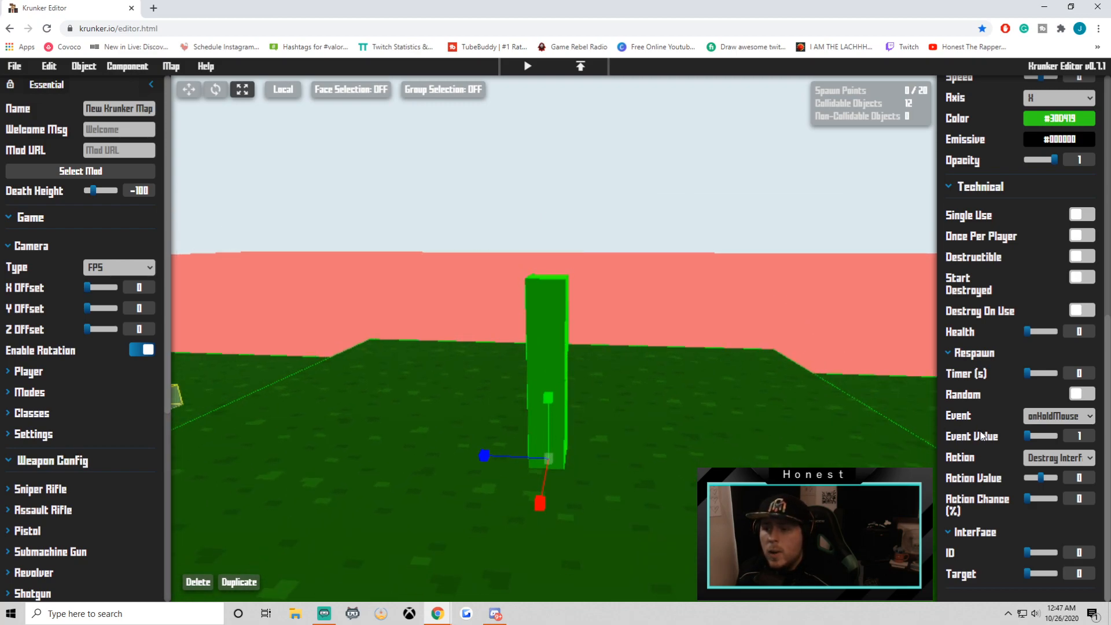
{"action": "mouse_move", "coordinate": [885, 381]}
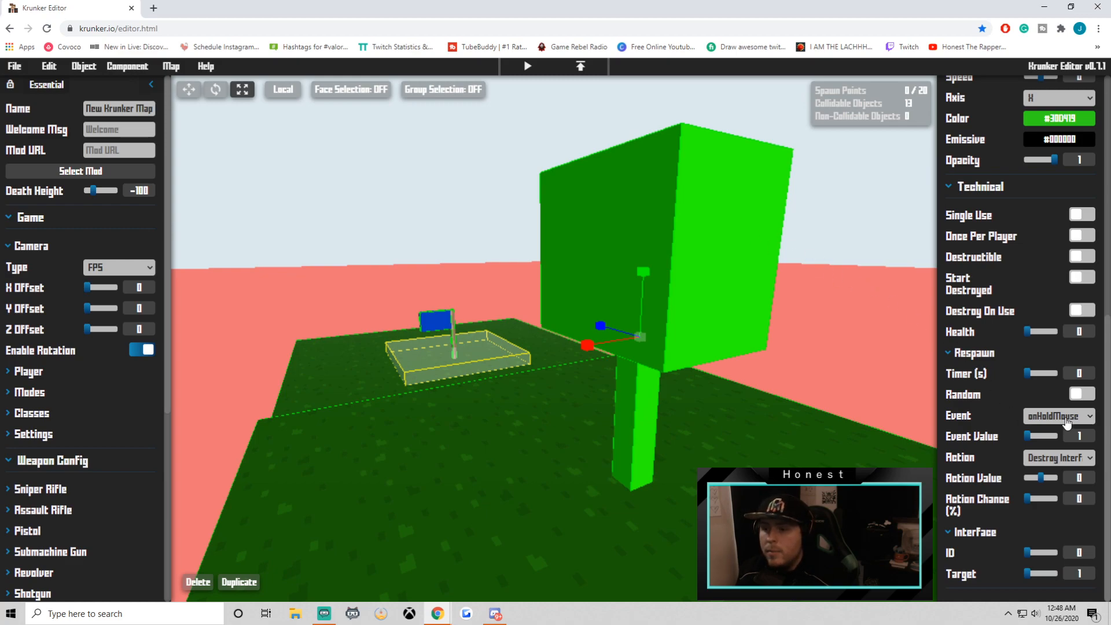
Set the trigger to broadcast 'OW!' on destroy, with Action Chance raised to 99%
{"action": "left_click", "coordinate": [1060, 416]}
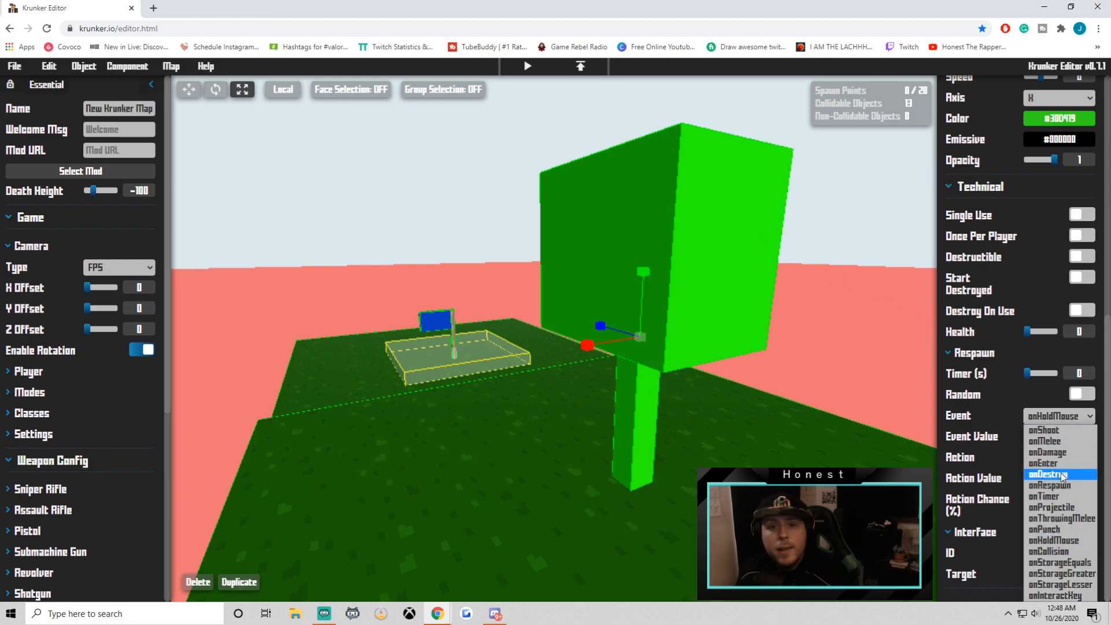
{"action": "left_click", "coordinate": [1051, 474]}
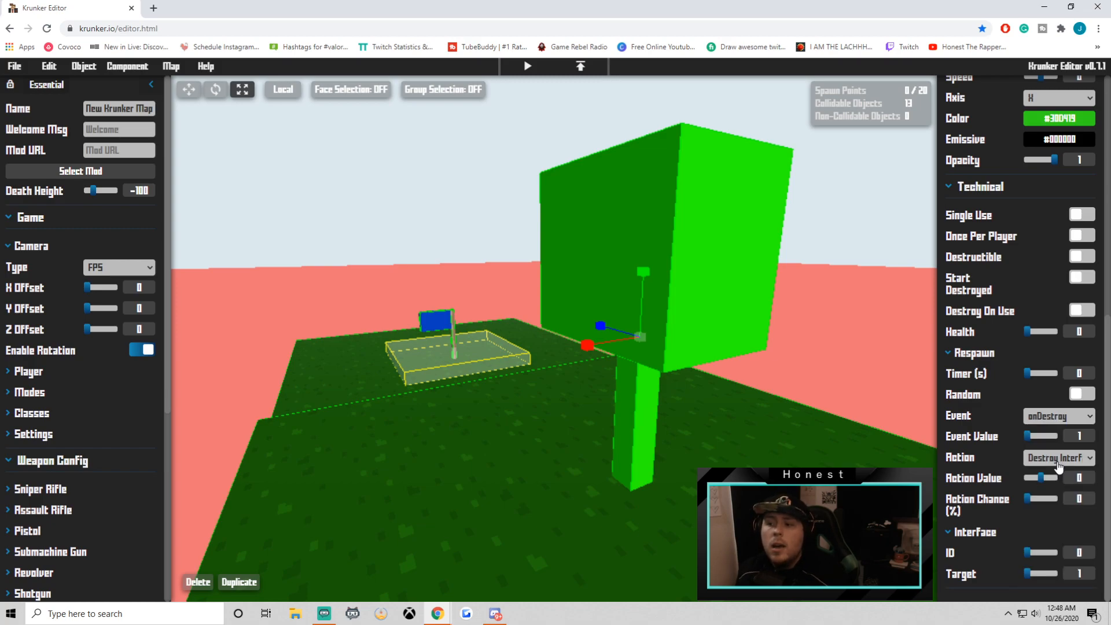
{"action": "left_click", "coordinate": [1057, 458]}
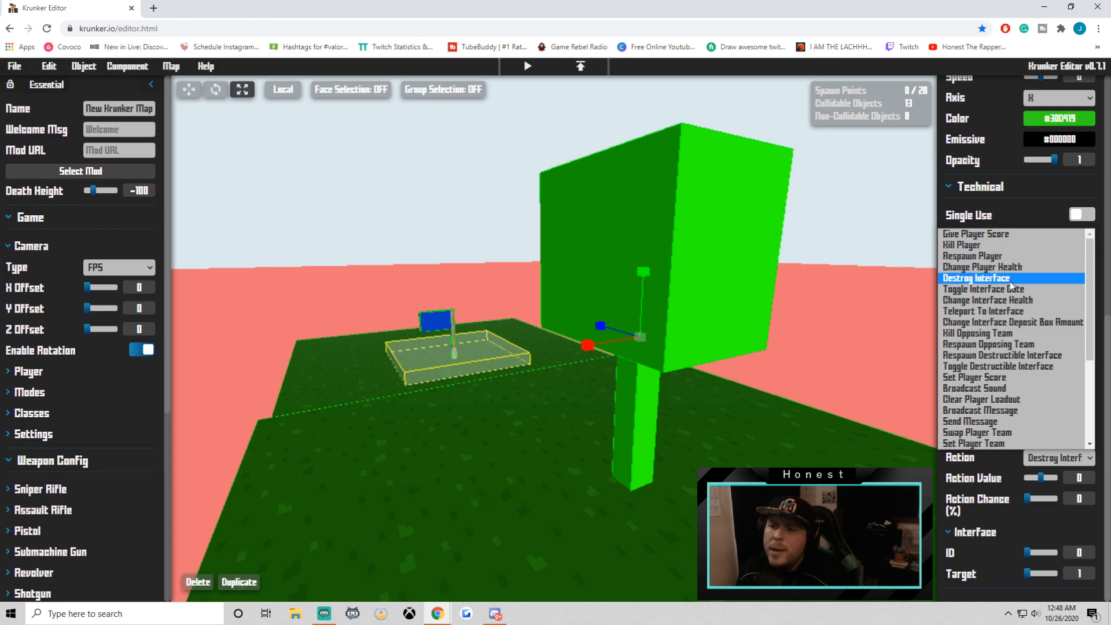
{"action": "scroll", "scroll_direction": "down", "scroll_amount": 3}
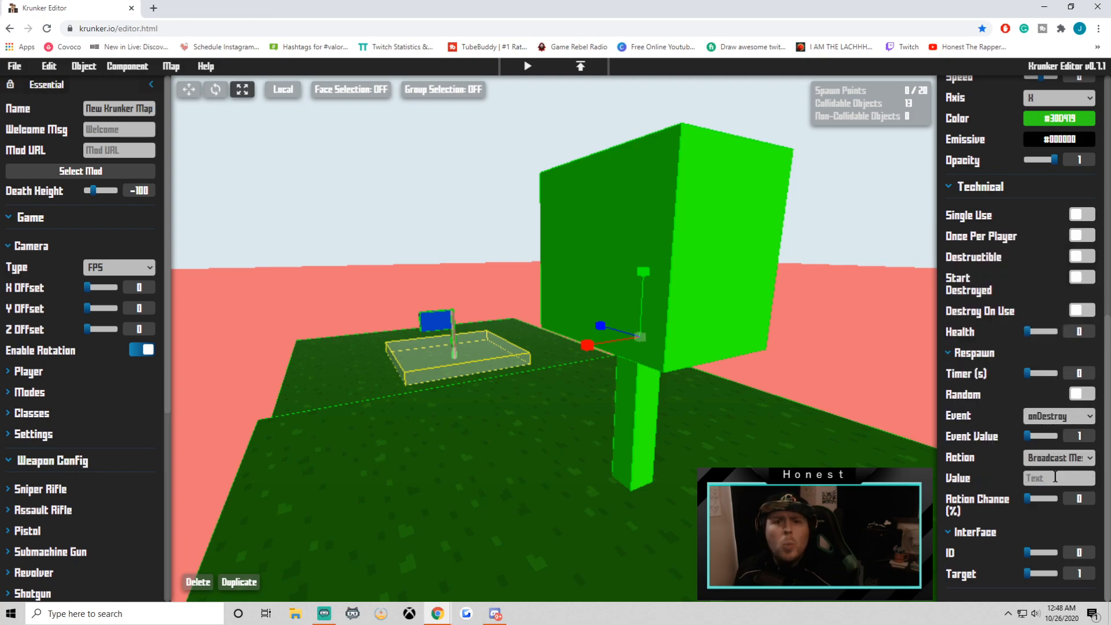
{"action": "type", "text": "OW!"}
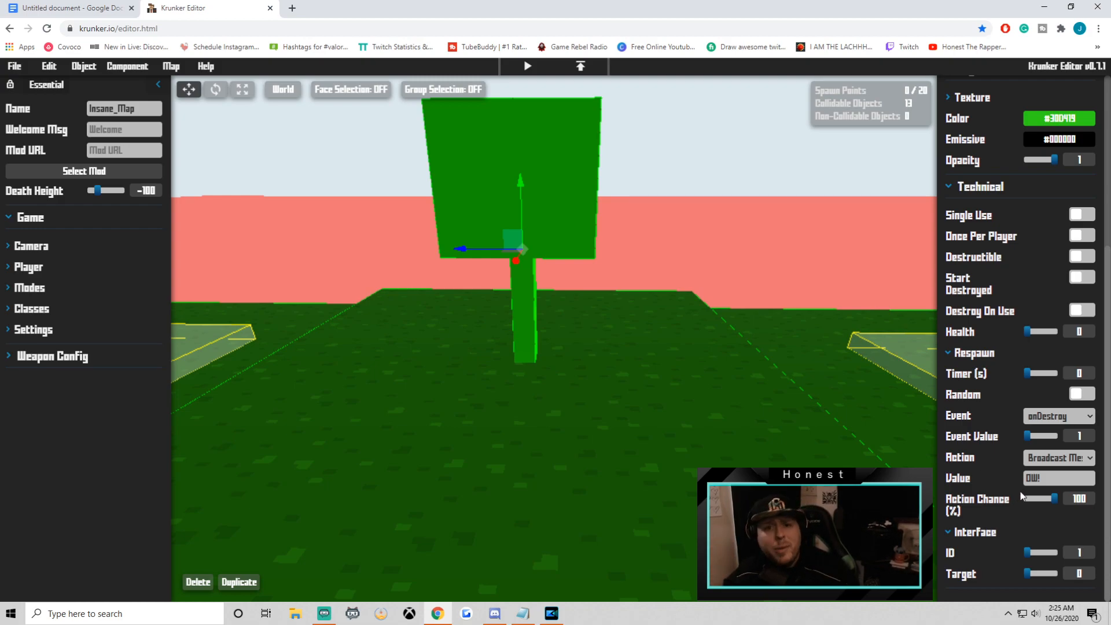
{"action": "mouse_move", "coordinate": [1019, 571]}
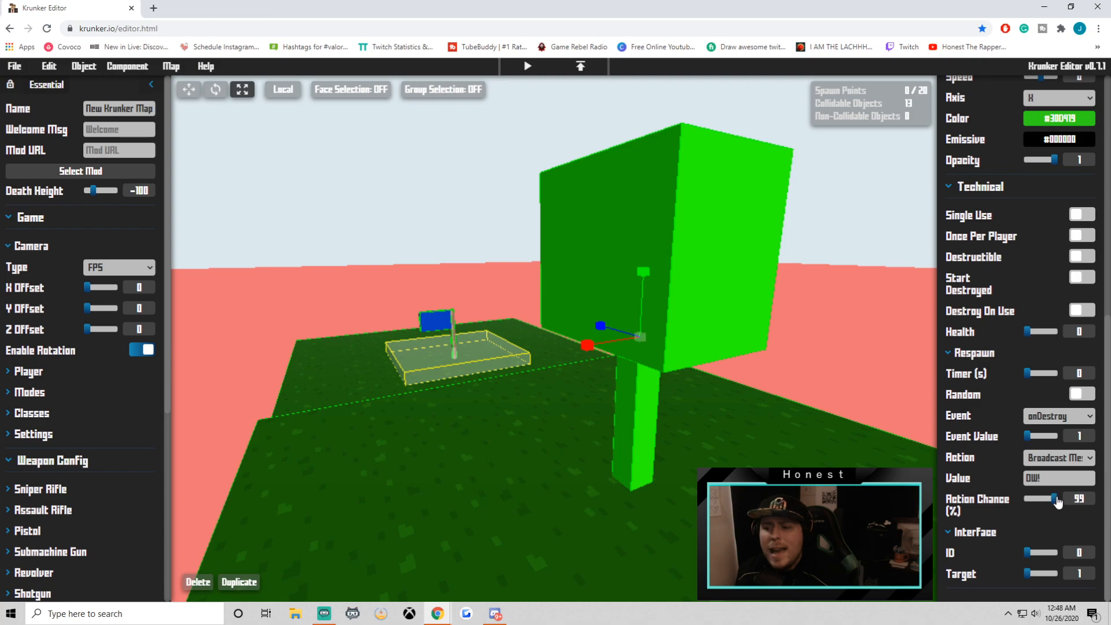
{"action": "left_click_drag", "start_coordinate": [1054, 499], "coordinate": [1071, 499]}
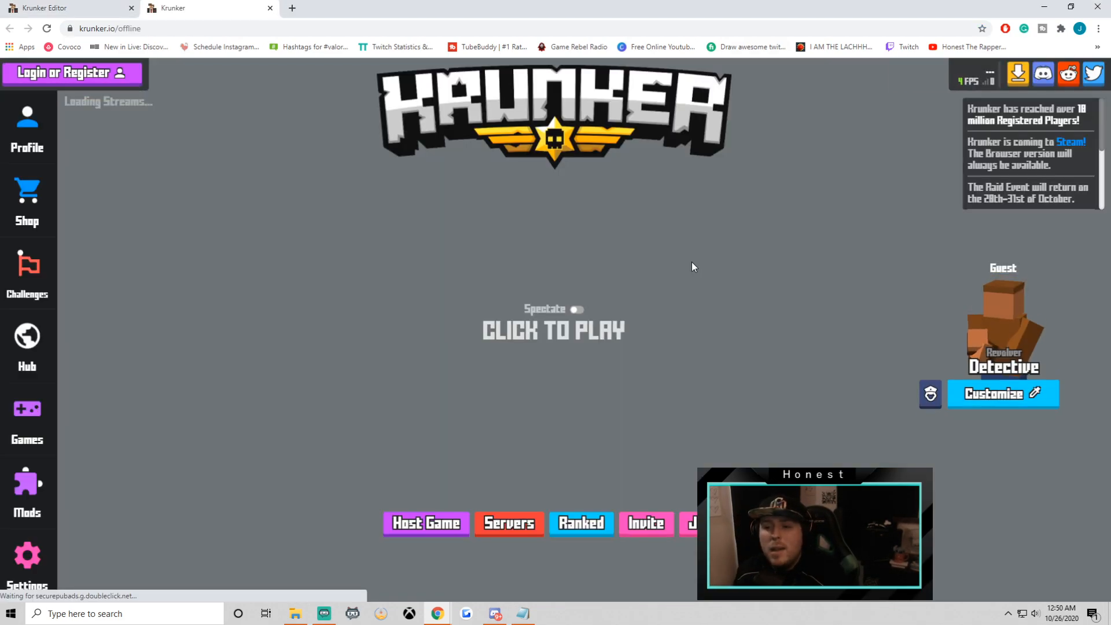
Switch from the krunker.io tab back to the Insane_Map editor
{"action": "left_click", "coordinate": [553, 330]}
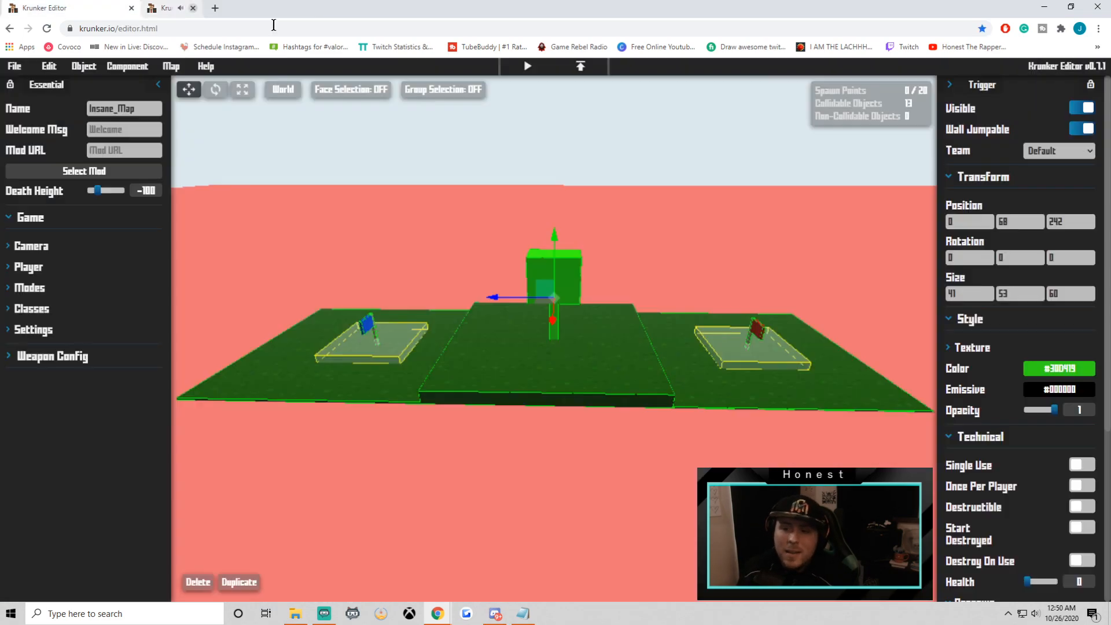
Add a spawn point and assign it to Team 1
{"action": "left_click", "coordinate": [82, 66]}
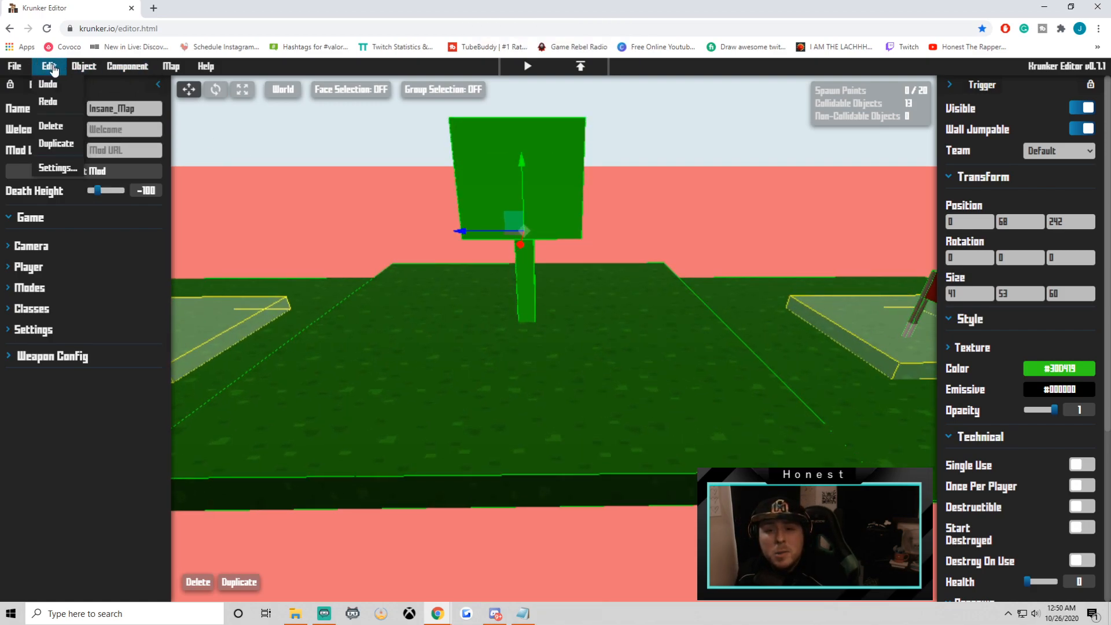
{"action": "left_click", "coordinate": [83, 66]}
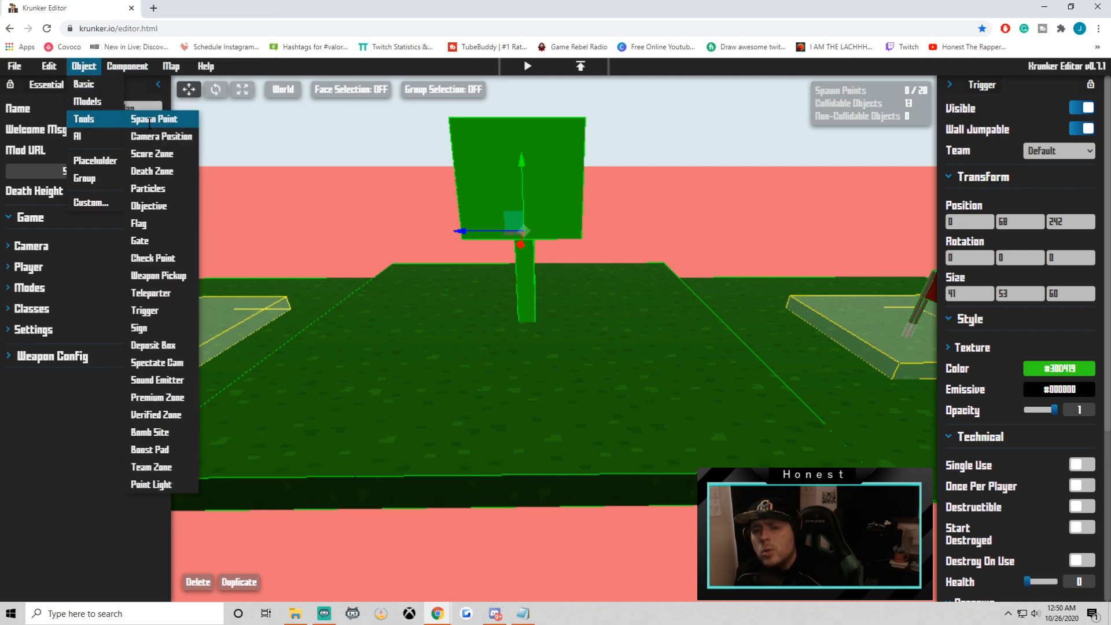
{"action": "left_click", "coordinate": [153, 118]}
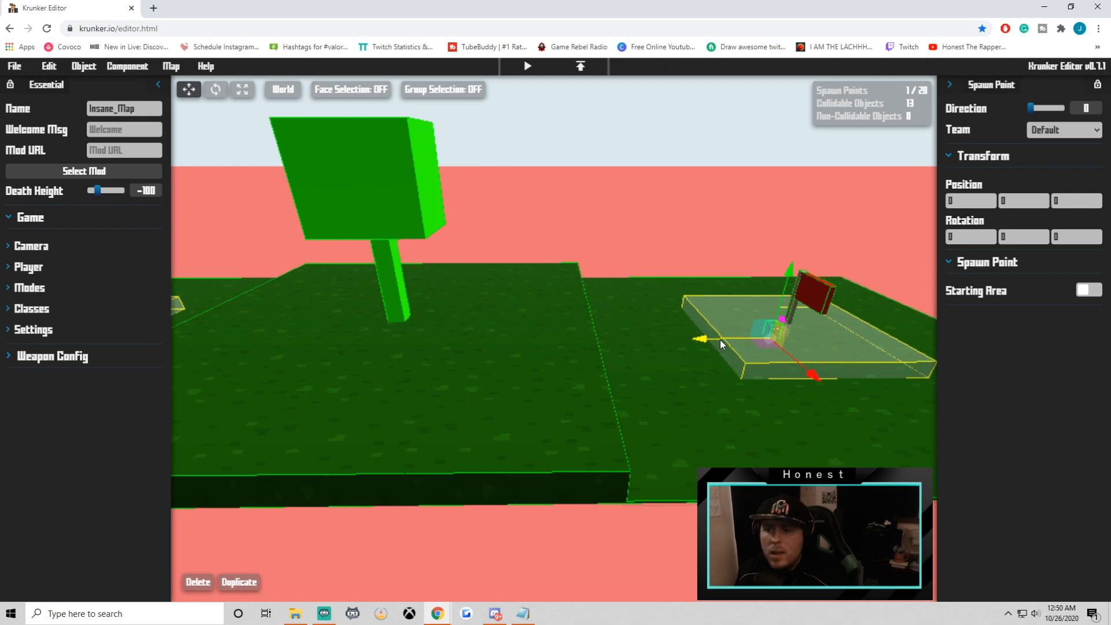
{"action": "left_click", "coordinate": [1064, 129]}
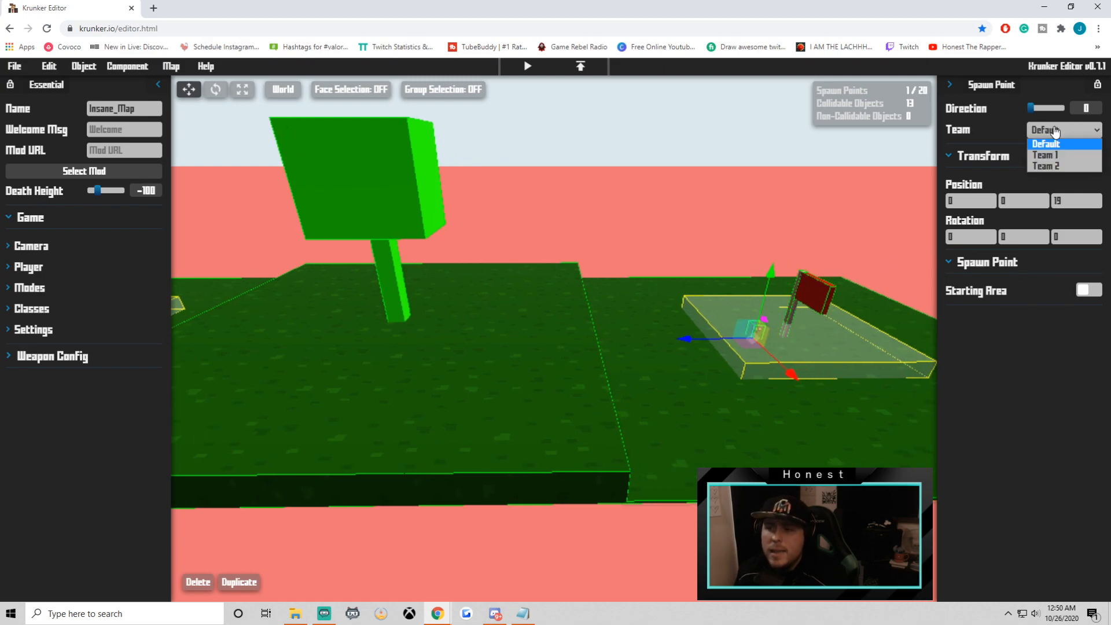
{"action": "left_click", "coordinate": [1045, 154]}
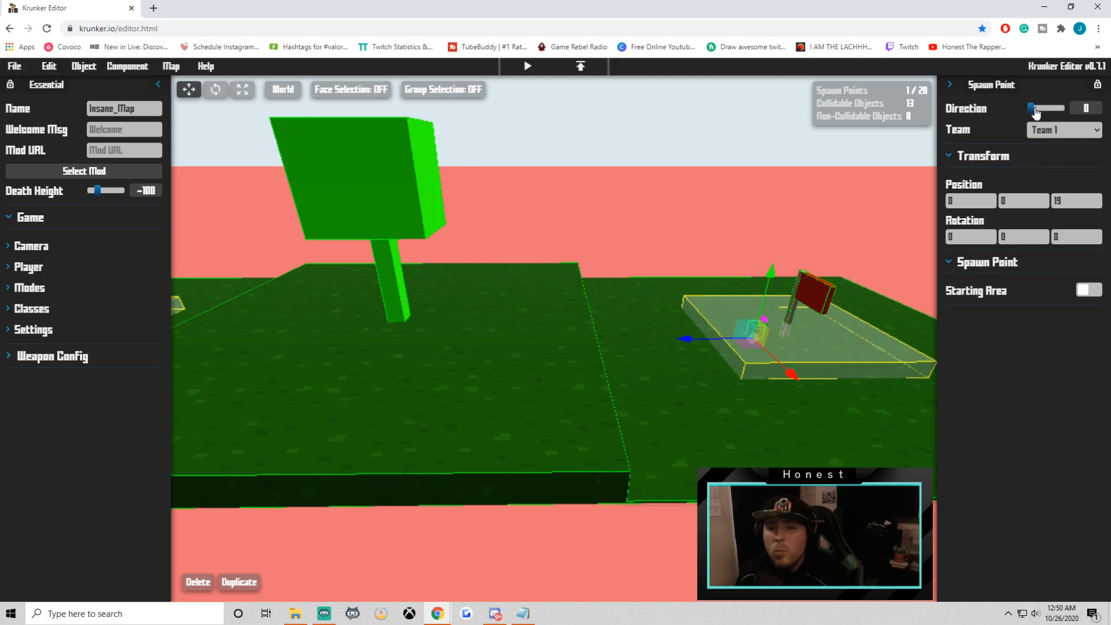
Turn the blue-flag spawn point to direction 3 and assign it Team 2
{"action": "left_click_drag", "start_coordinate": [1032, 107], "coordinate": [1052, 108]}
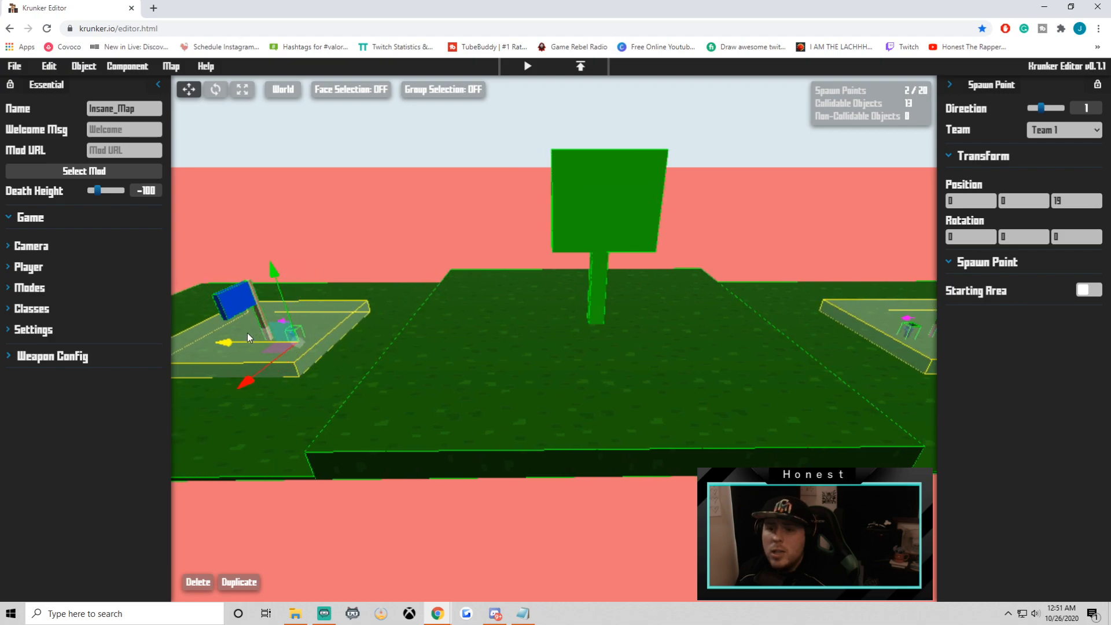
{"action": "left_click_drag", "start_coordinate": [1040, 107], "coordinate": [1058, 108]}
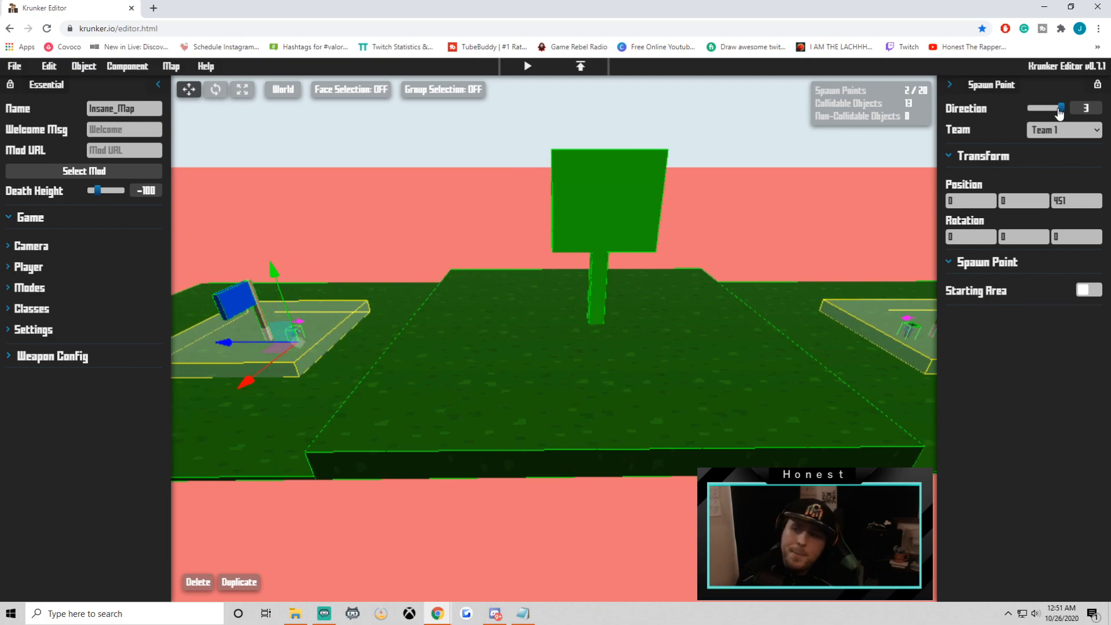
{"action": "left_click", "coordinate": [1064, 129]}
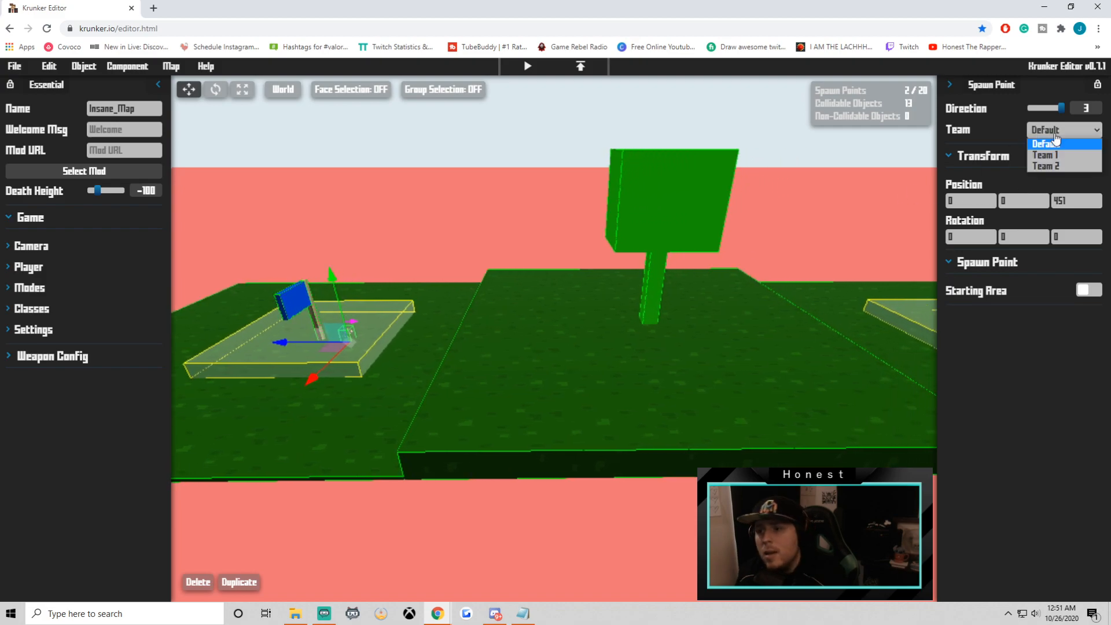
{"action": "left_click", "coordinate": [13, 66]}
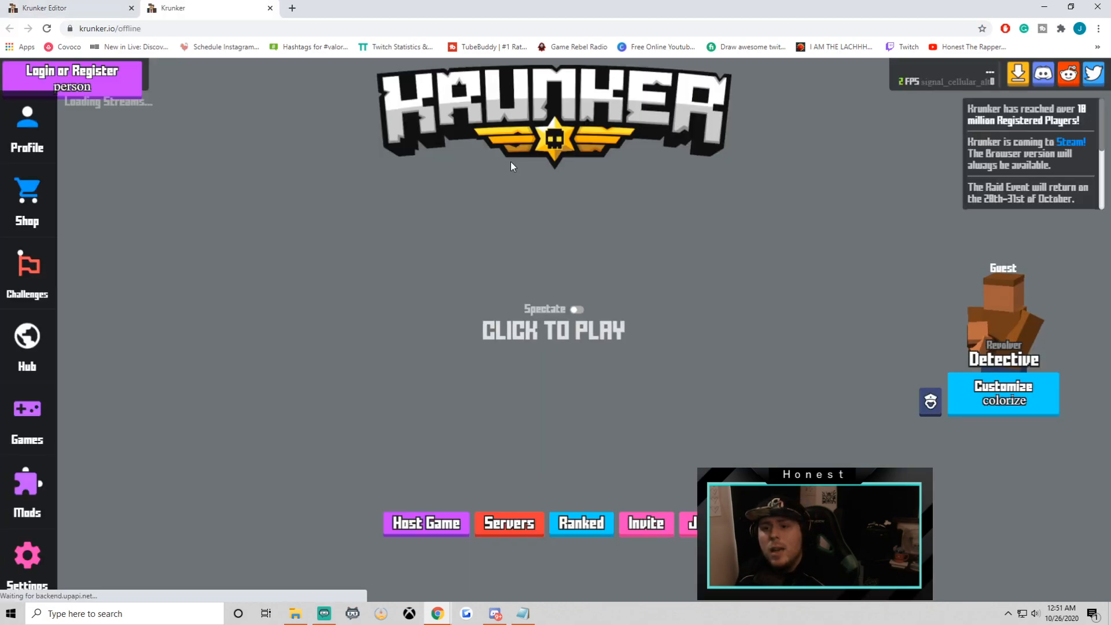
Switch from the Krunker game tab back to the editor tab
{"action": "left_click", "coordinate": [553, 330]}
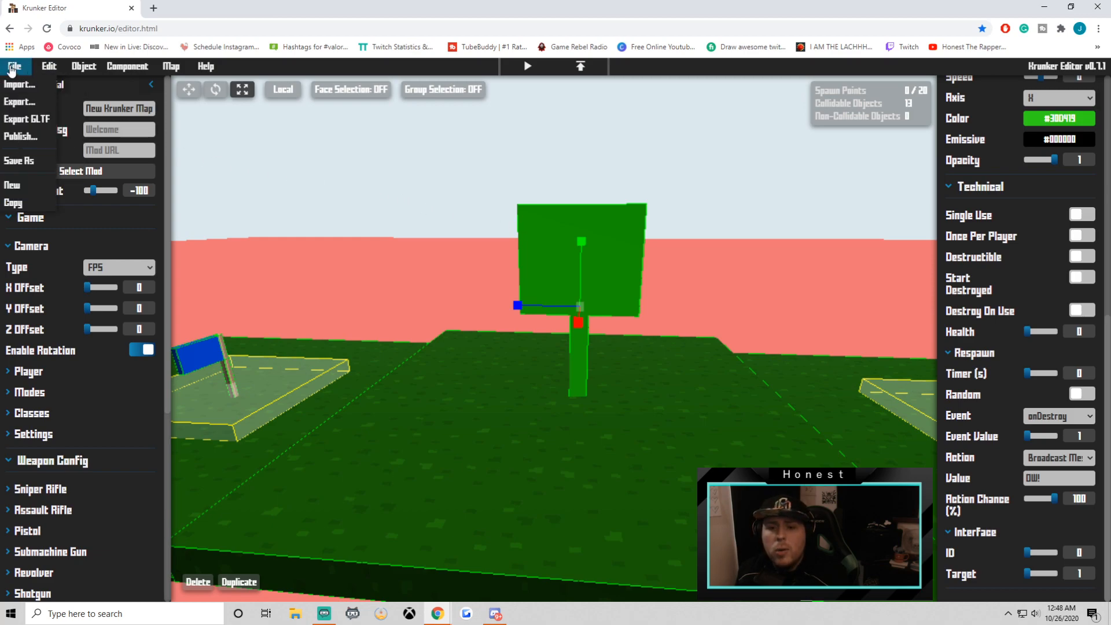
{"action": "mouse_move", "coordinate": [23, 136]}
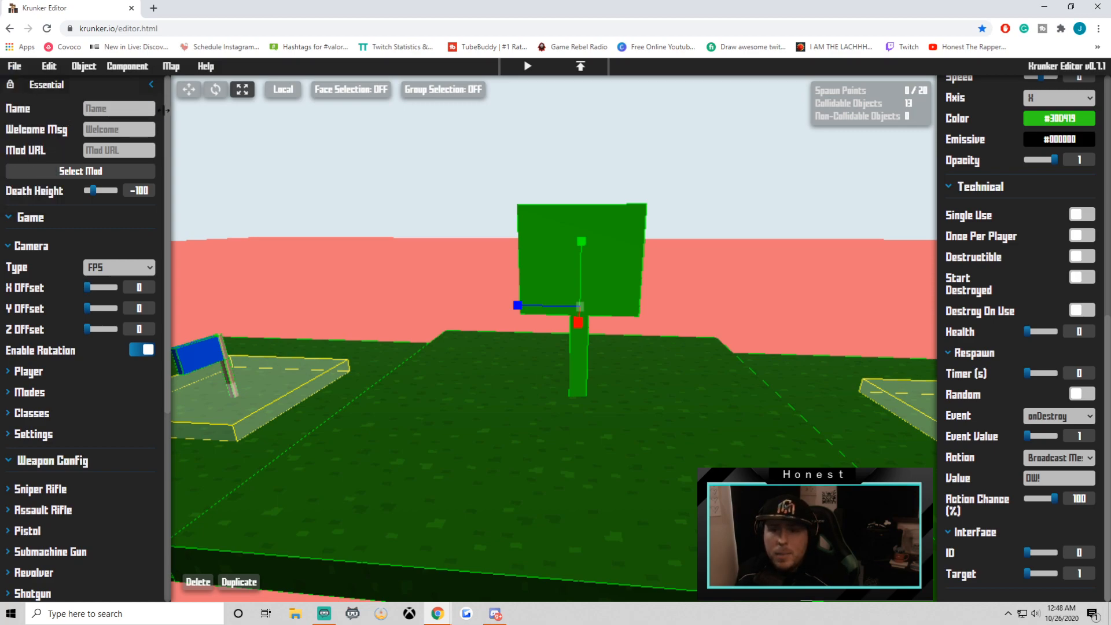
Name the map 'Insane_Map' and save it to a file with Save As
{"action": "left_click", "coordinate": [118, 108]}
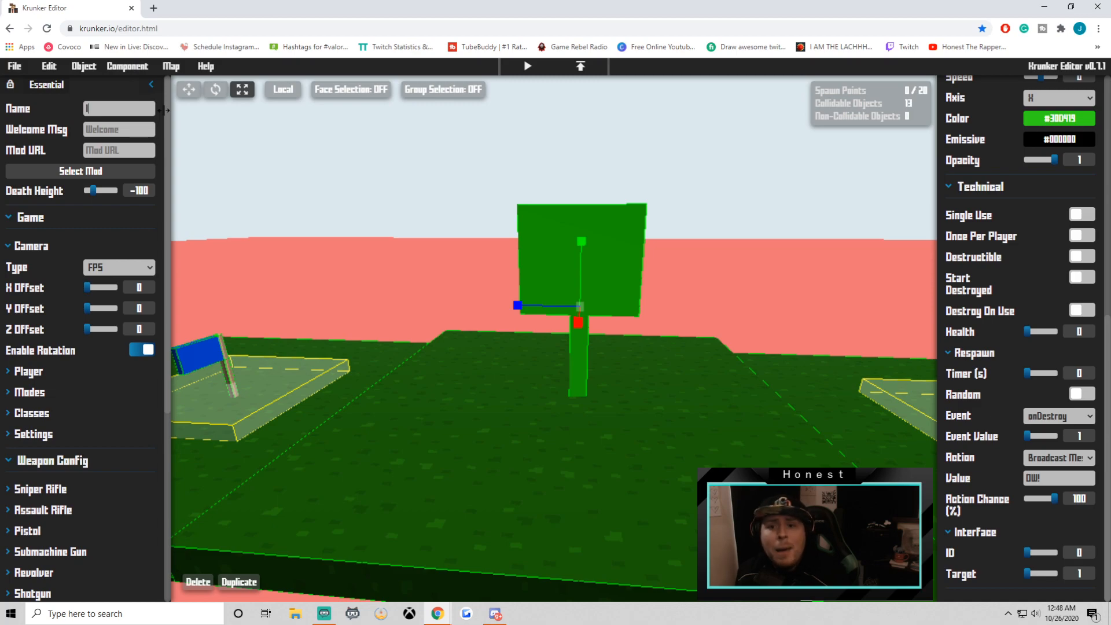
{"action": "type", "text": "Insane_Map"}
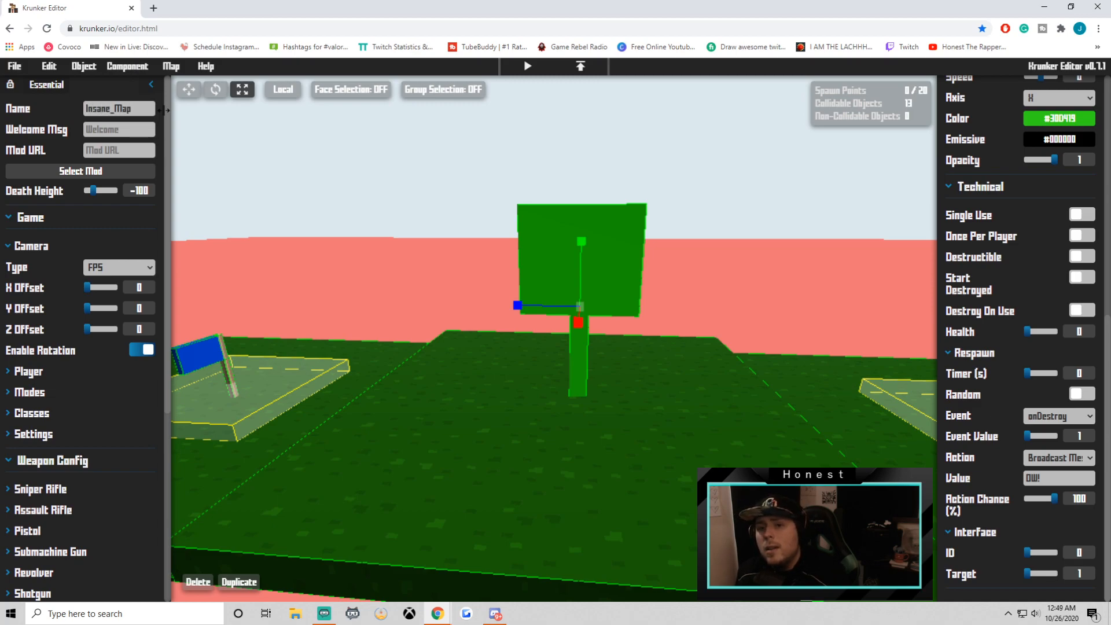
{"action": "left_click", "coordinate": [118, 108]}
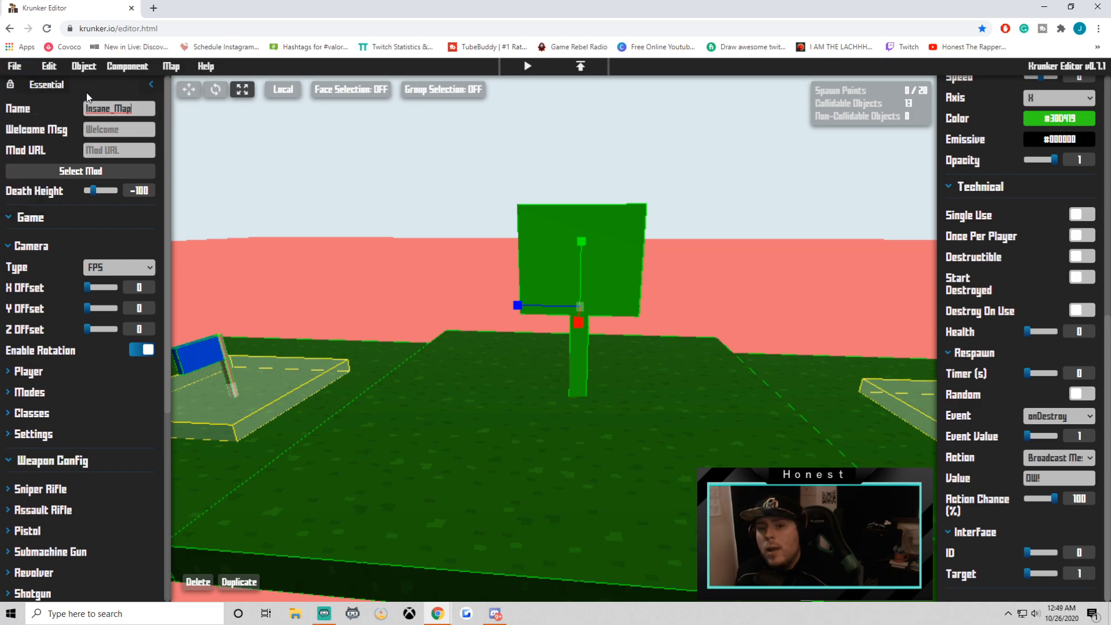
{"action": "left_click", "coordinate": [14, 66]}
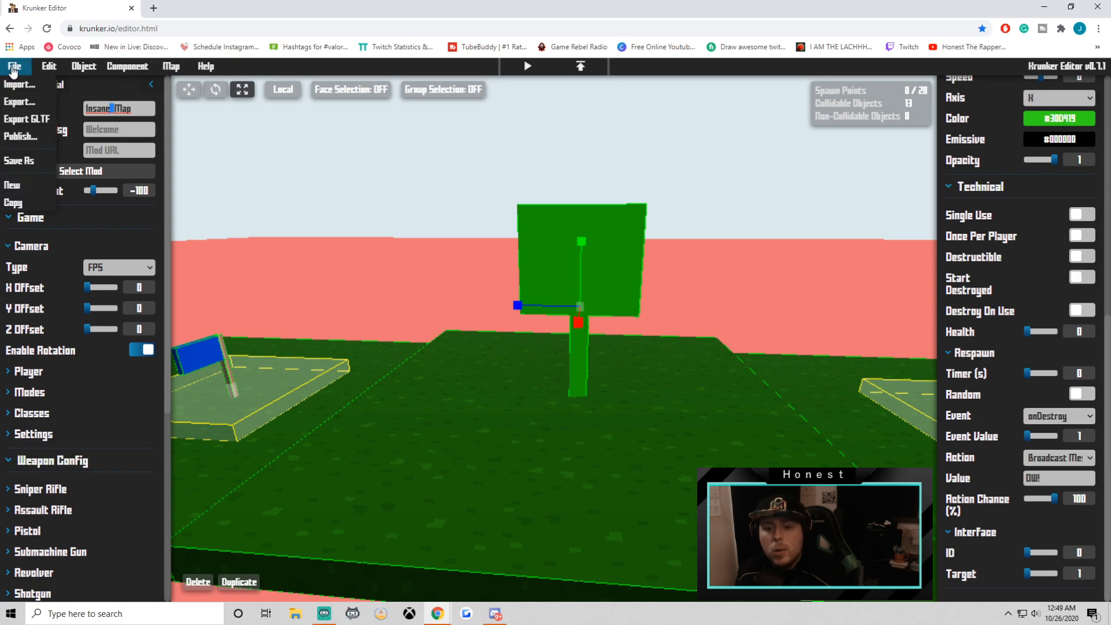
{"action": "mouse_move", "coordinate": [21, 161]}
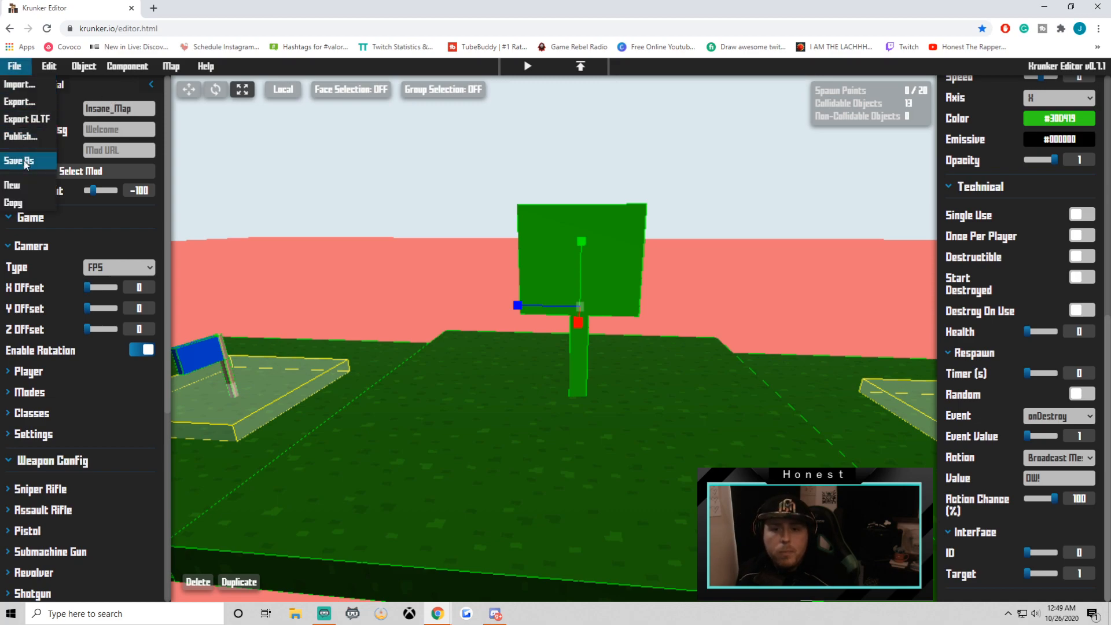
{"action": "left_click", "coordinate": [20, 161]}
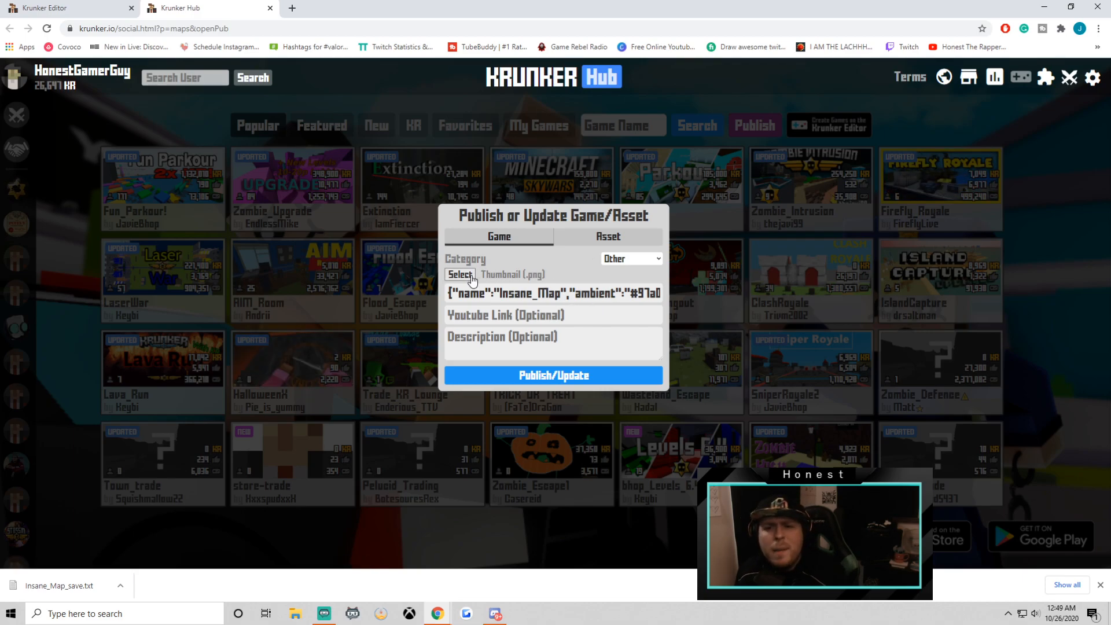
Reload the editor page, discarding the current map for a blank one
{"action": "left_click", "coordinate": [63, 7]}
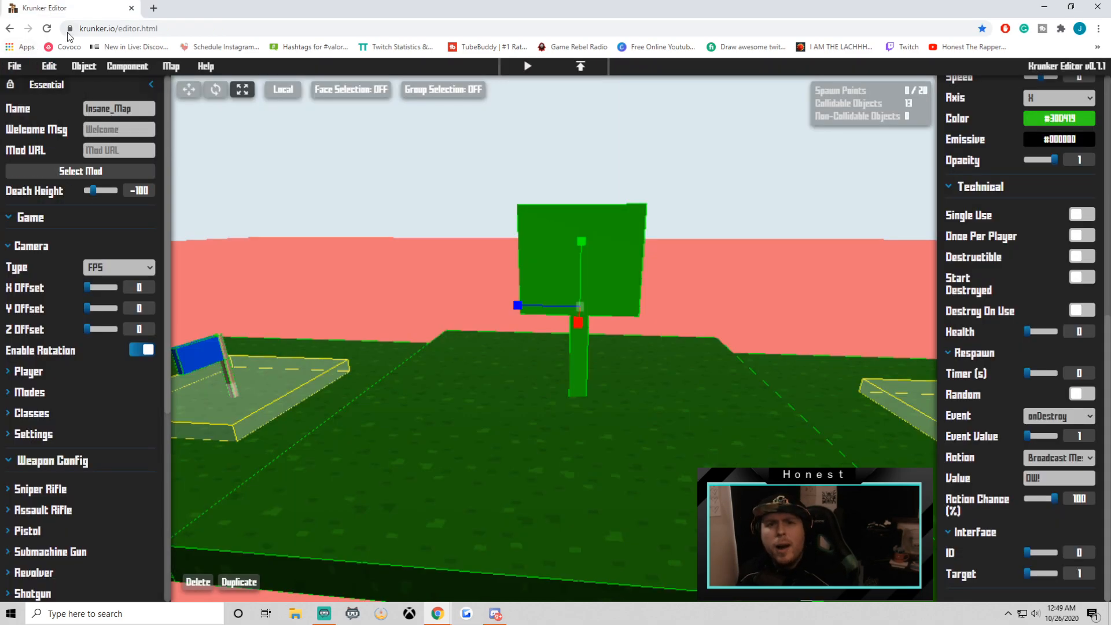
{"action": "left_click", "coordinate": [47, 29]}
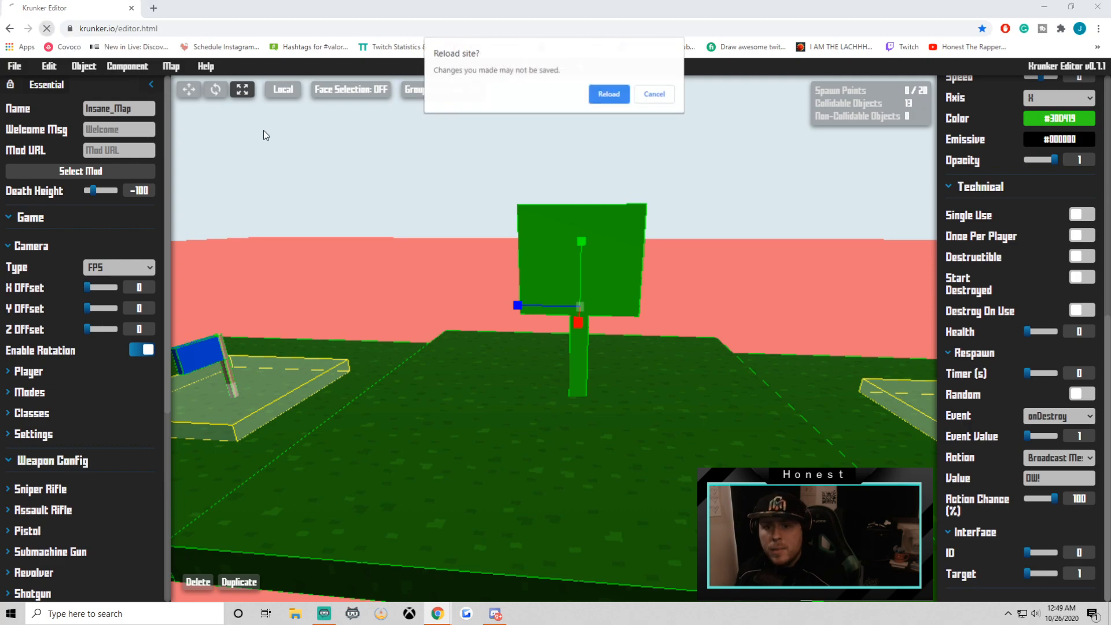
{"action": "left_click", "coordinate": [607, 94]}
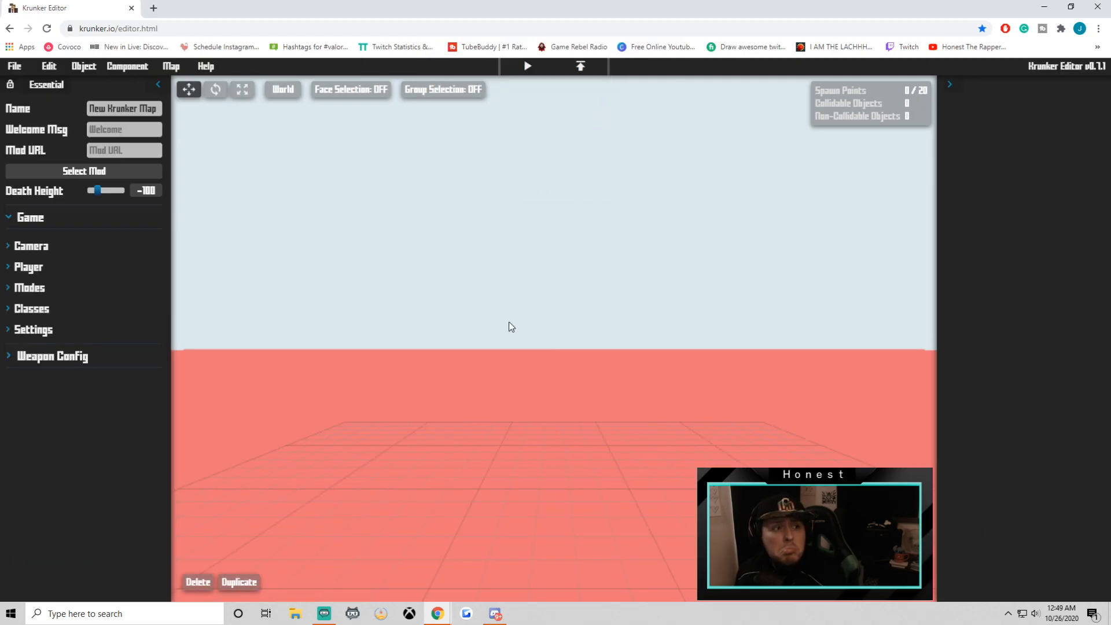
Open Insane_Map_save.txt from Downloads, copy all its text, and close it
{"action": "left_click", "coordinate": [13, 66]}
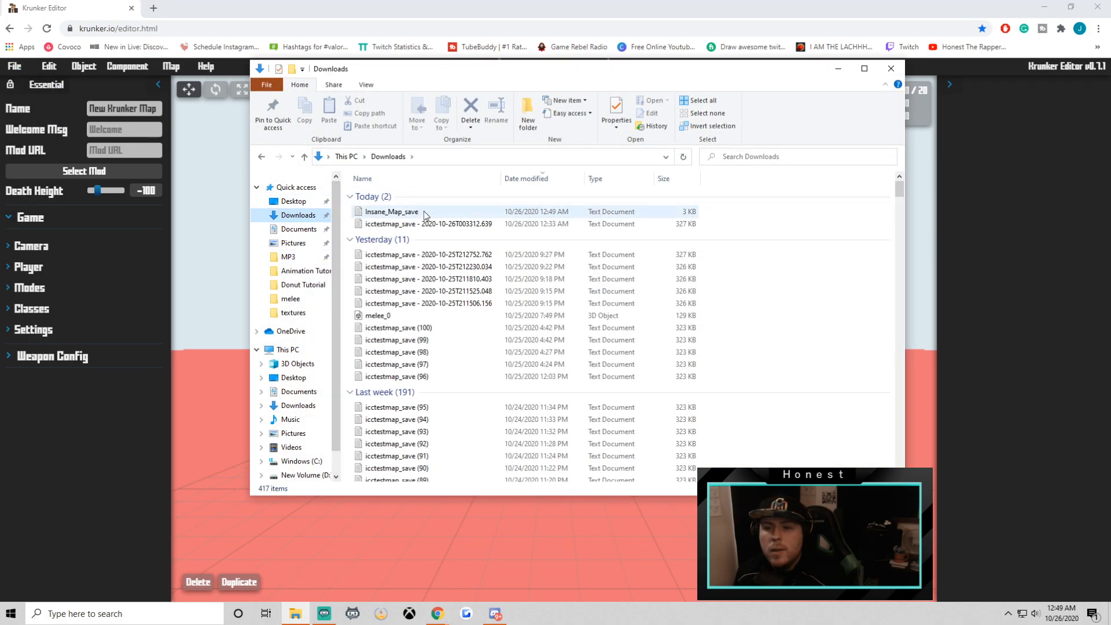
{"action": "double_click", "coordinate": [391, 212]}
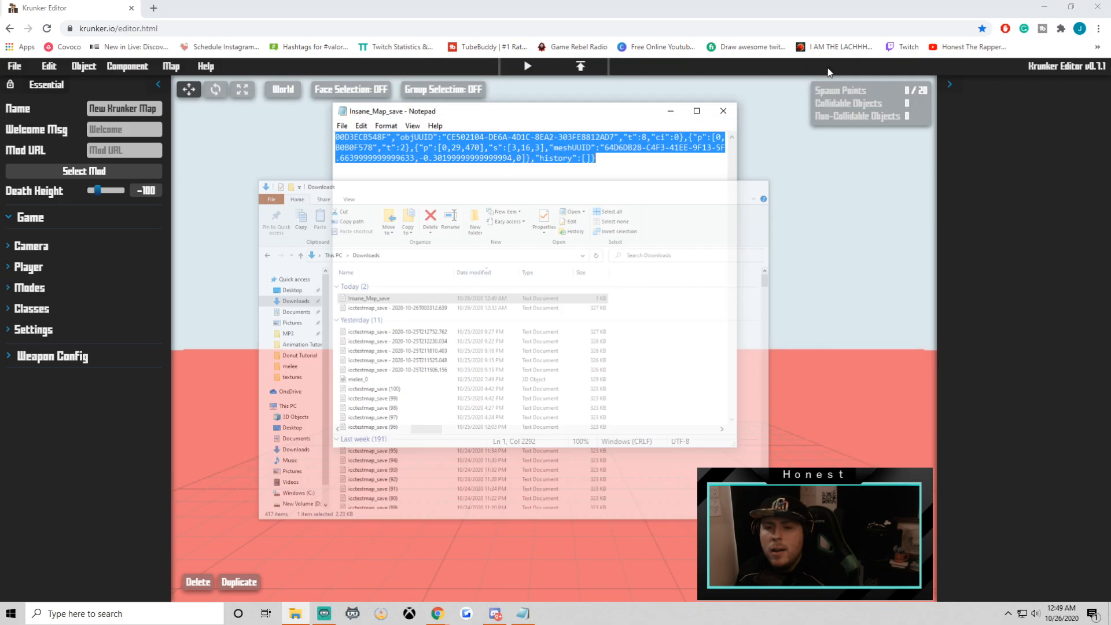
{"action": "left_click", "coordinate": [13, 66]}
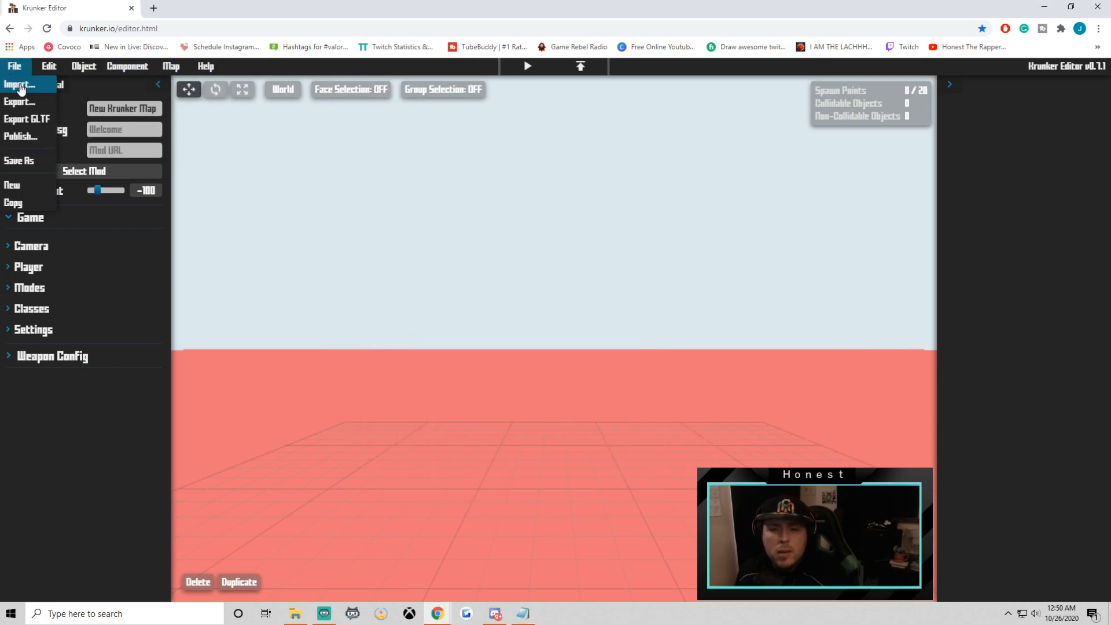
Import the saved Insane_Map text through File > Import to restore the map
{"action": "left_click", "coordinate": [20, 85]}
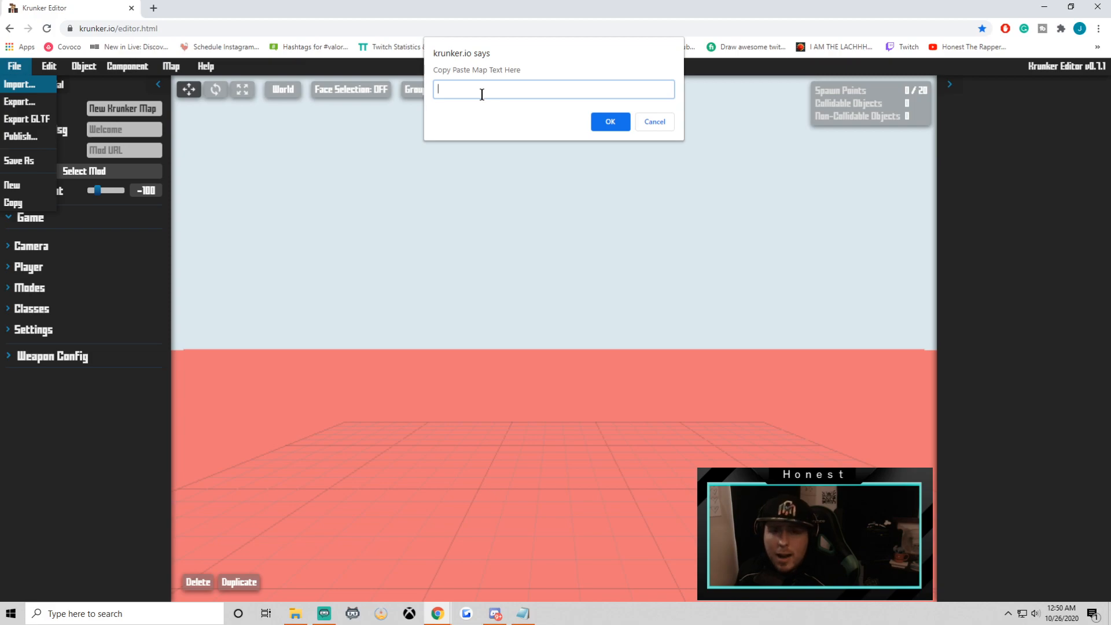
{"action": "left_click", "coordinate": [609, 122]}
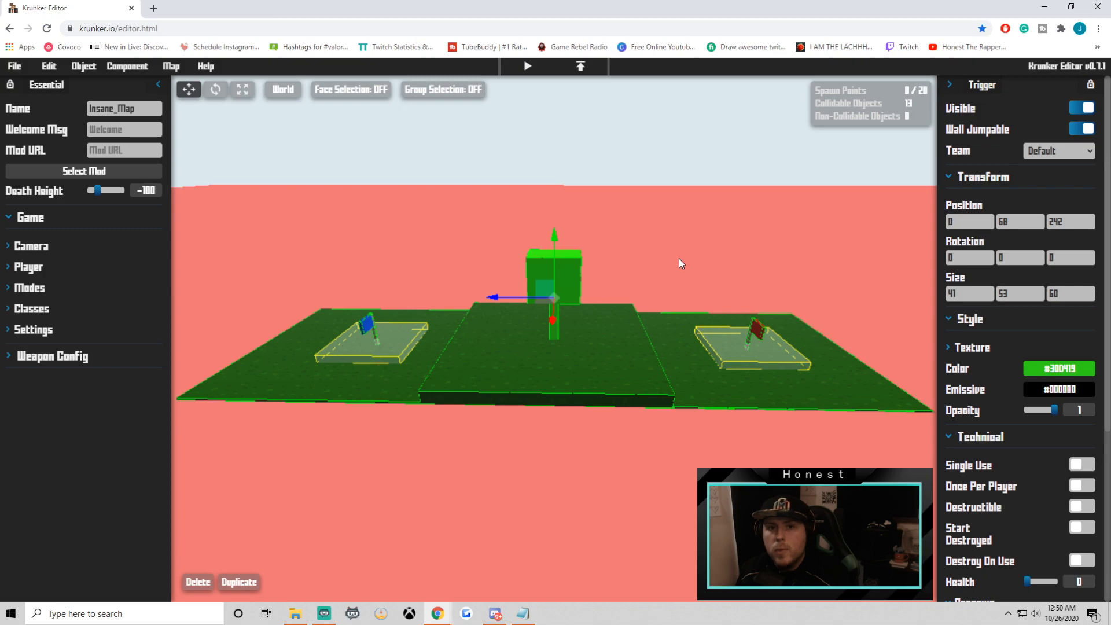
{"action": "mouse_move", "coordinate": [691, 227]}
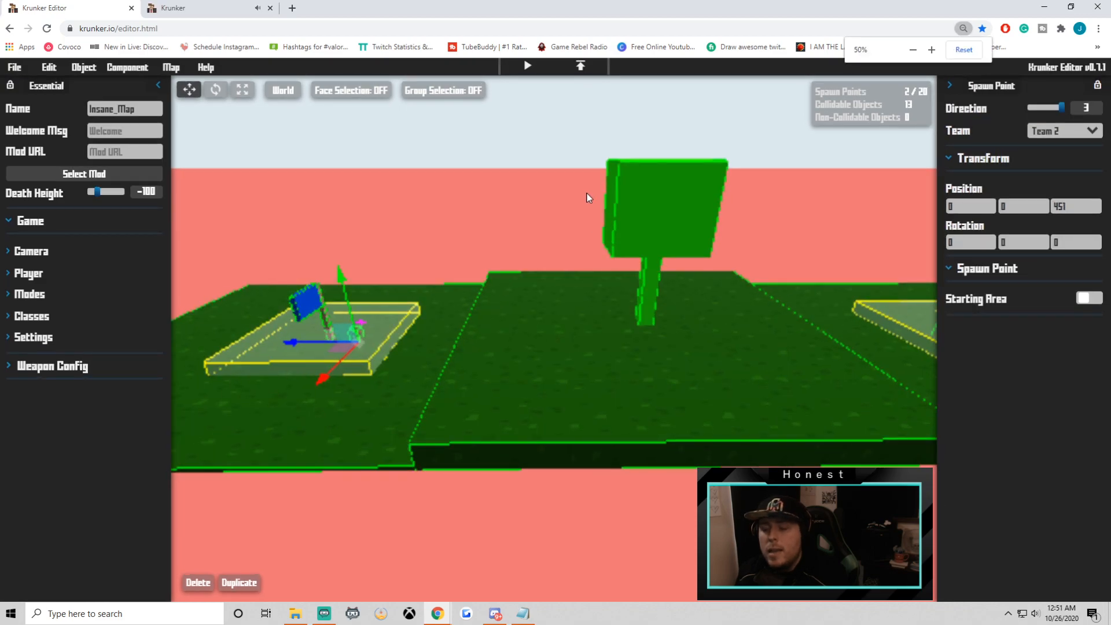
Launch Insane_Map in game and start a test match with CLICK TO PLAY
{"action": "left_click", "coordinate": [174, 8]}
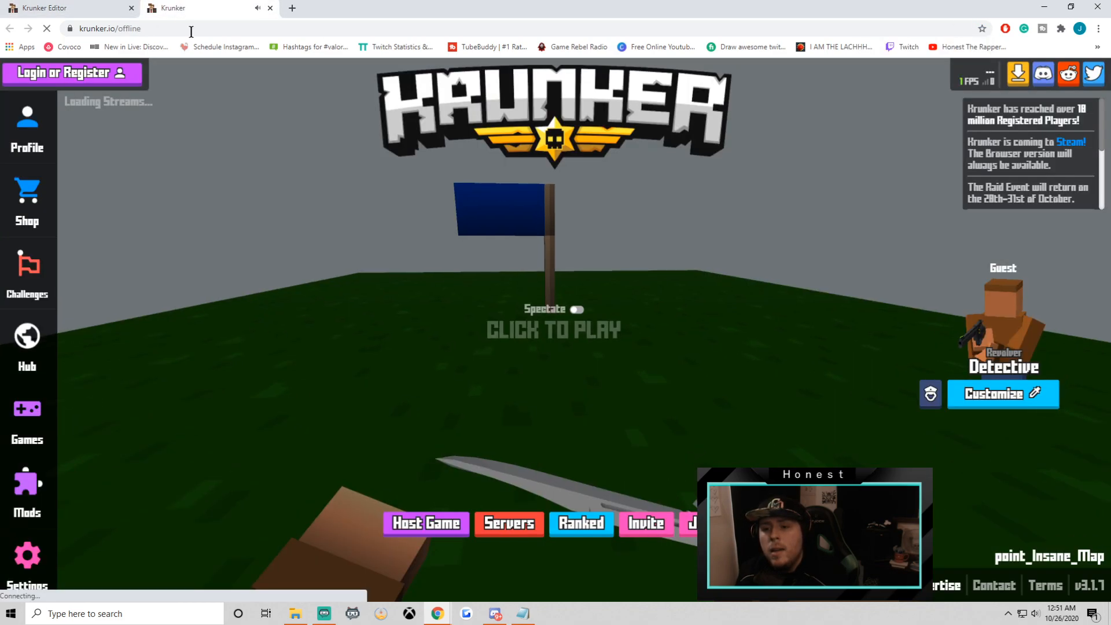
{"action": "left_click", "coordinate": [554, 329]}
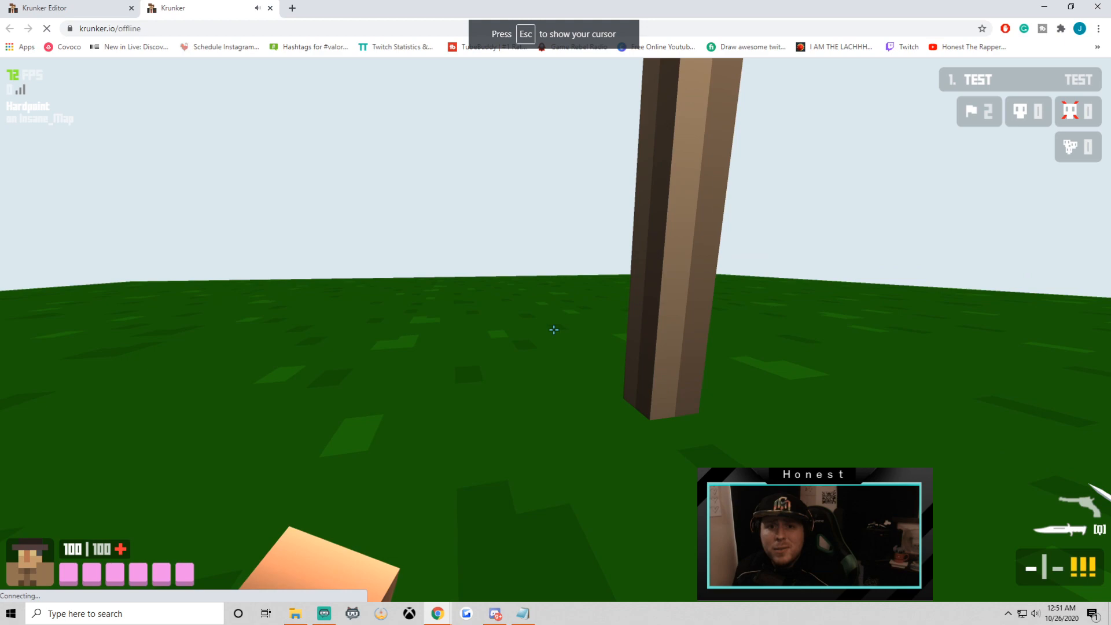